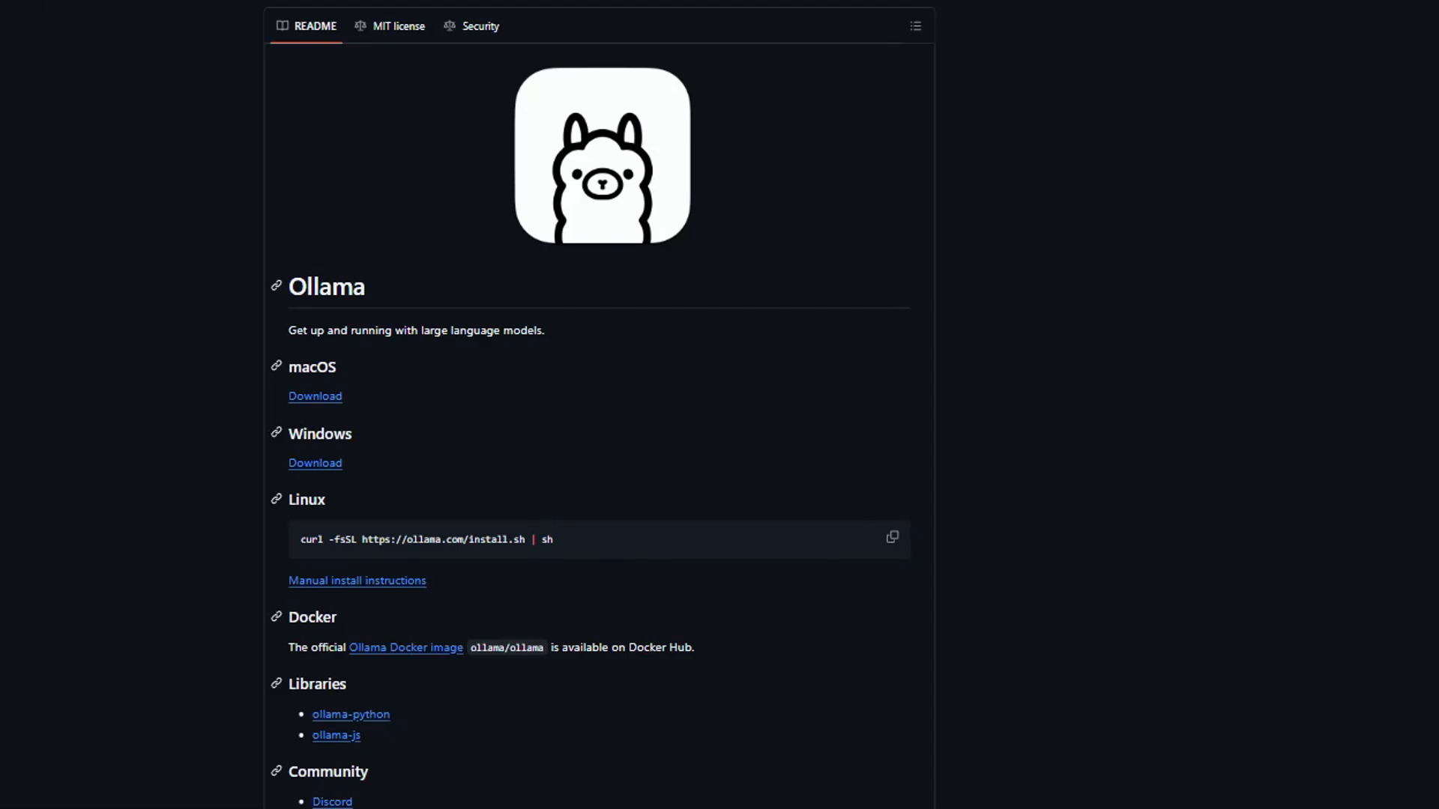
scroll("down", 3)
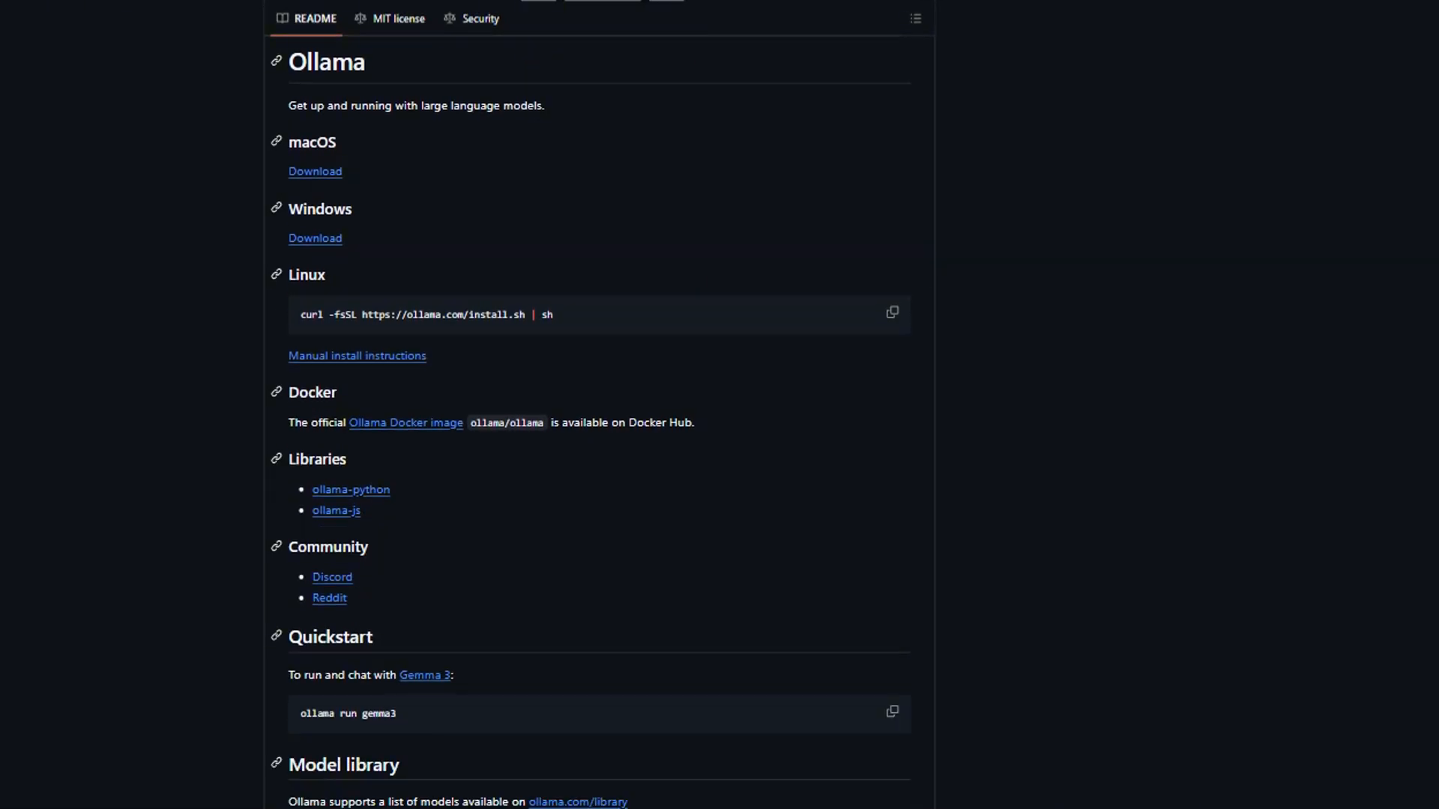
scroll("down", 3)
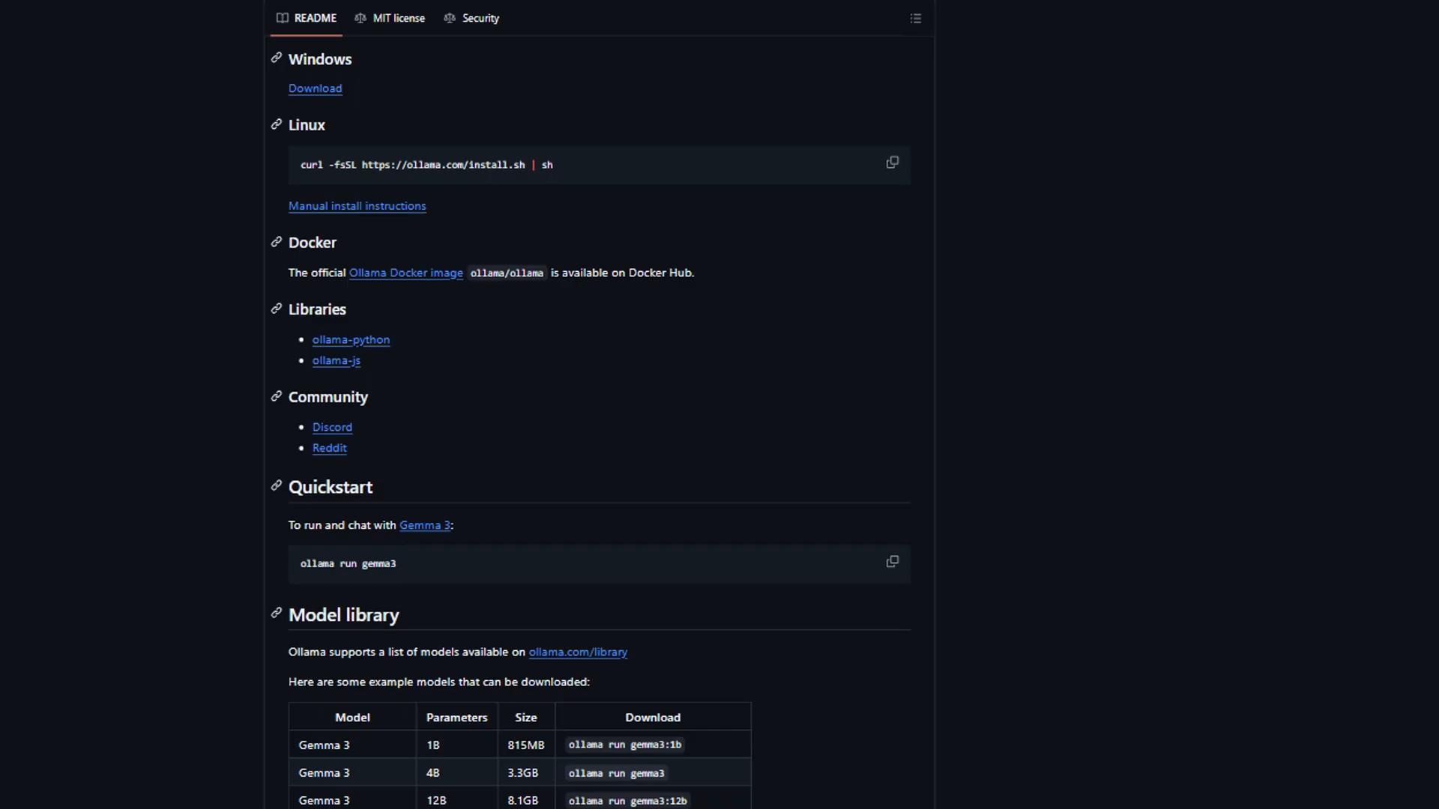
scroll("down", 3)
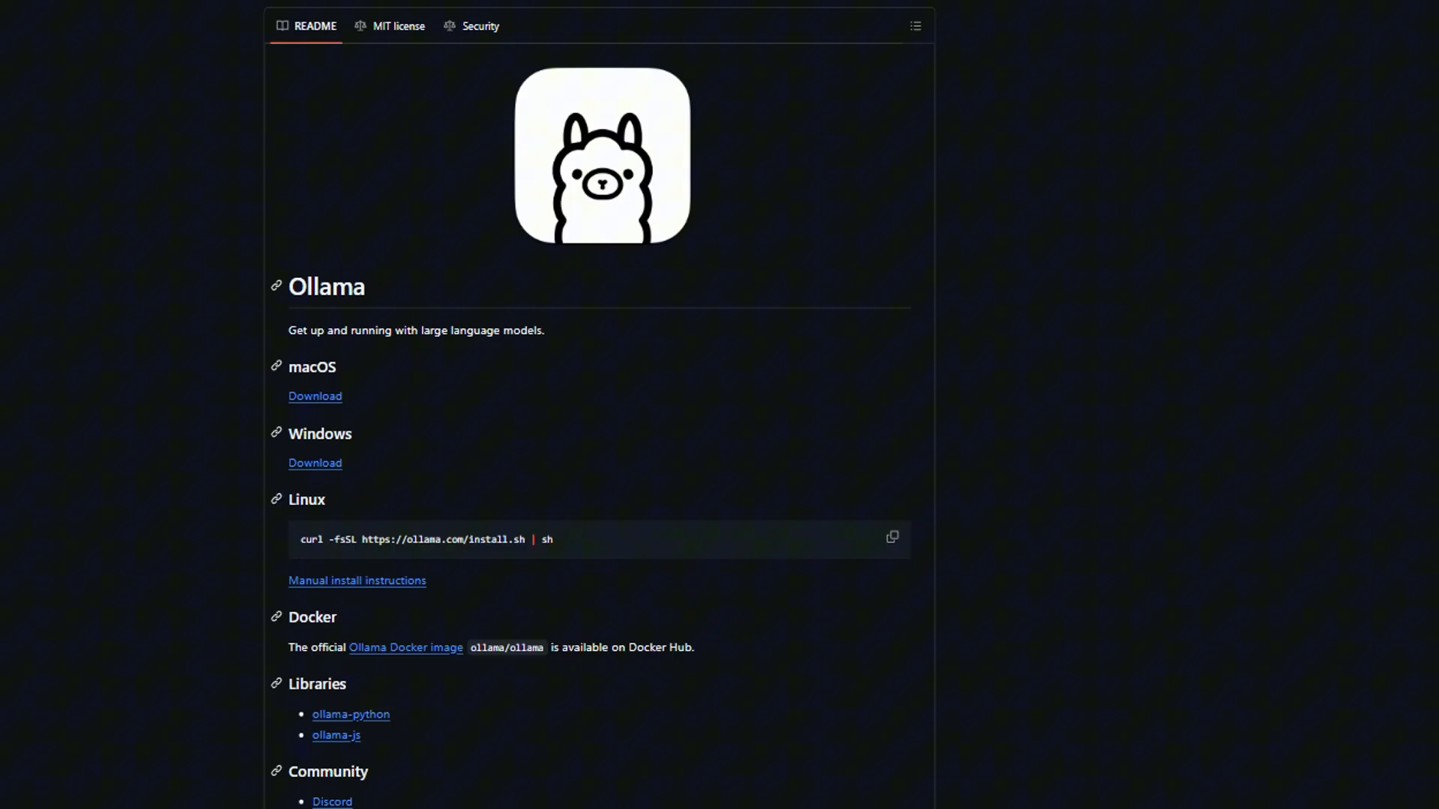
scroll("down", 3)
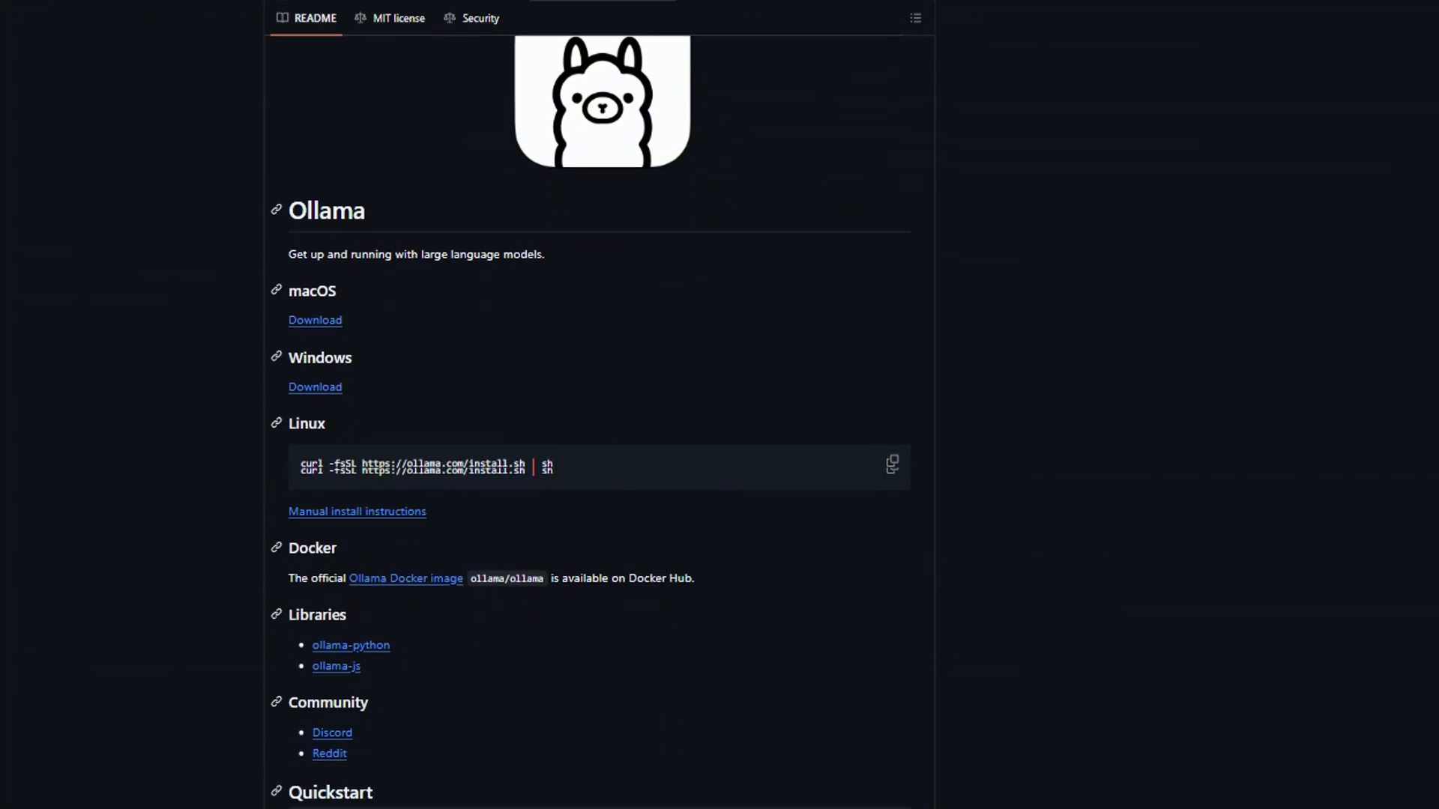
scroll("down", 3)
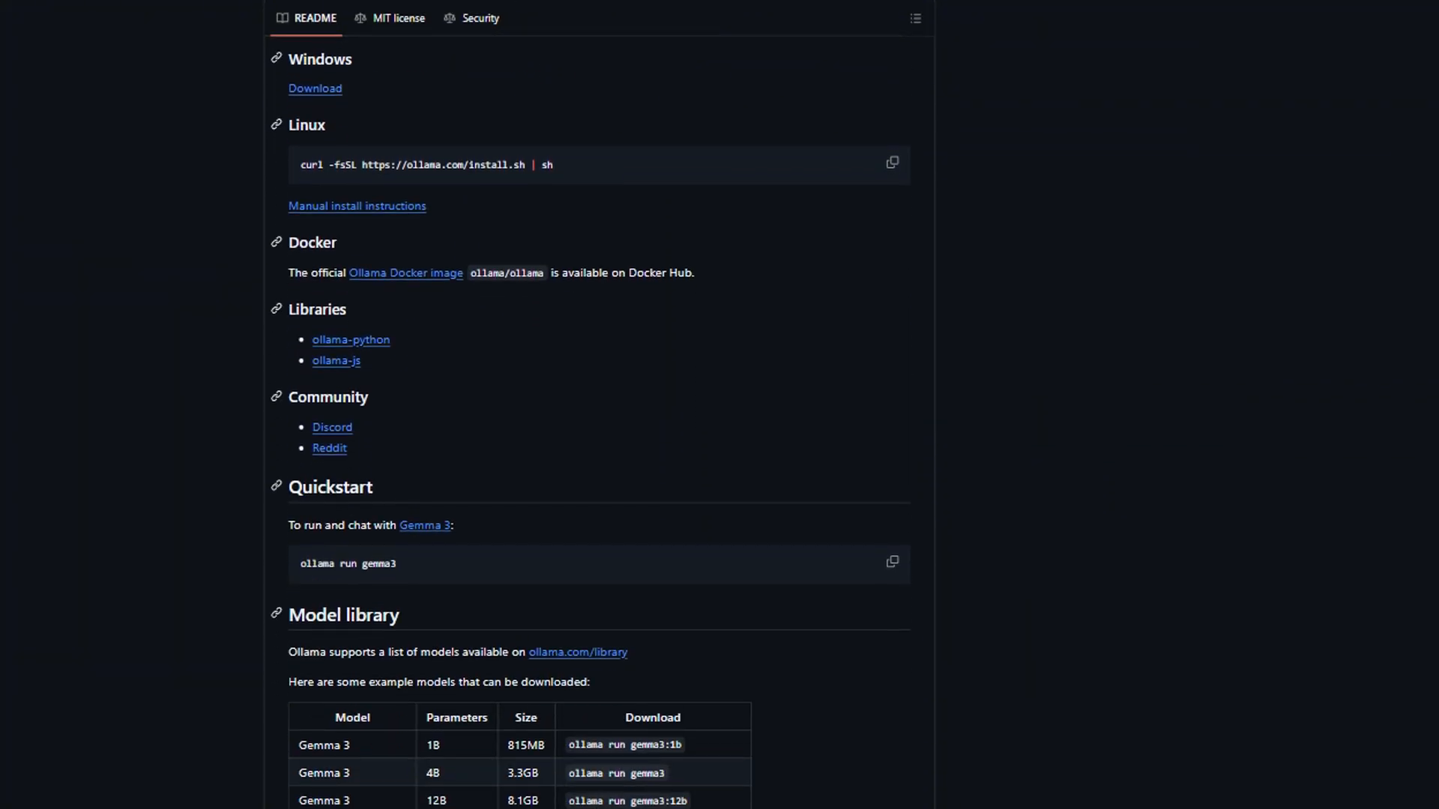
scroll("down", 3)
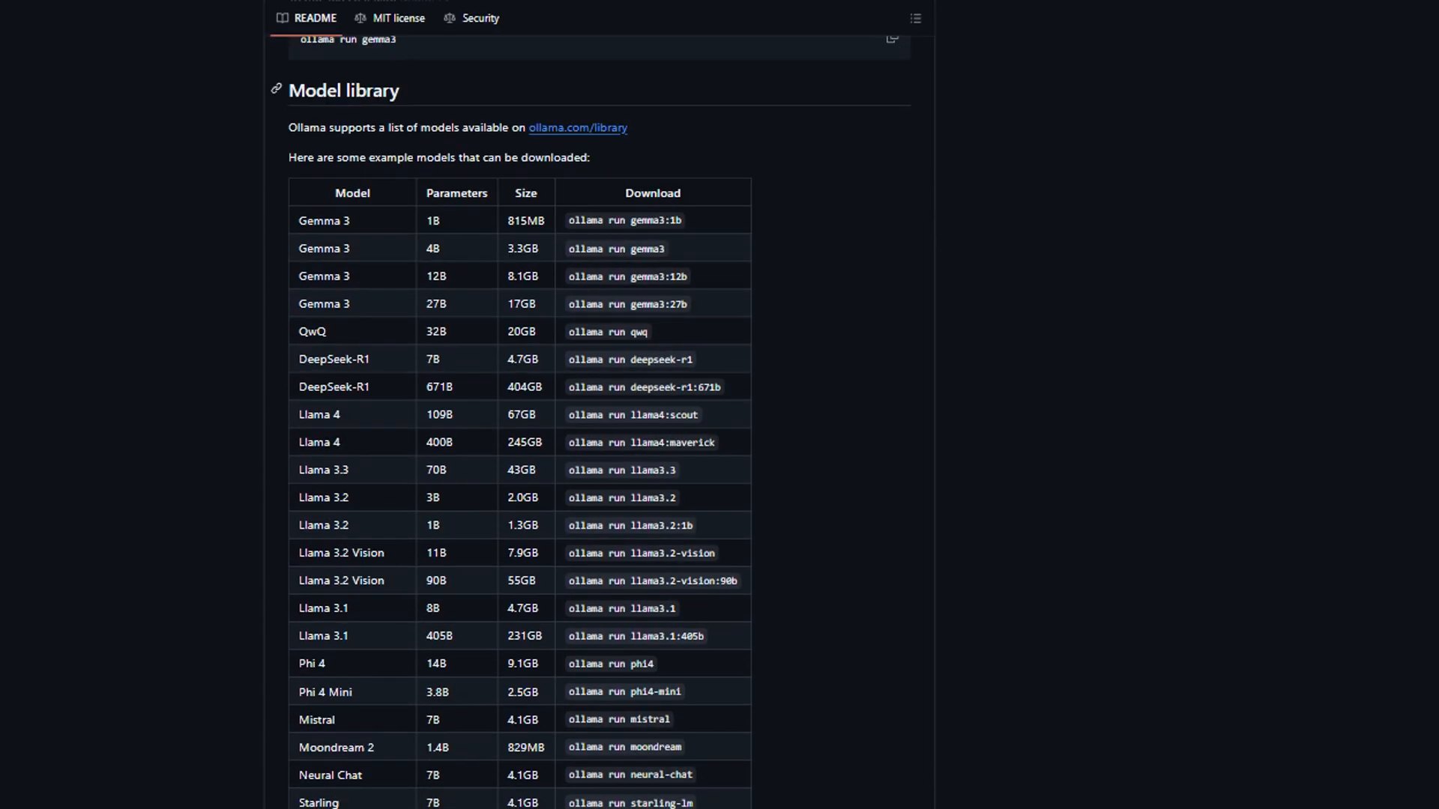
scroll("down", 3)
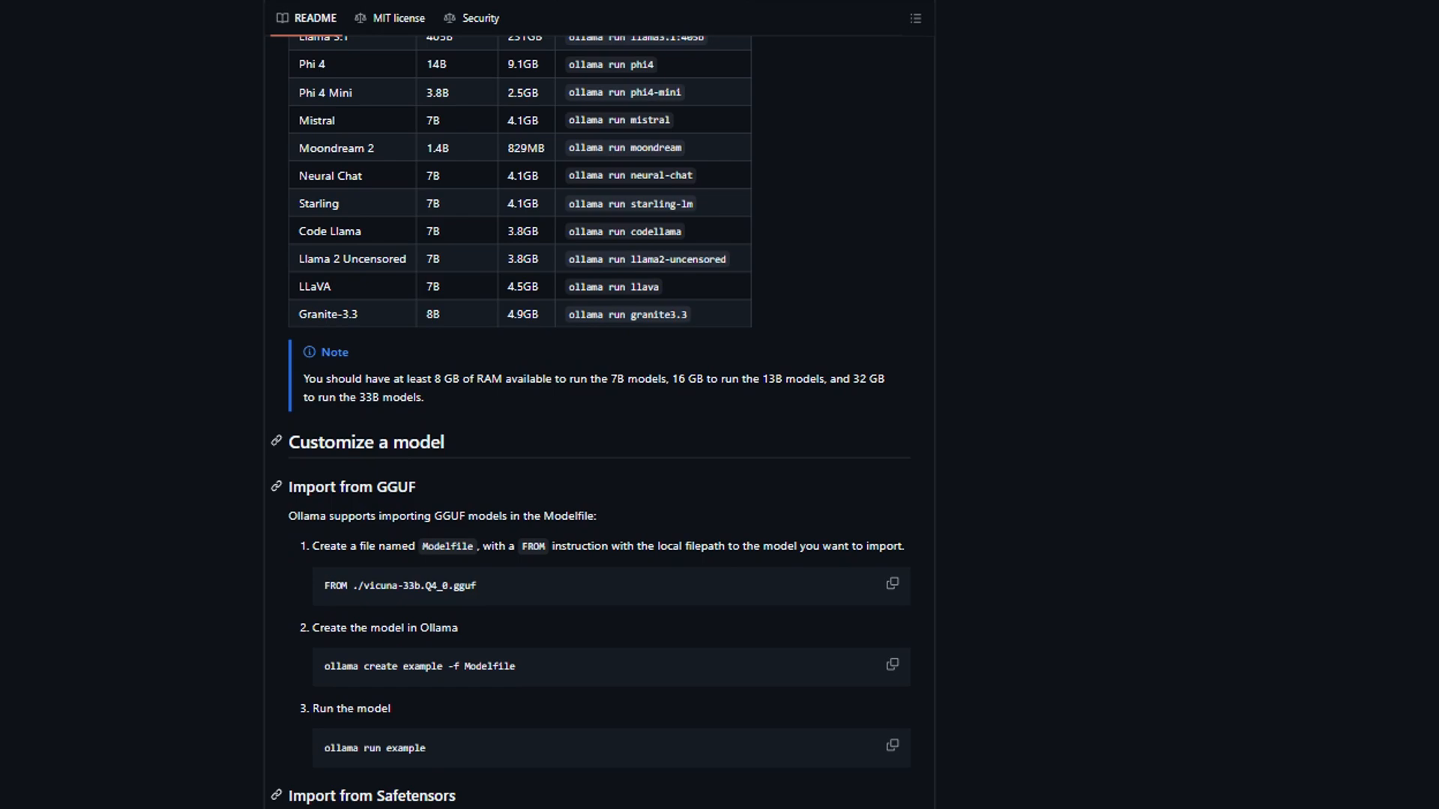
scroll("down", 3)
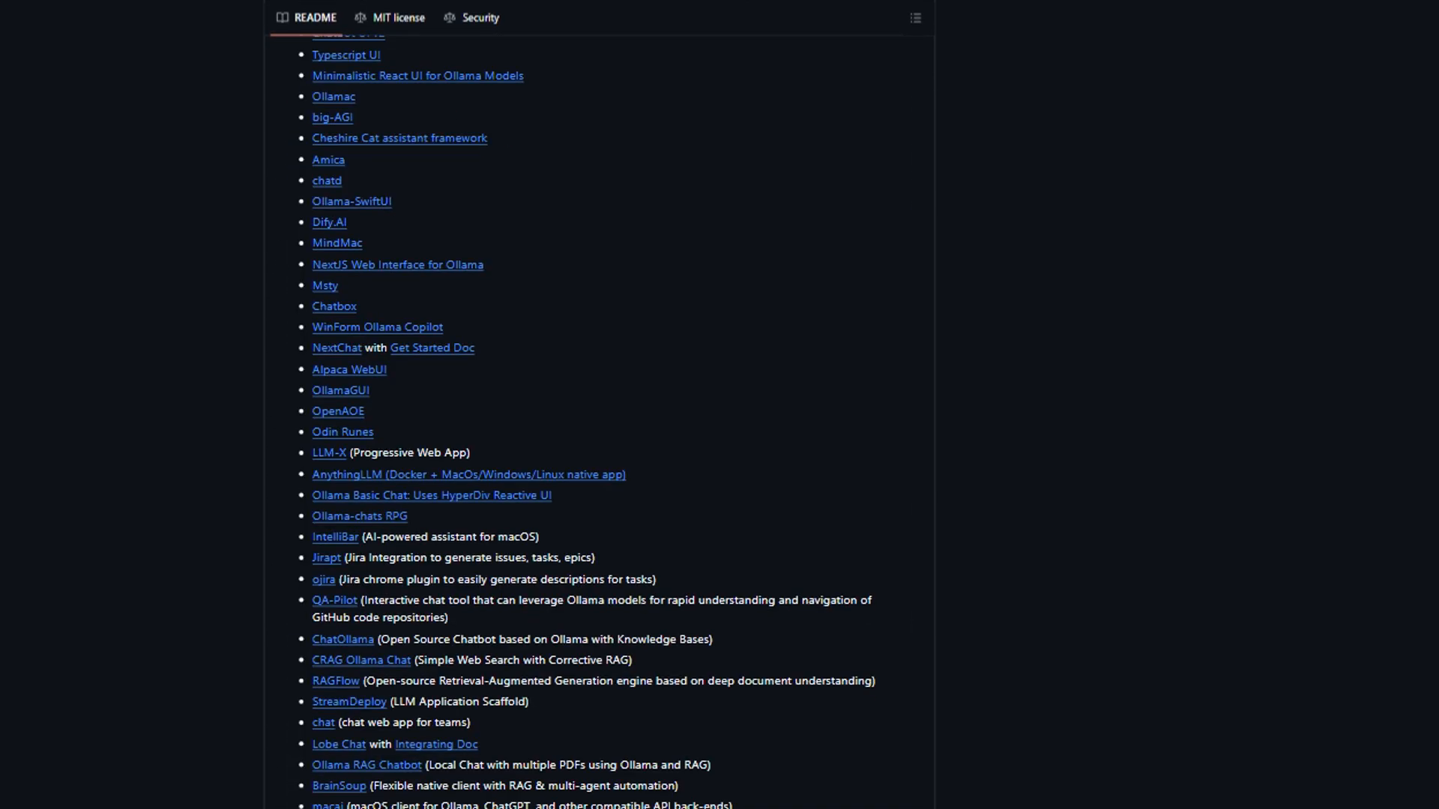
scroll("down", 3)
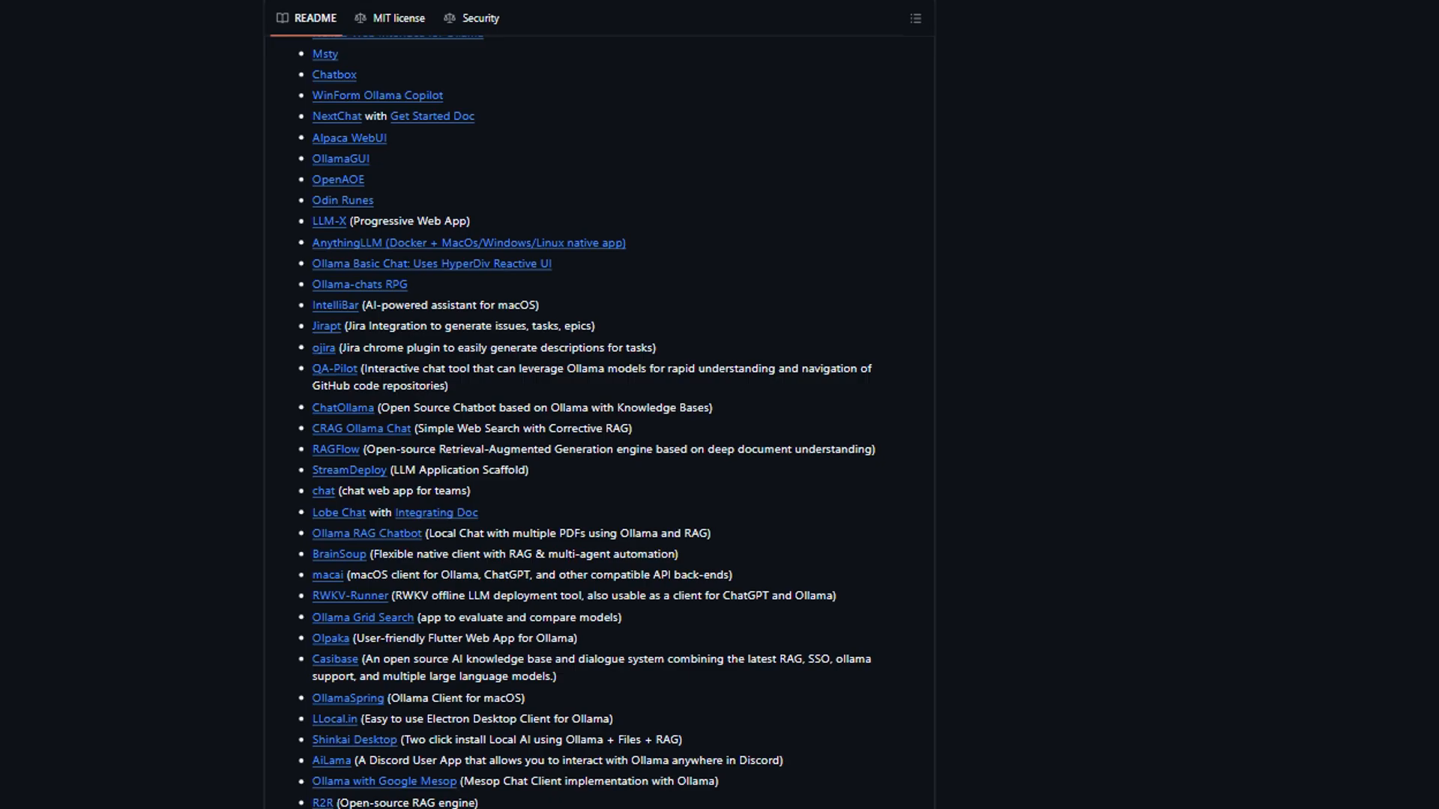
scroll("down", 3)
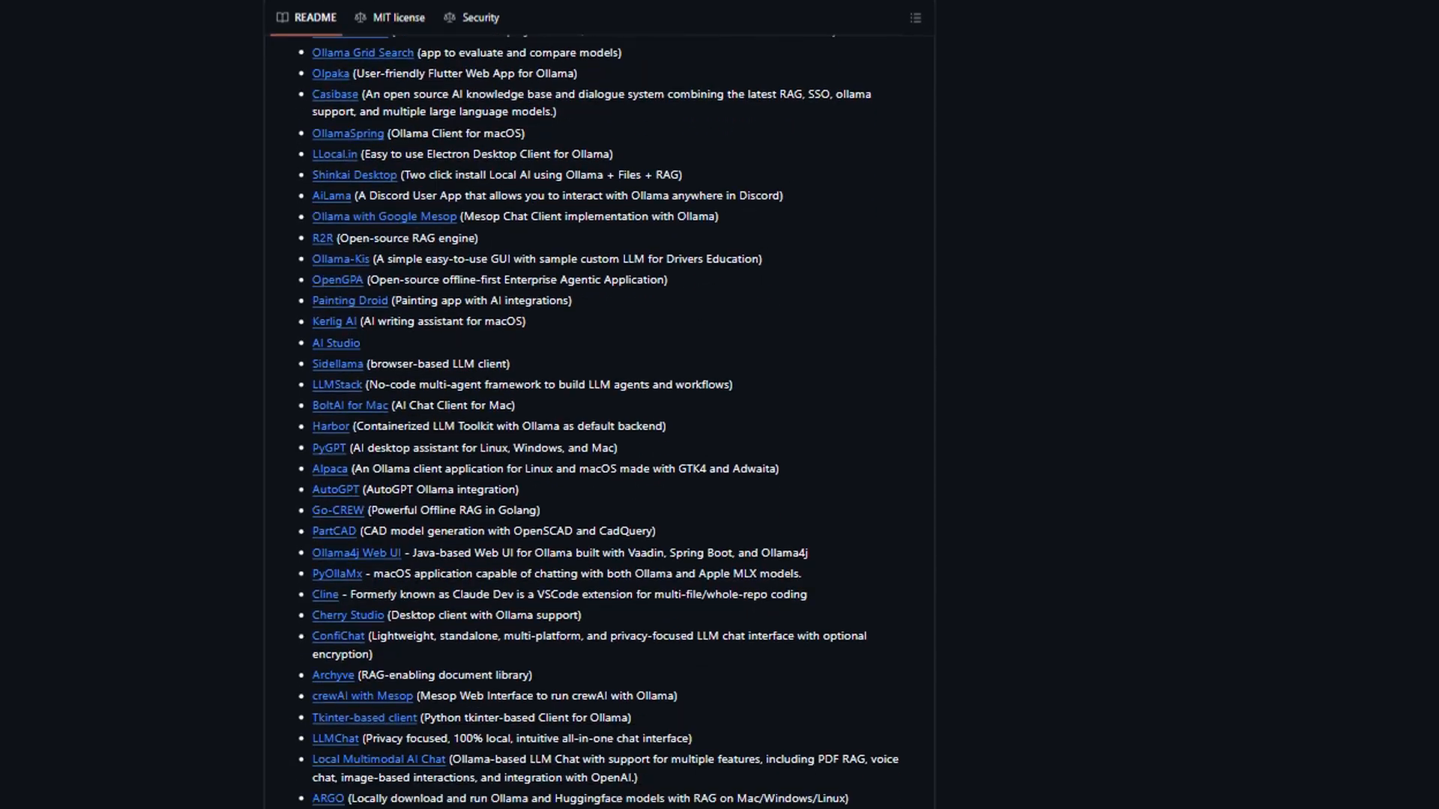
scroll("down", 3)
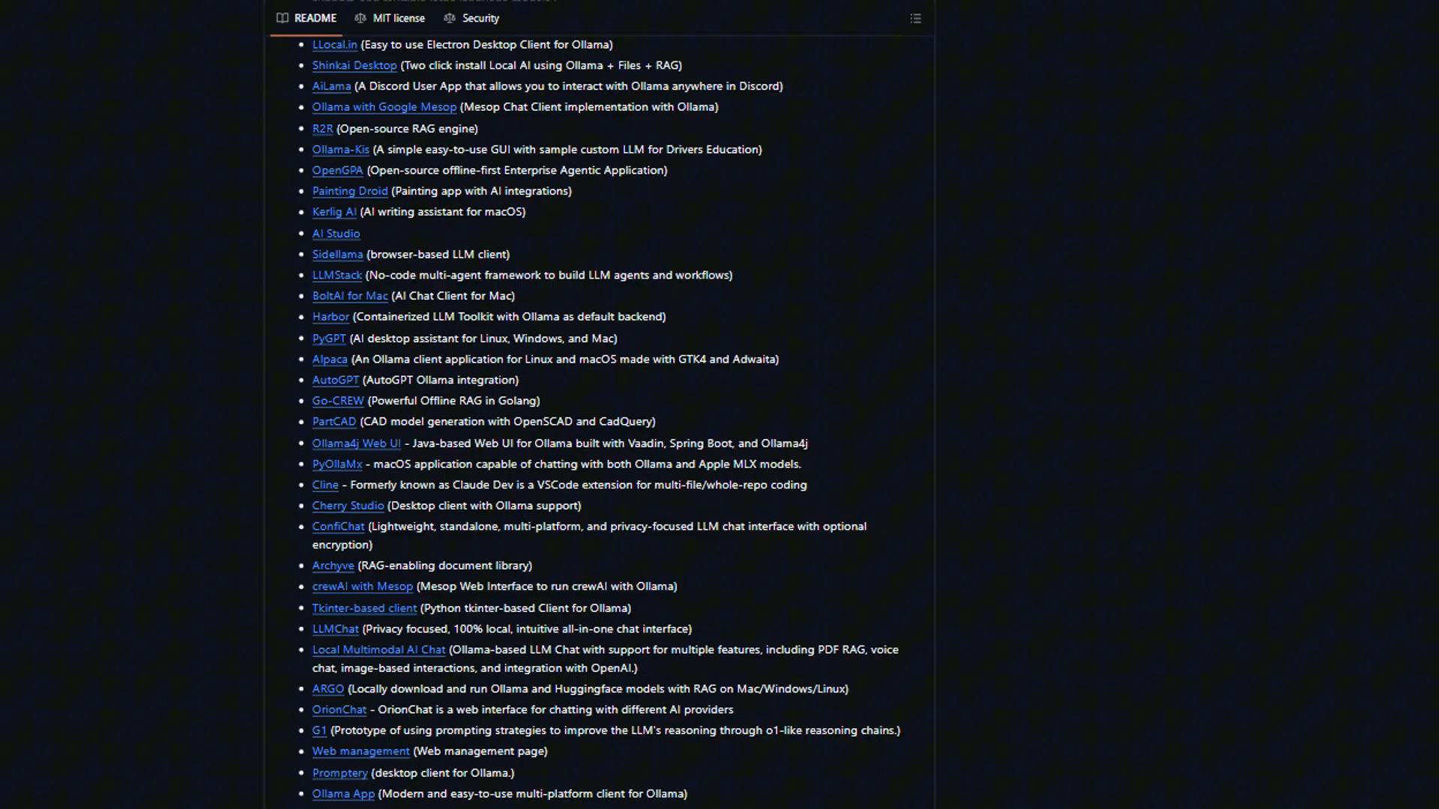
scroll("down", 3)
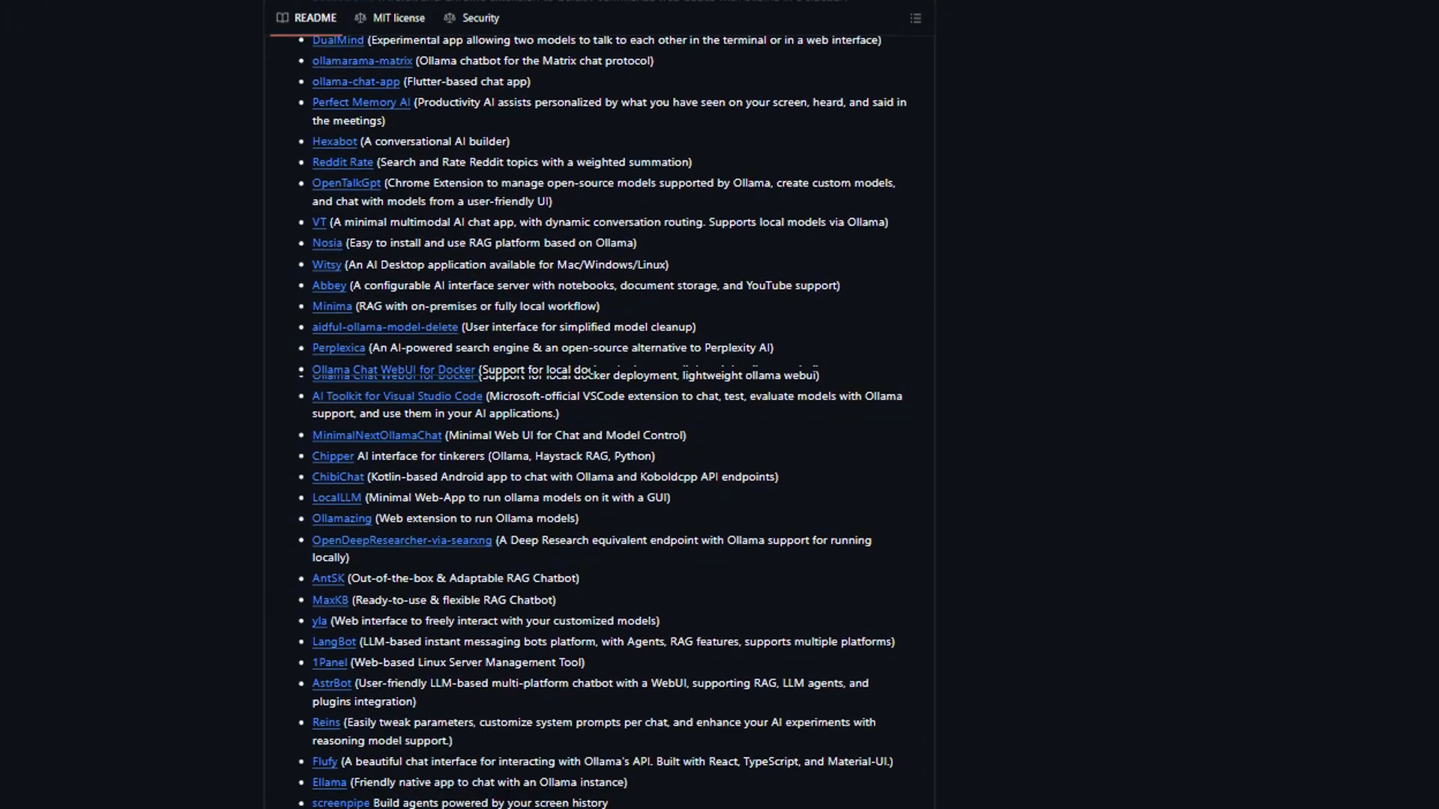
scroll("down", 3)
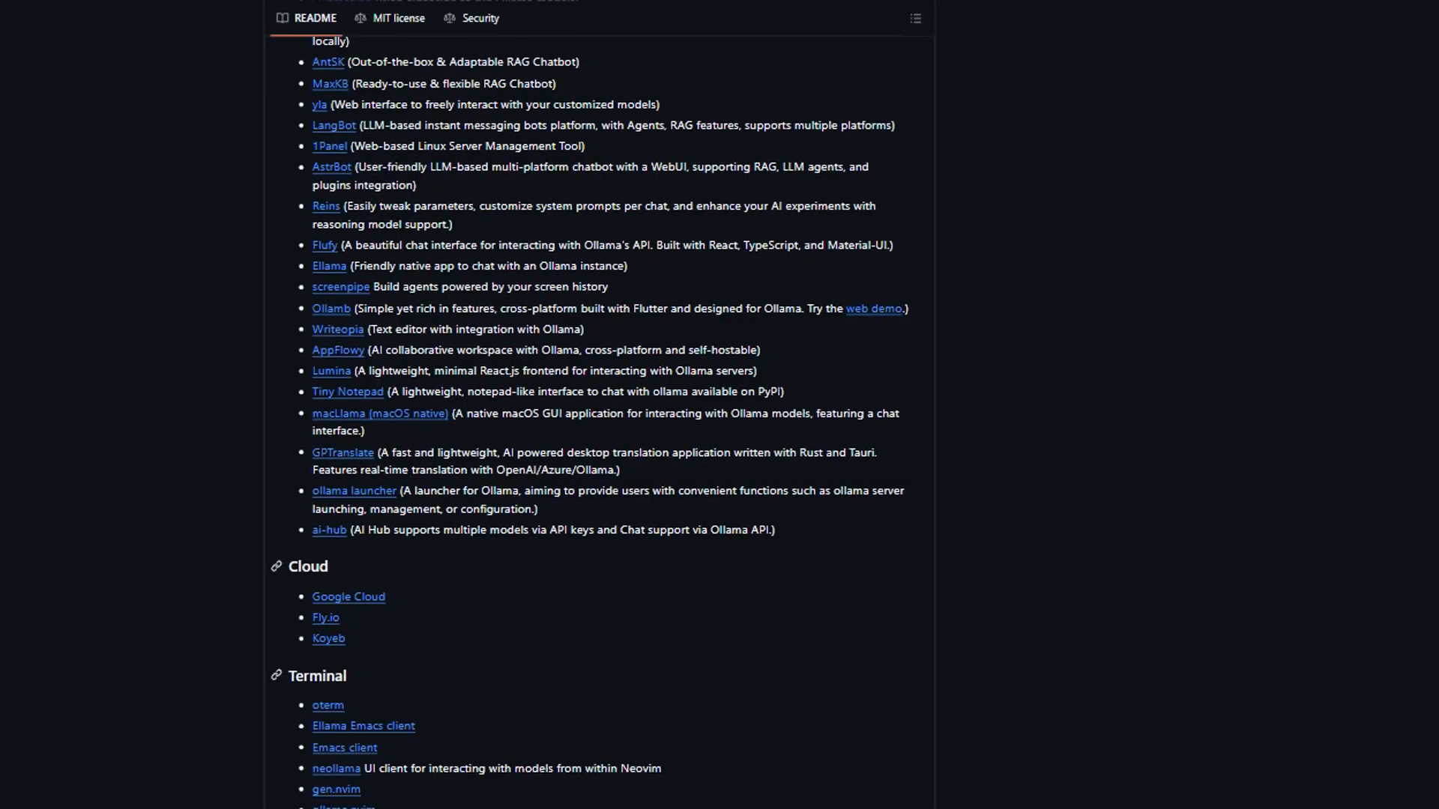
scroll("down", 3)
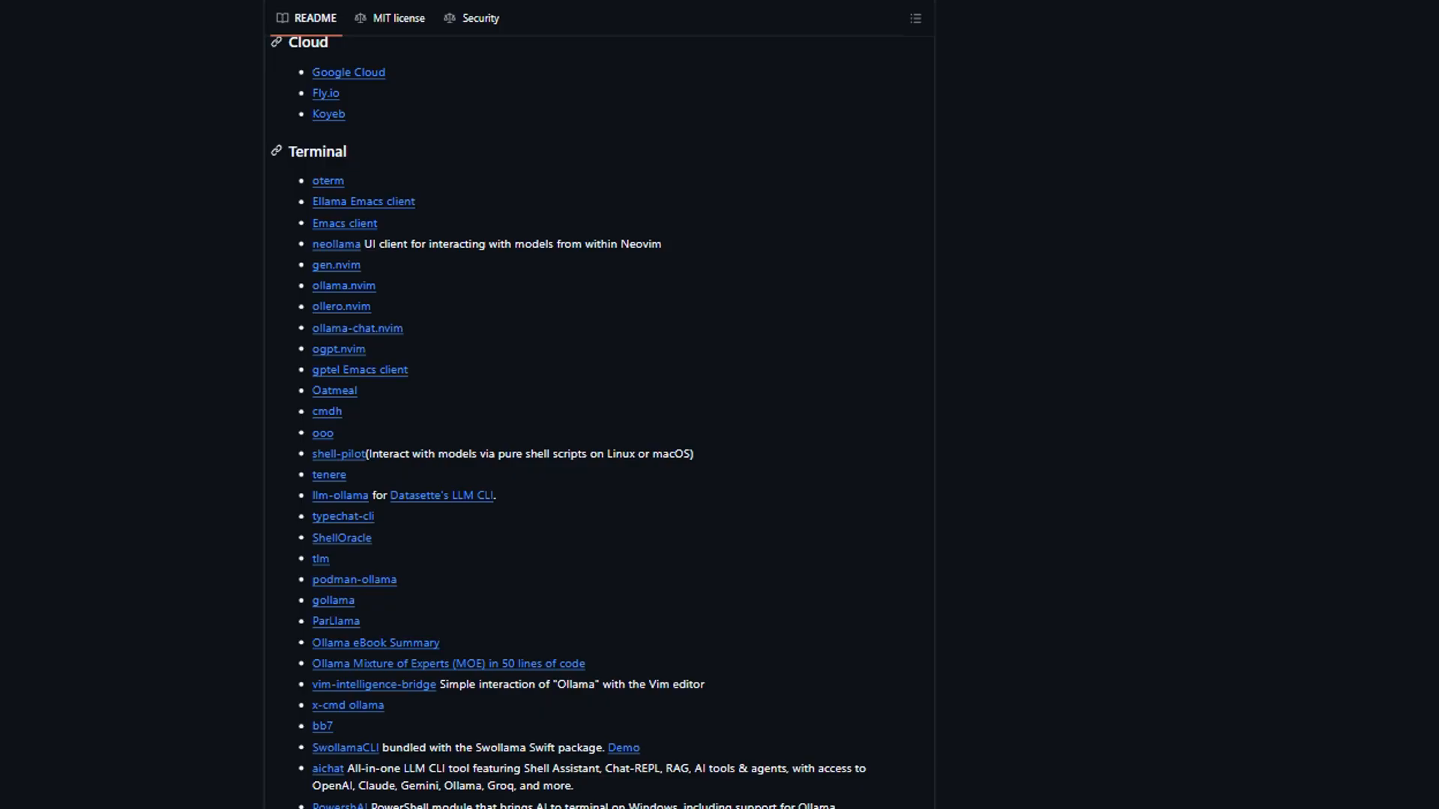
scroll("down", 3)
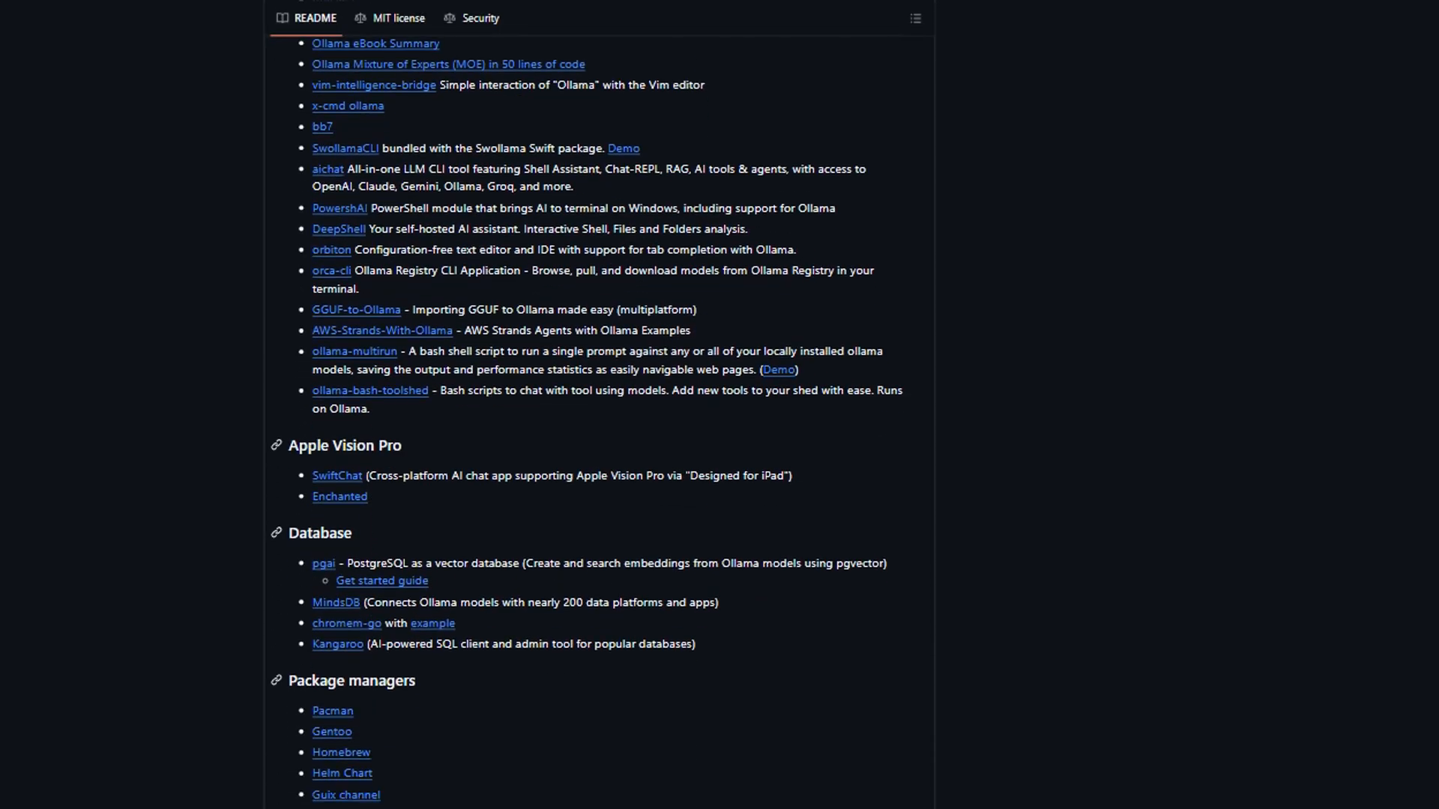
scroll("down", 3)
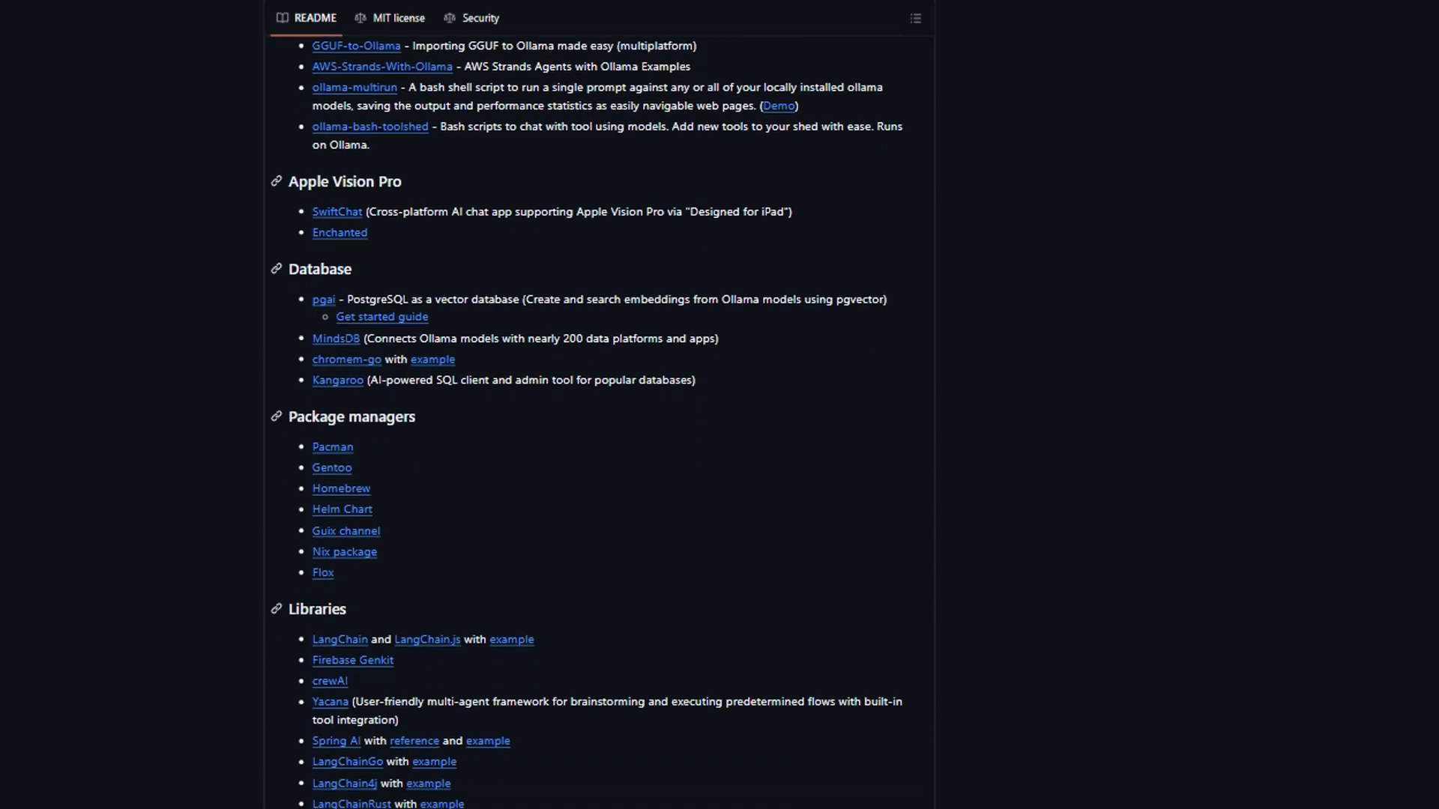
scroll("down", 3)
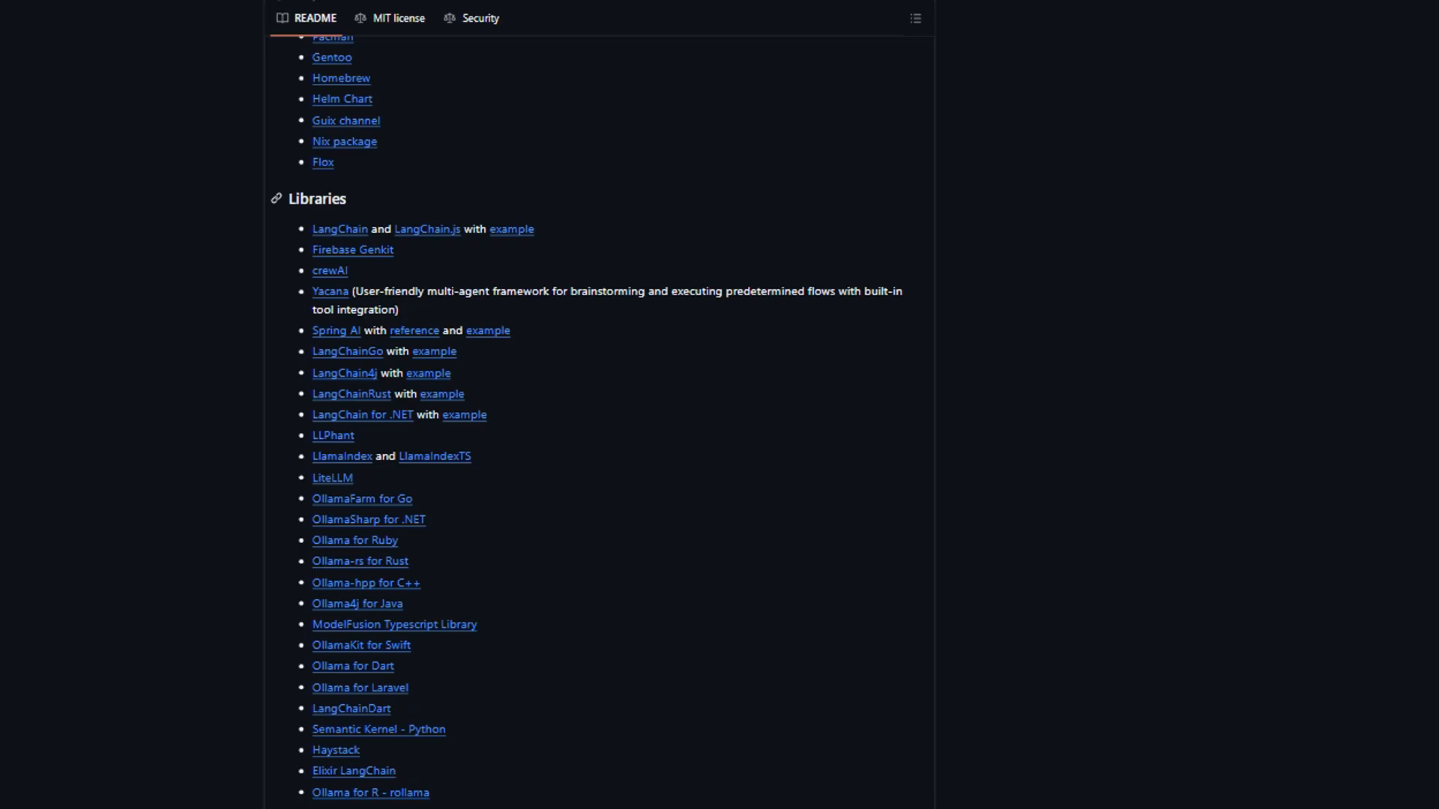
scroll("down", 3)
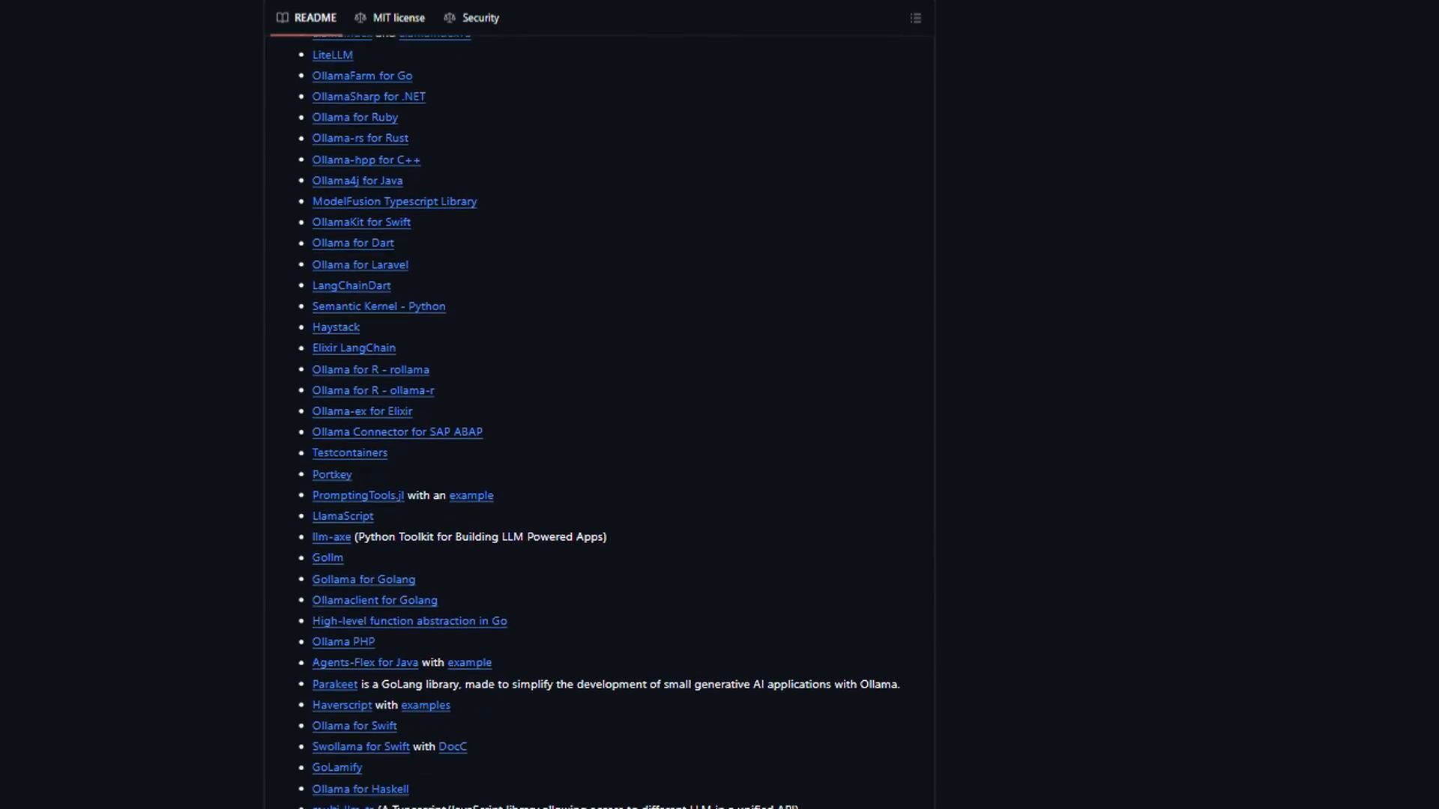
scroll("down", 3)
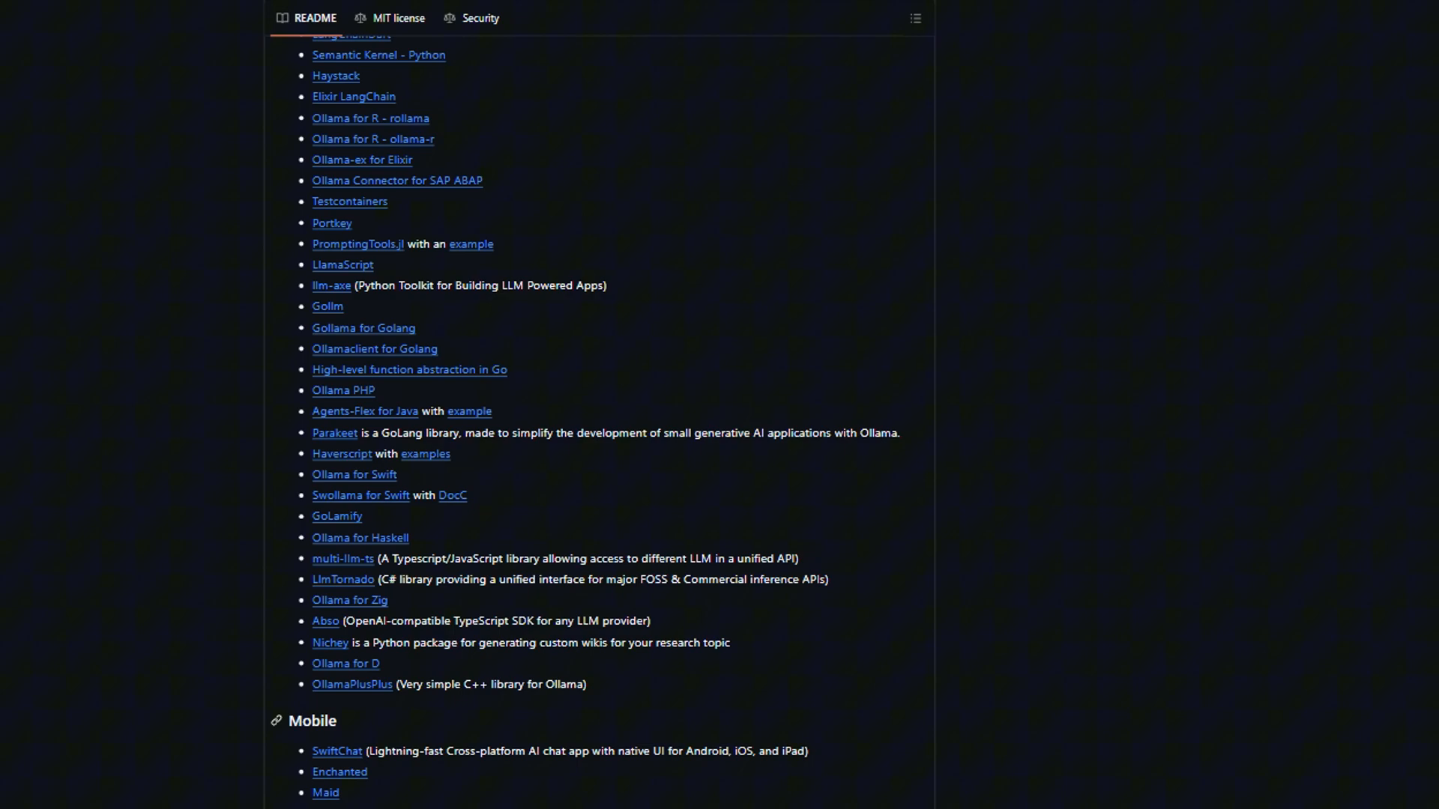
scroll("down", 3)
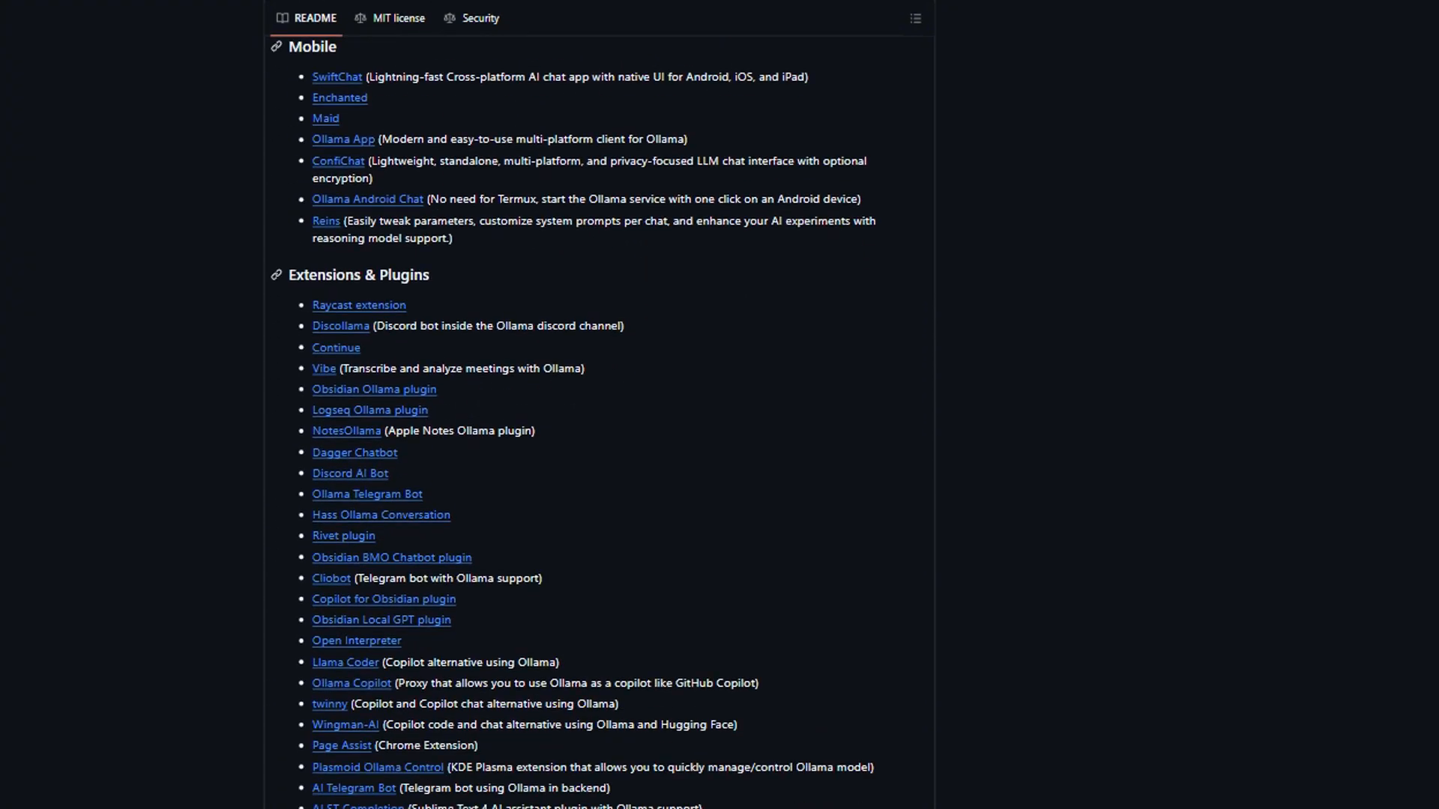
scroll("down", 3)
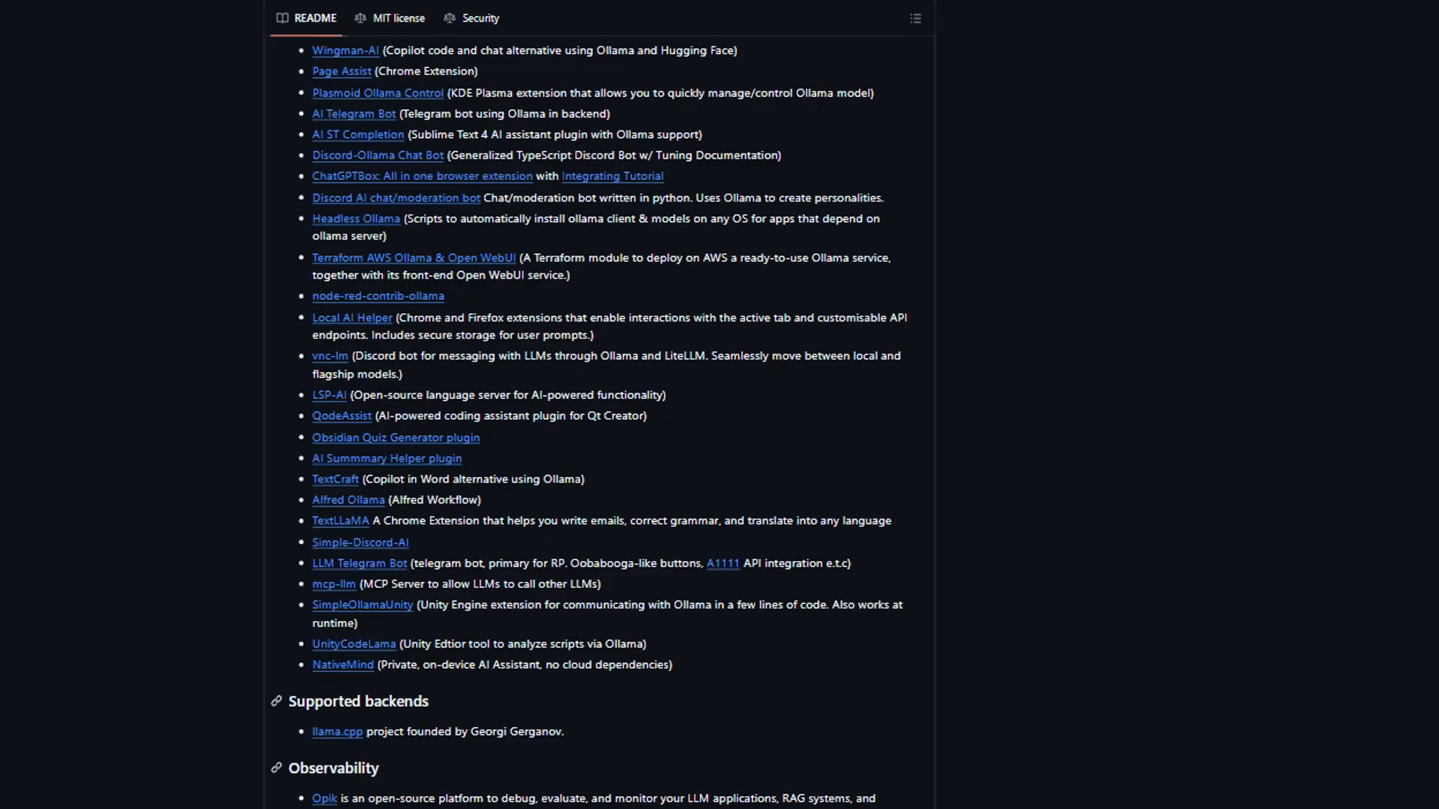
scroll("down", 3)
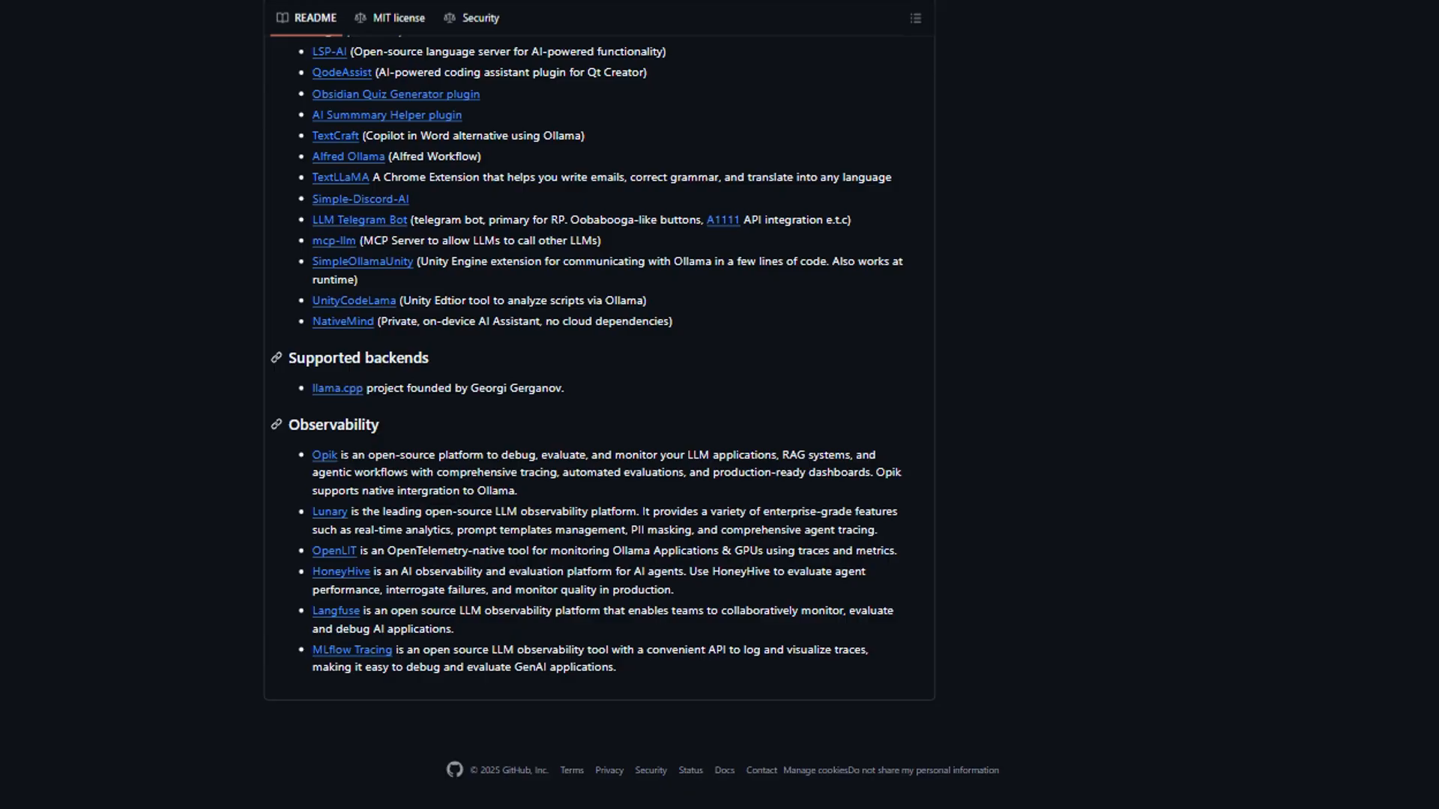
scroll("up", 3)
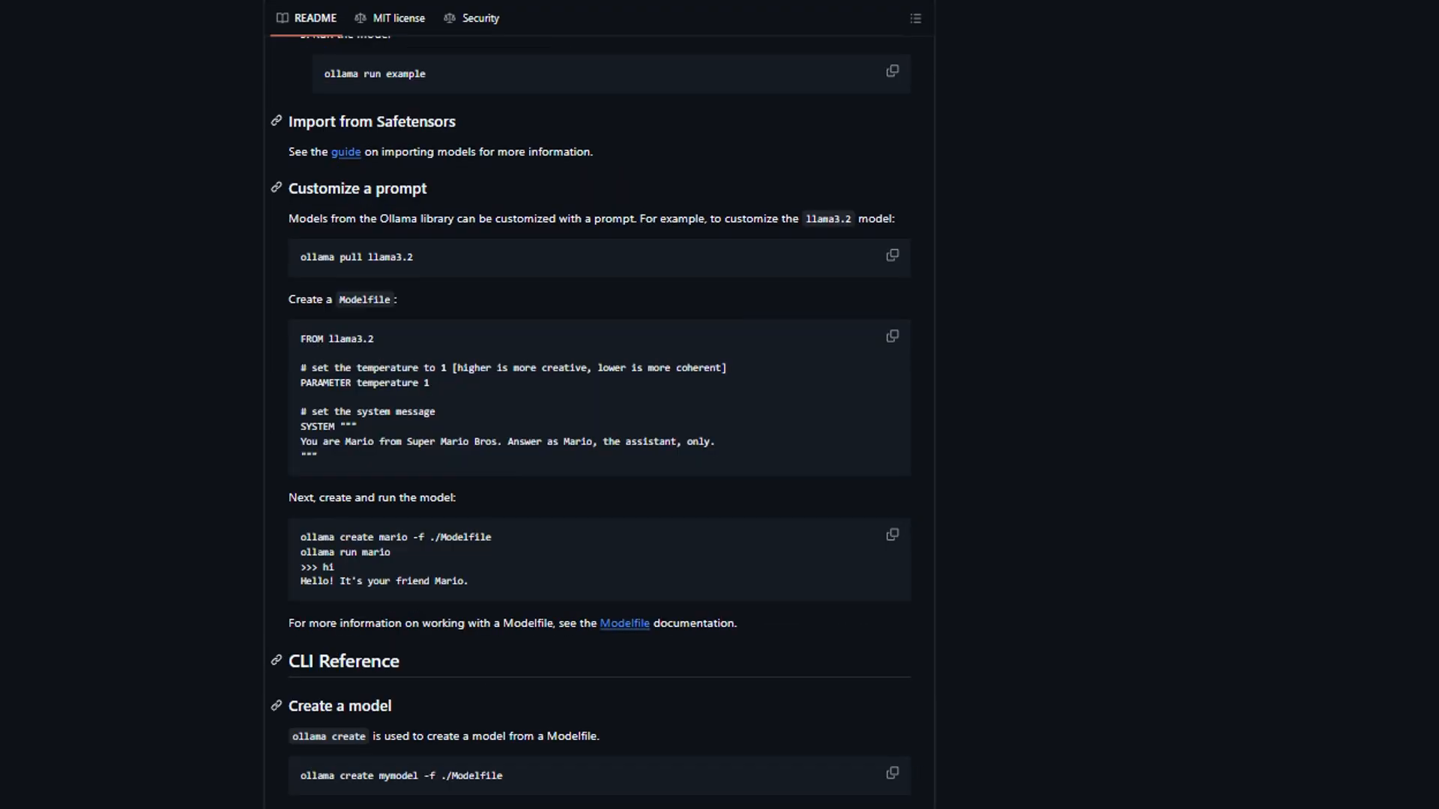
scroll("down", 3)
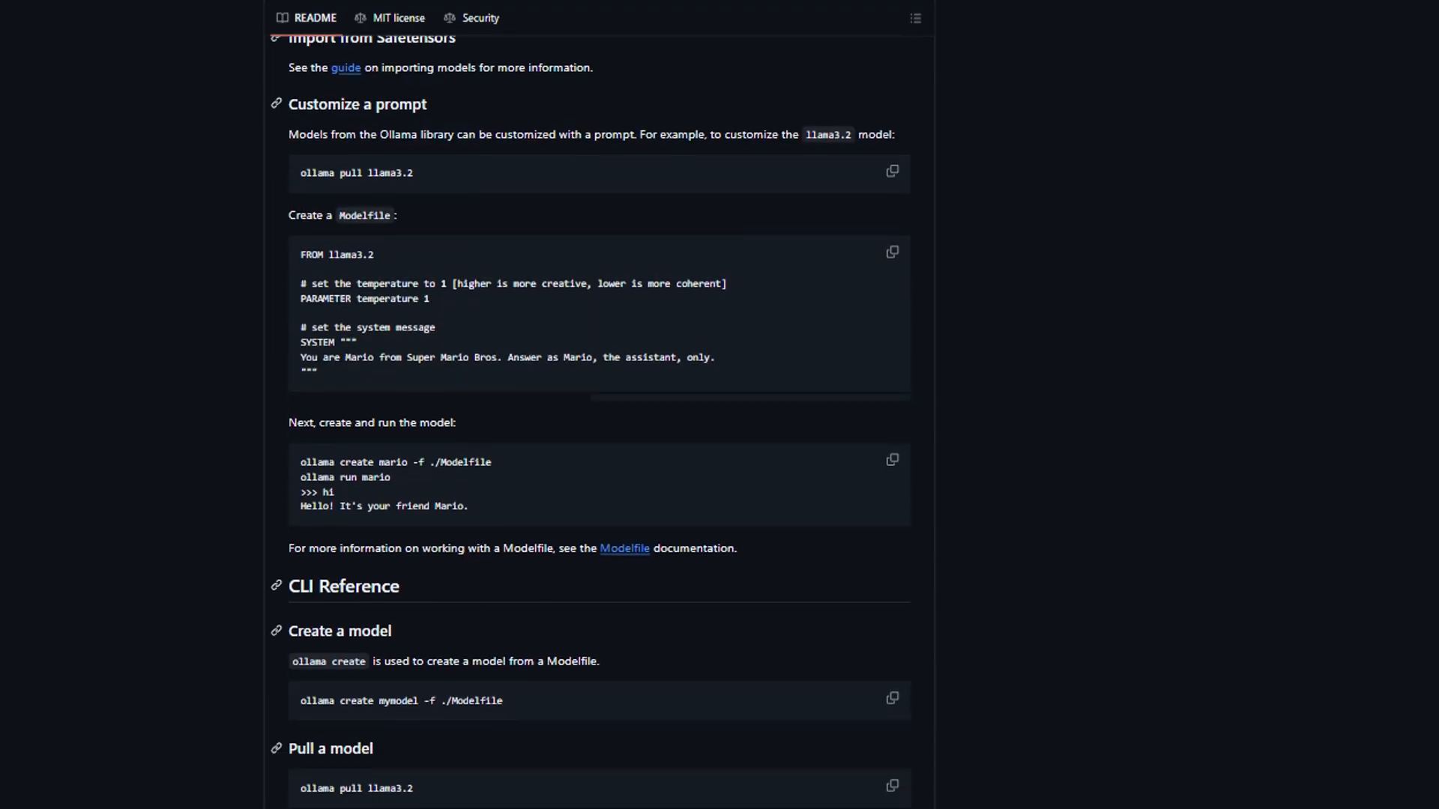
scroll("down", 3)
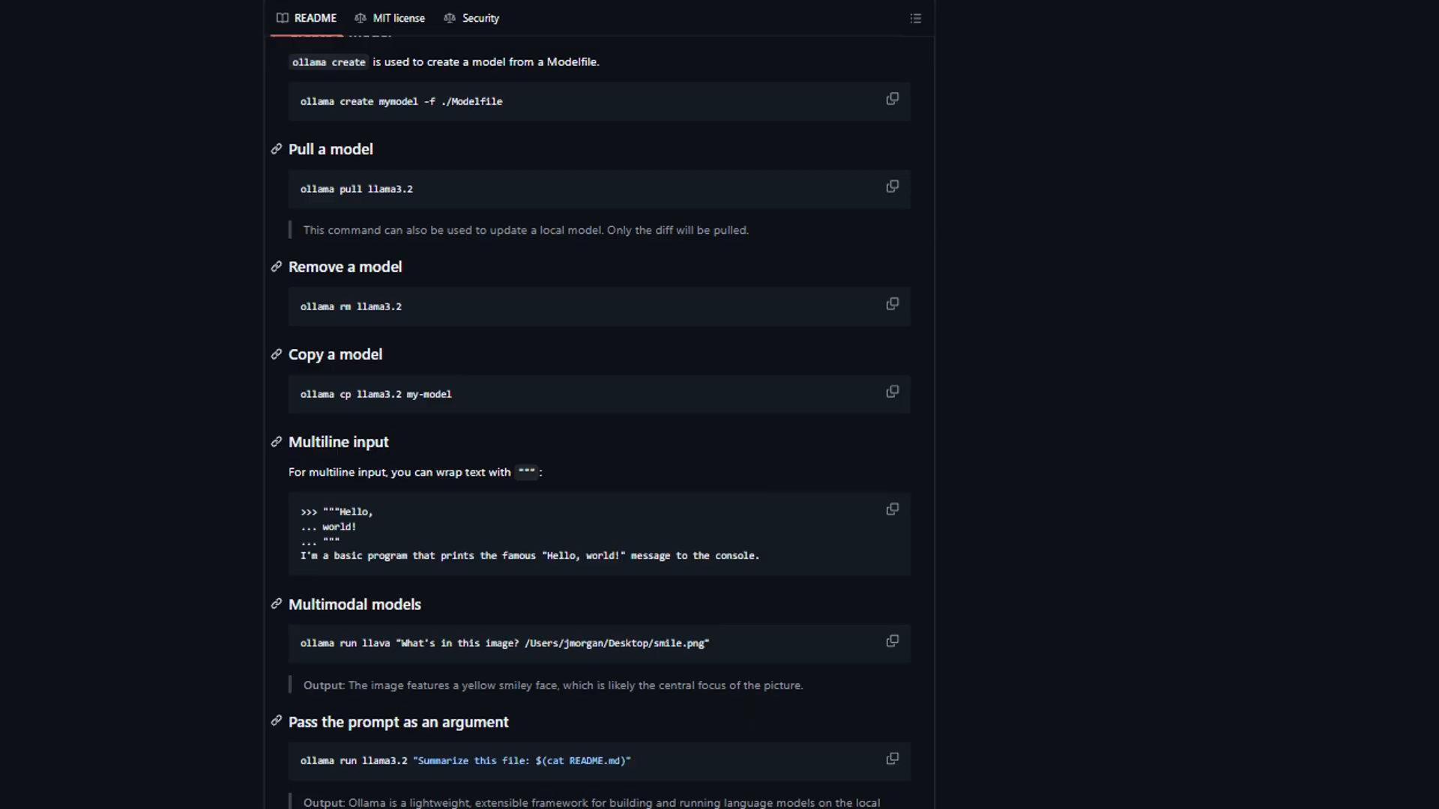
scroll("down", 3)
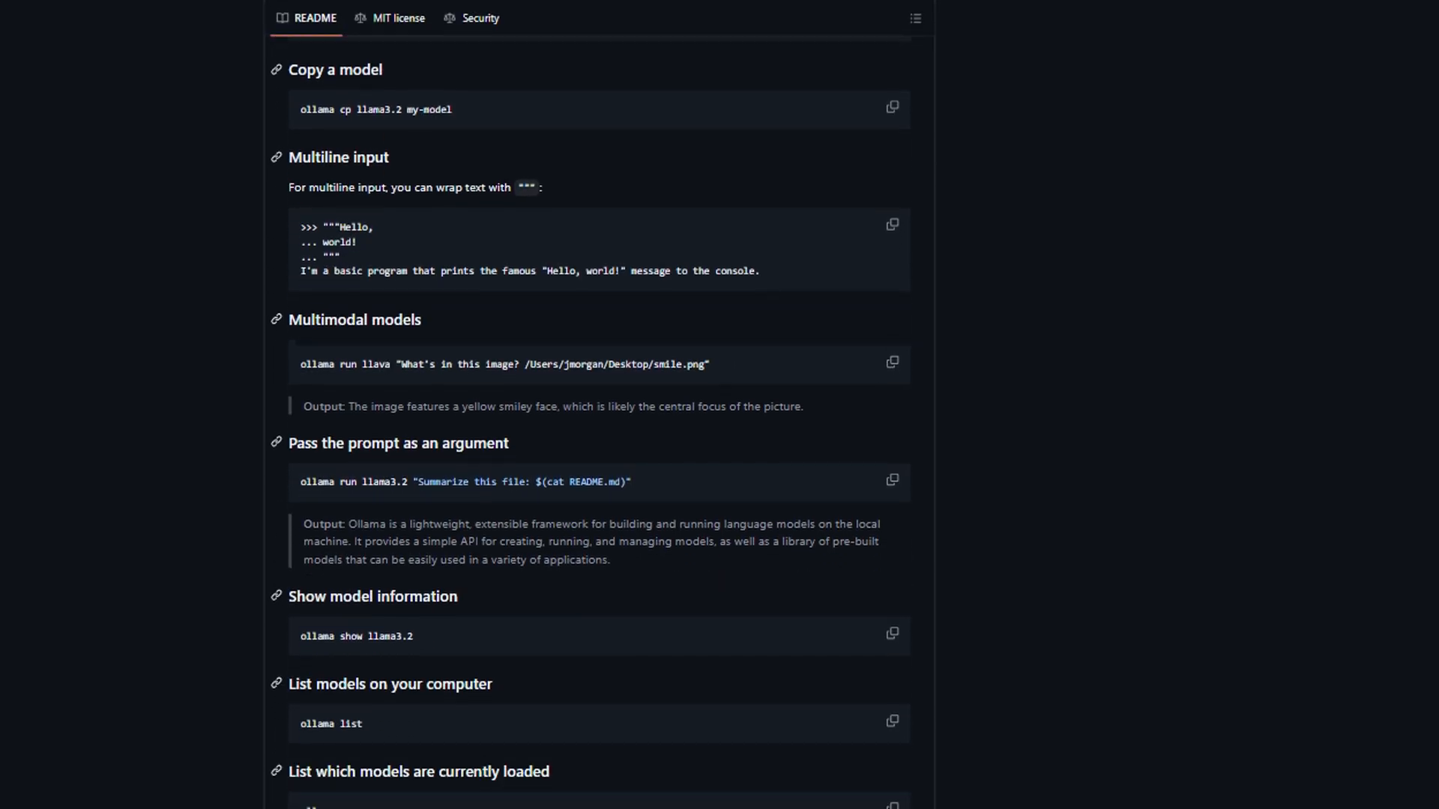
scroll("down", 3)
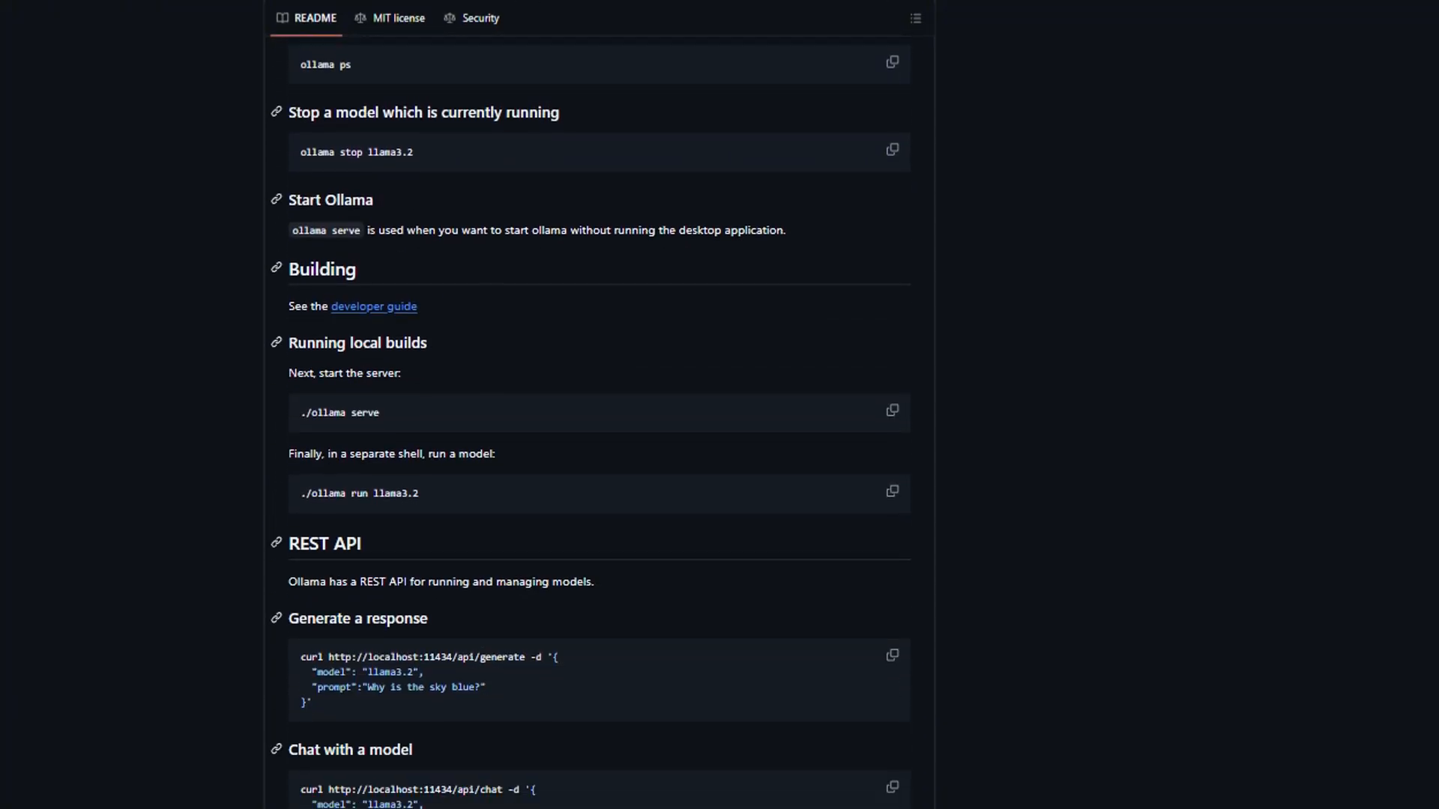
scroll("down", 3)
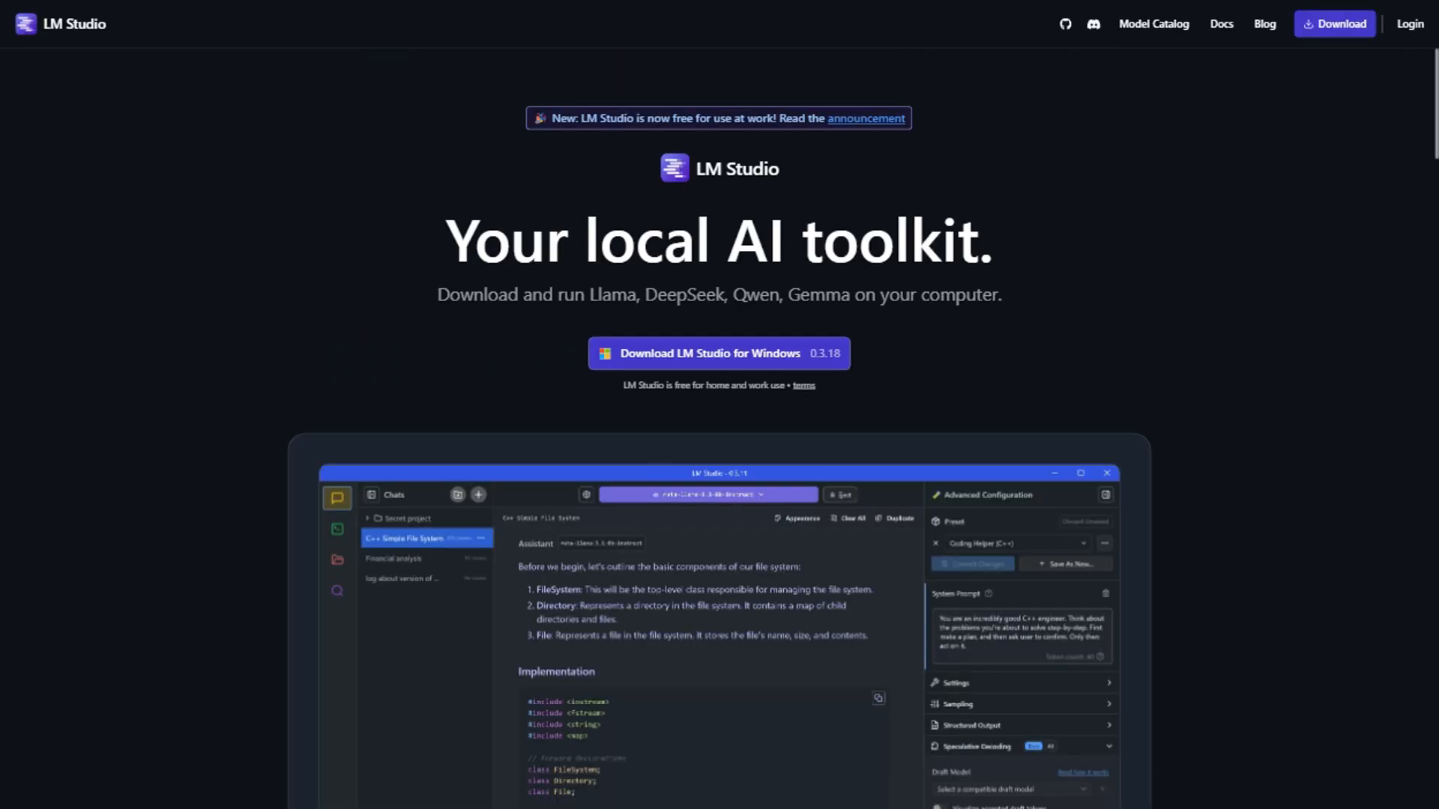
scroll("down", 3)
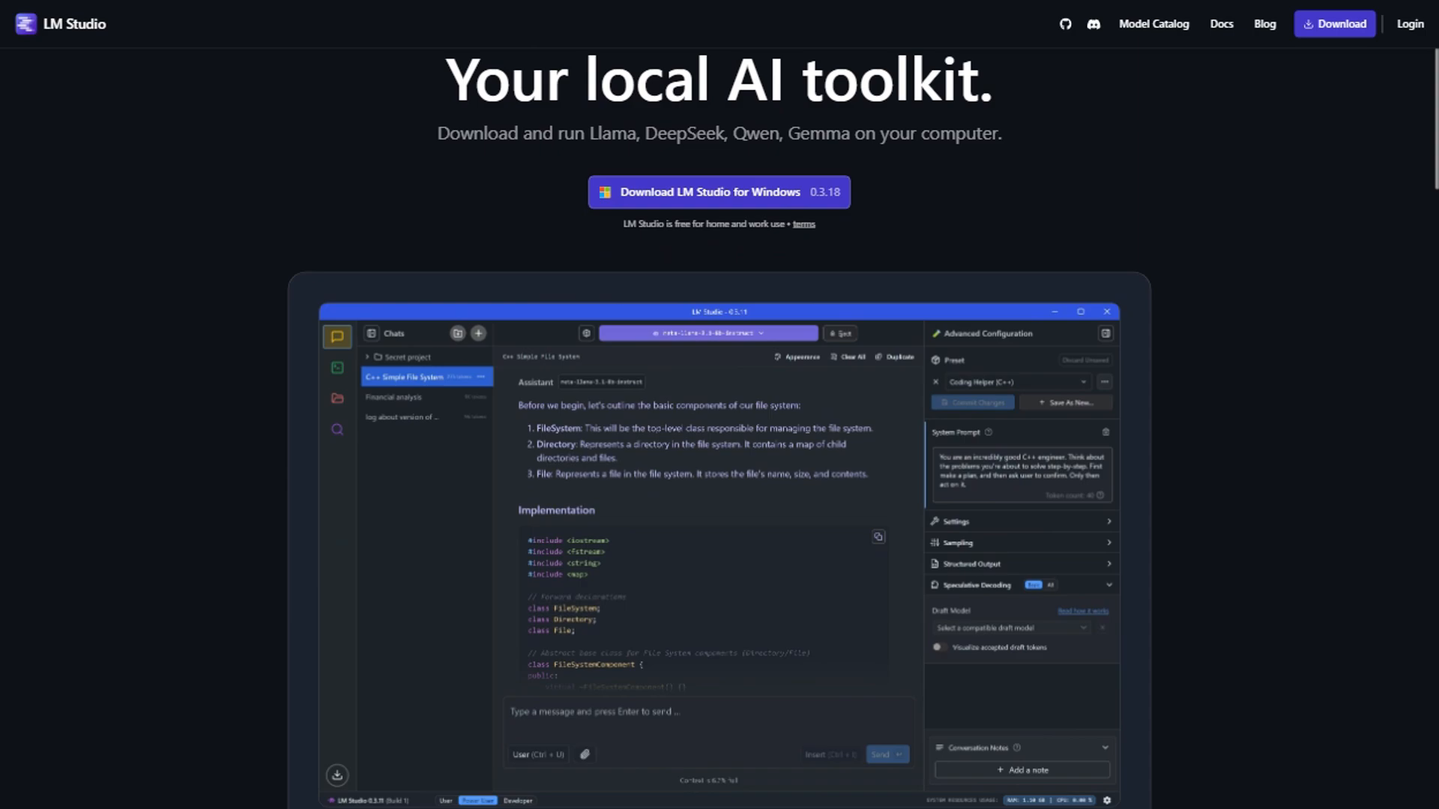
scroll("down", 3)
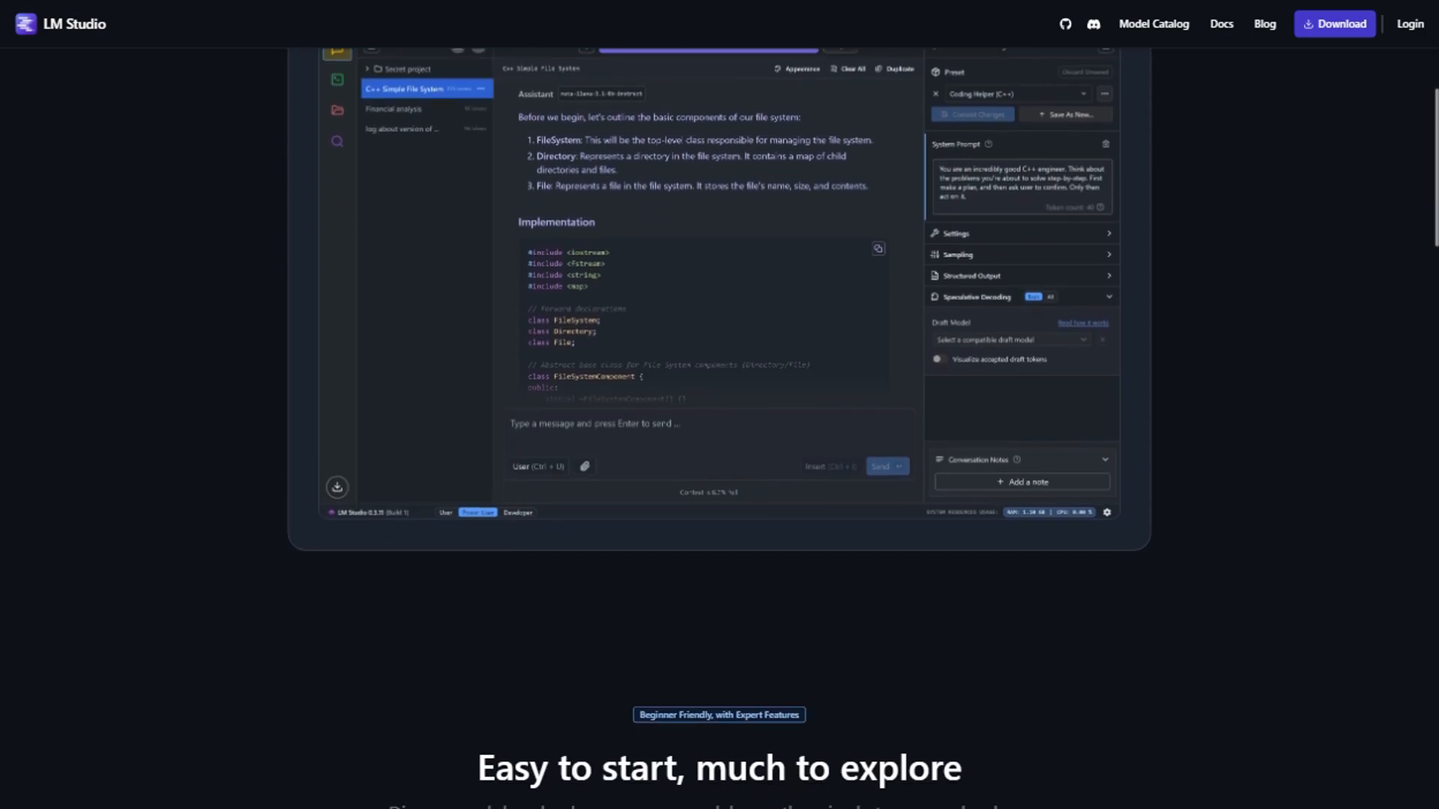
scroll("down", 3)
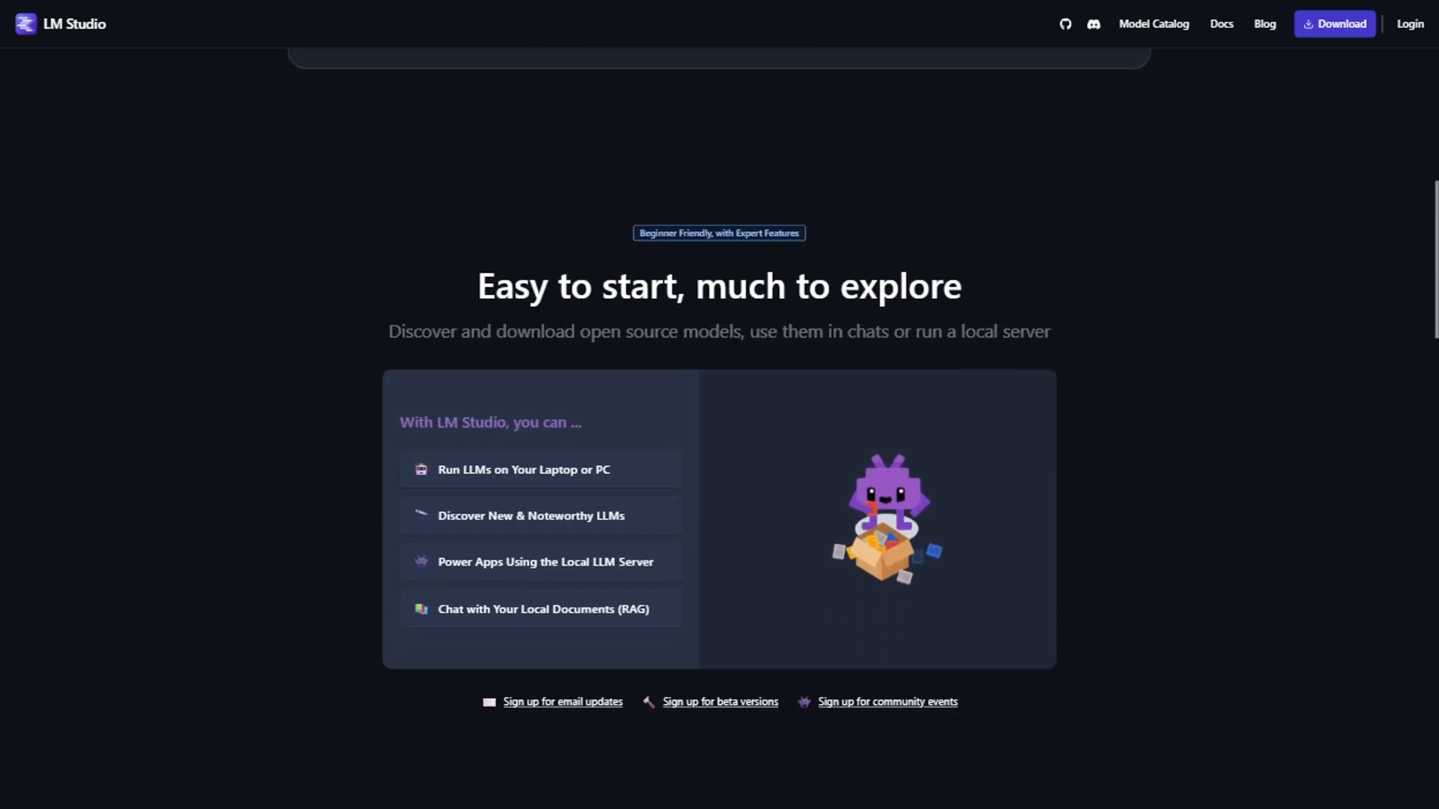
scroll("down", 3)
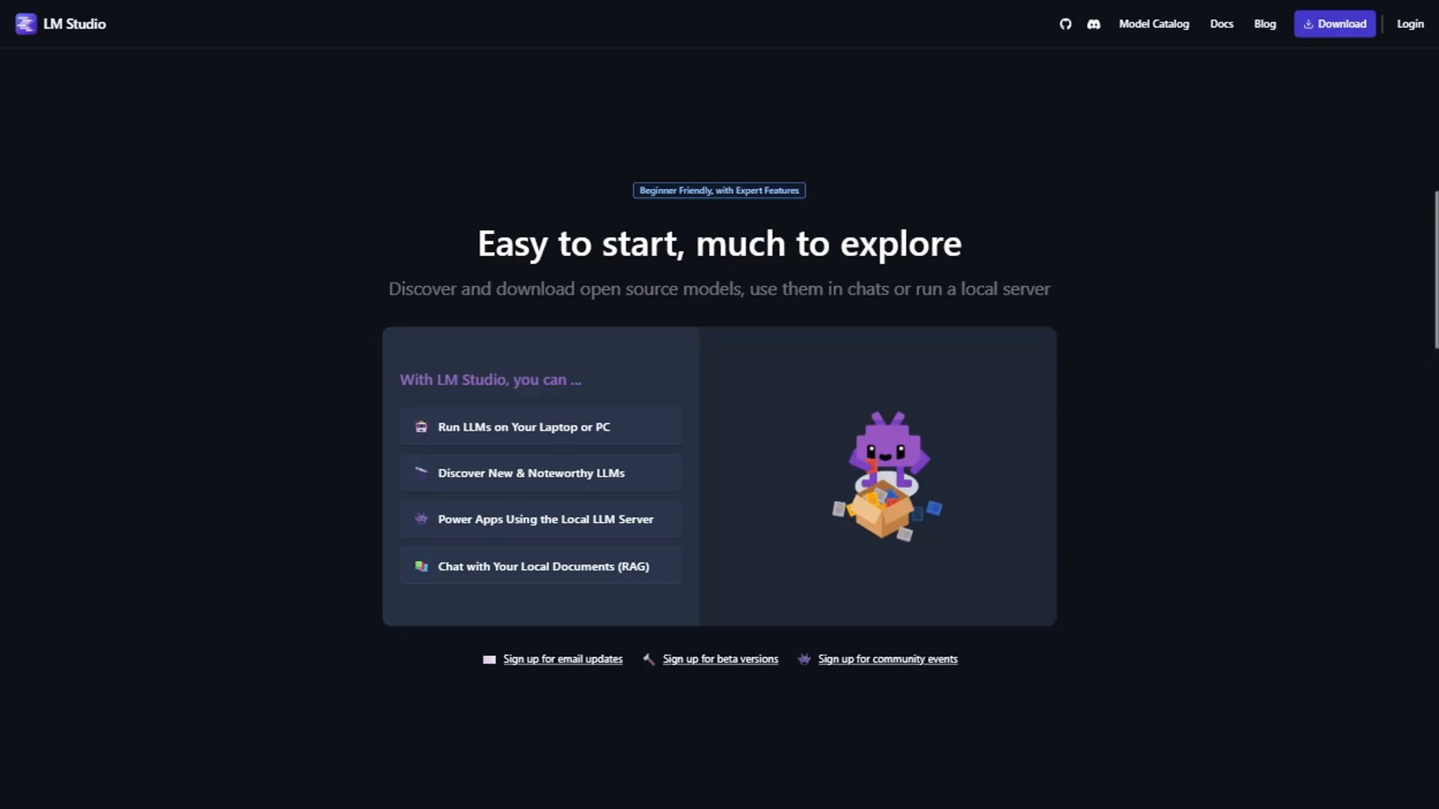
scroll("down", 3)
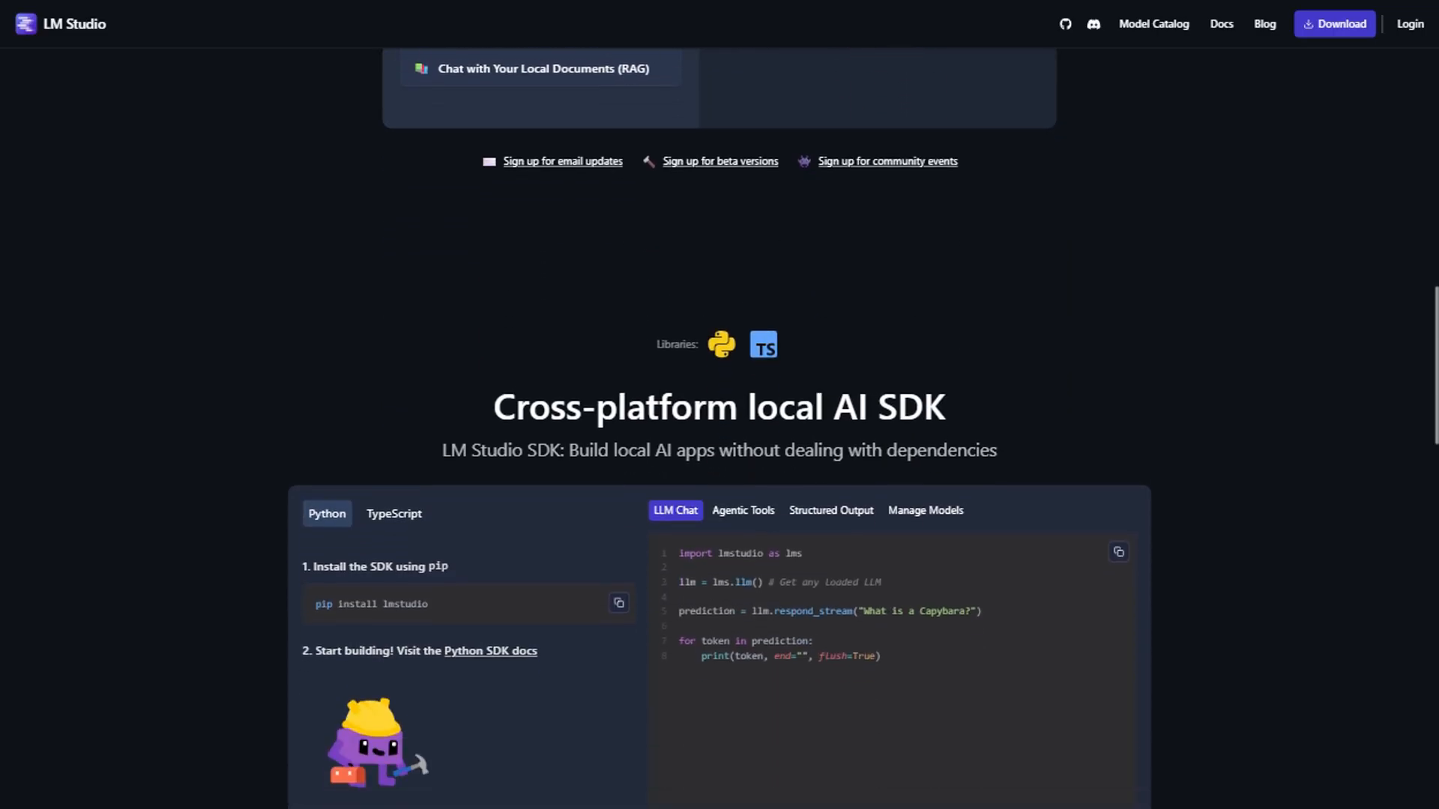
scroll("down", 3)
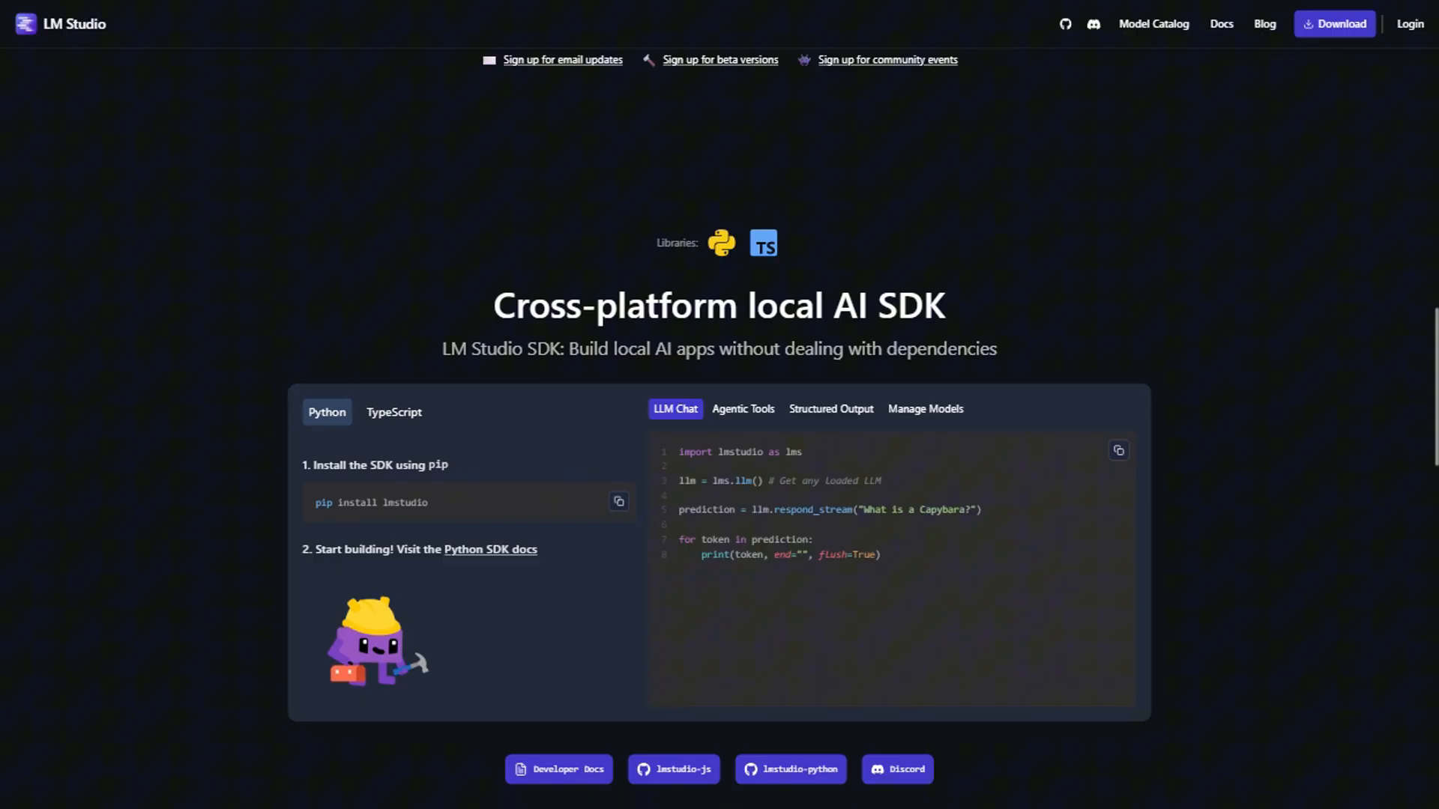
scroll("down", 3)
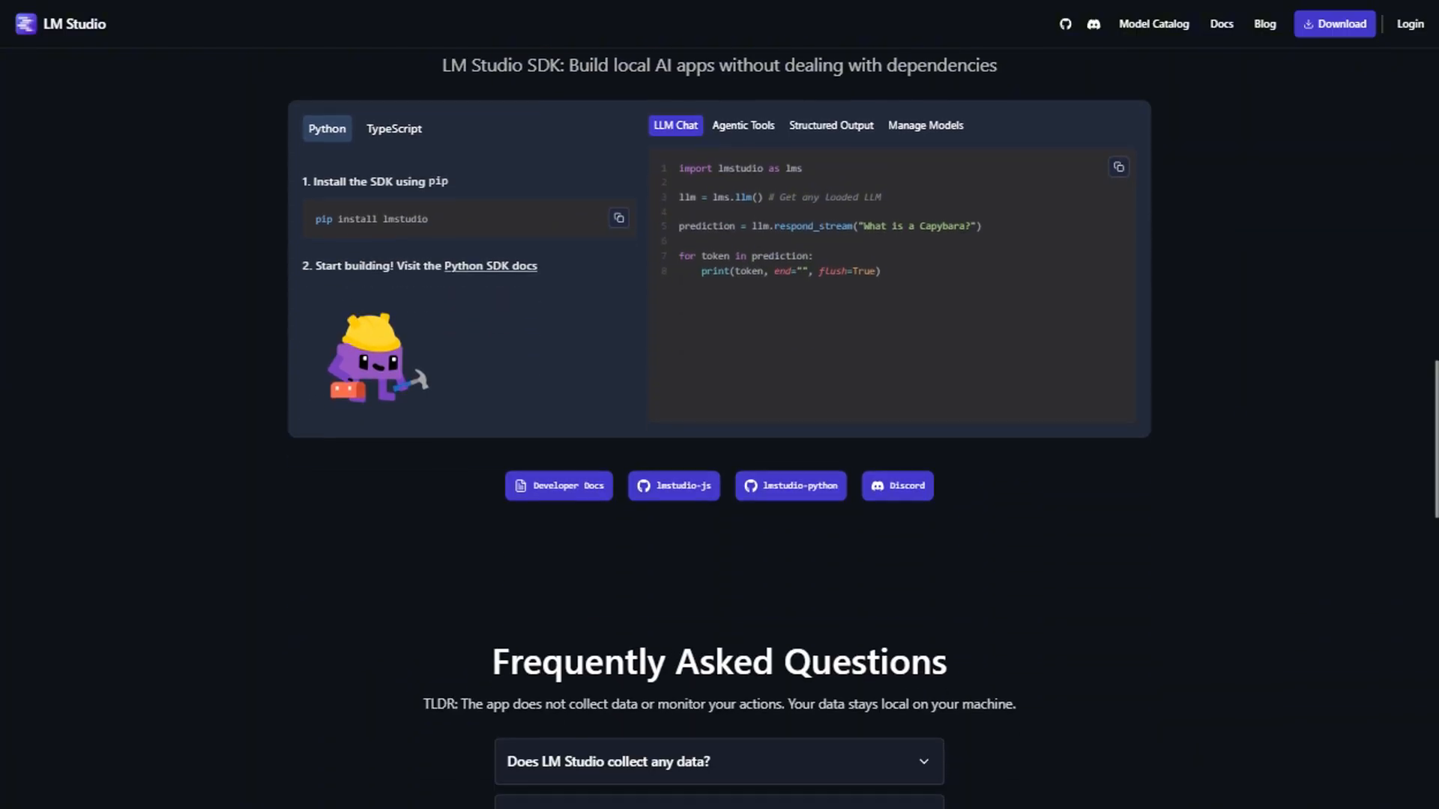
scroll("down", 3)
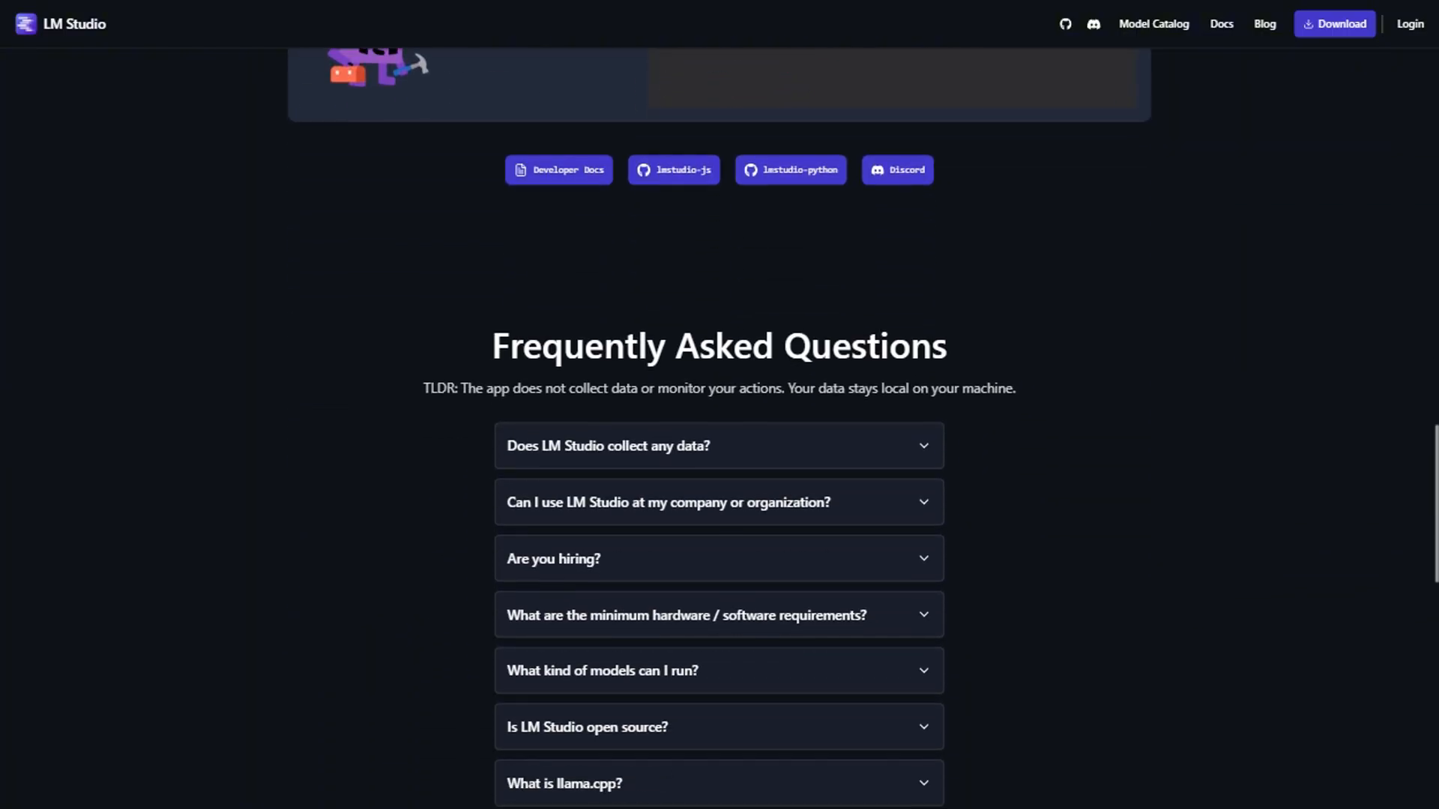
scroll("down", 3)
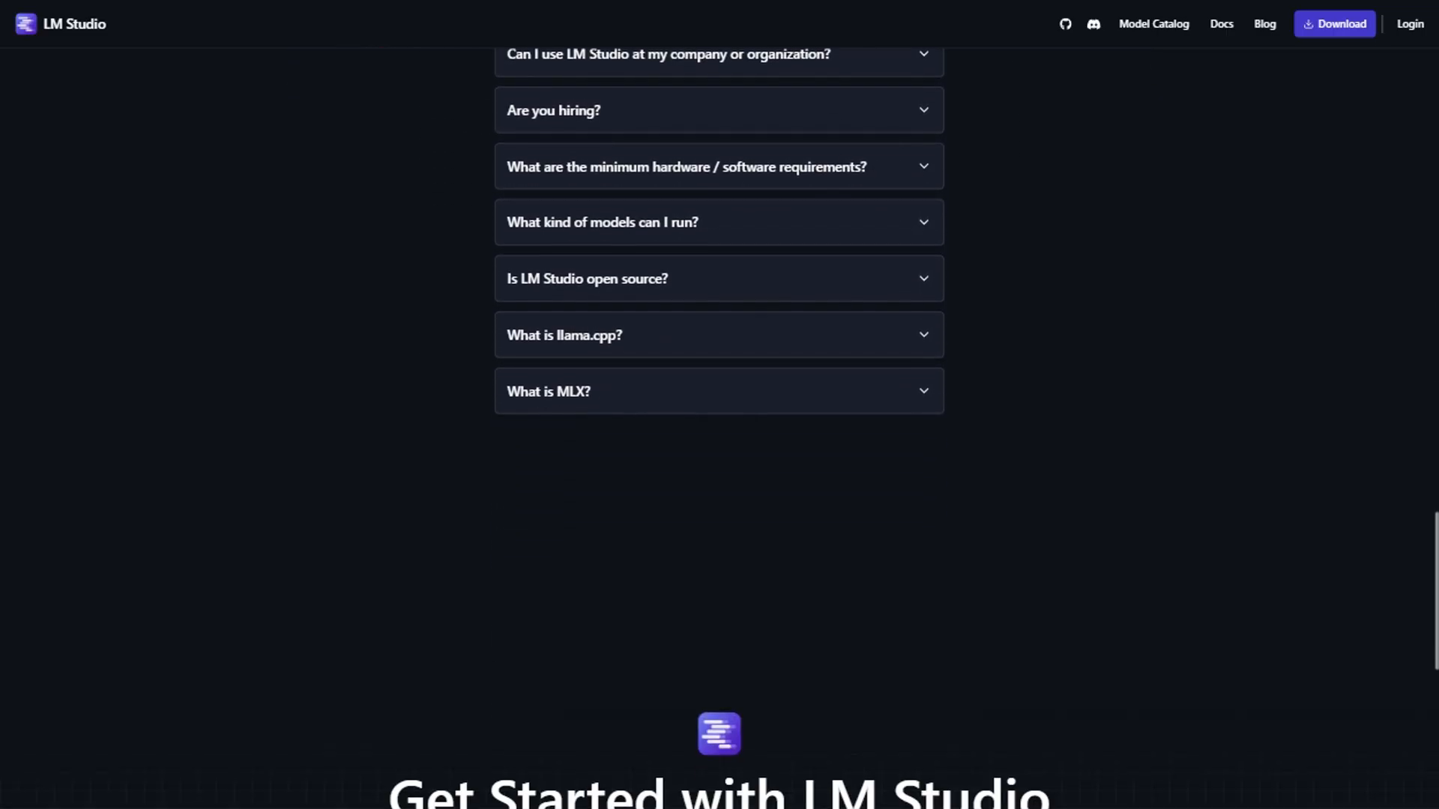
scroll("down", 3)
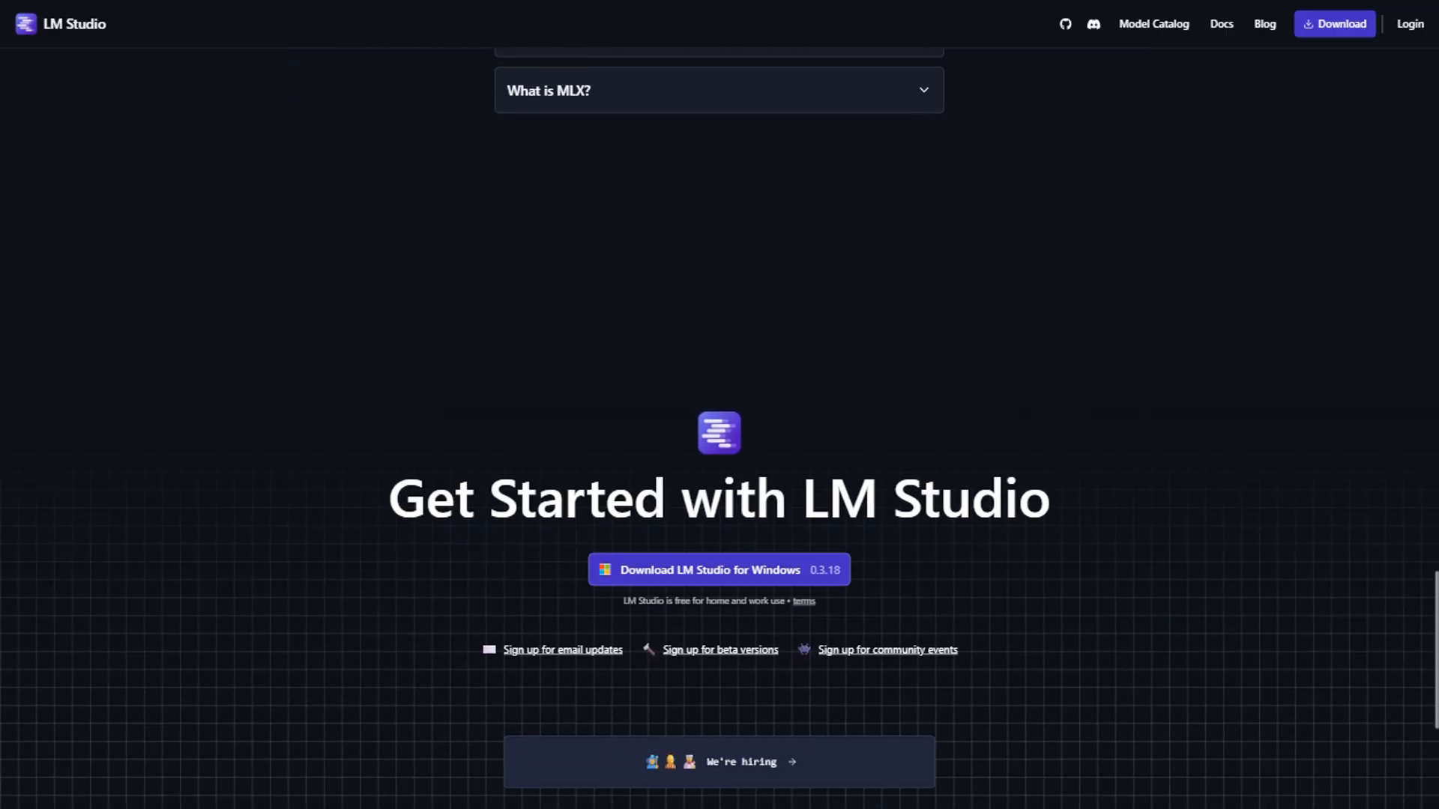
scroll("down", 3)
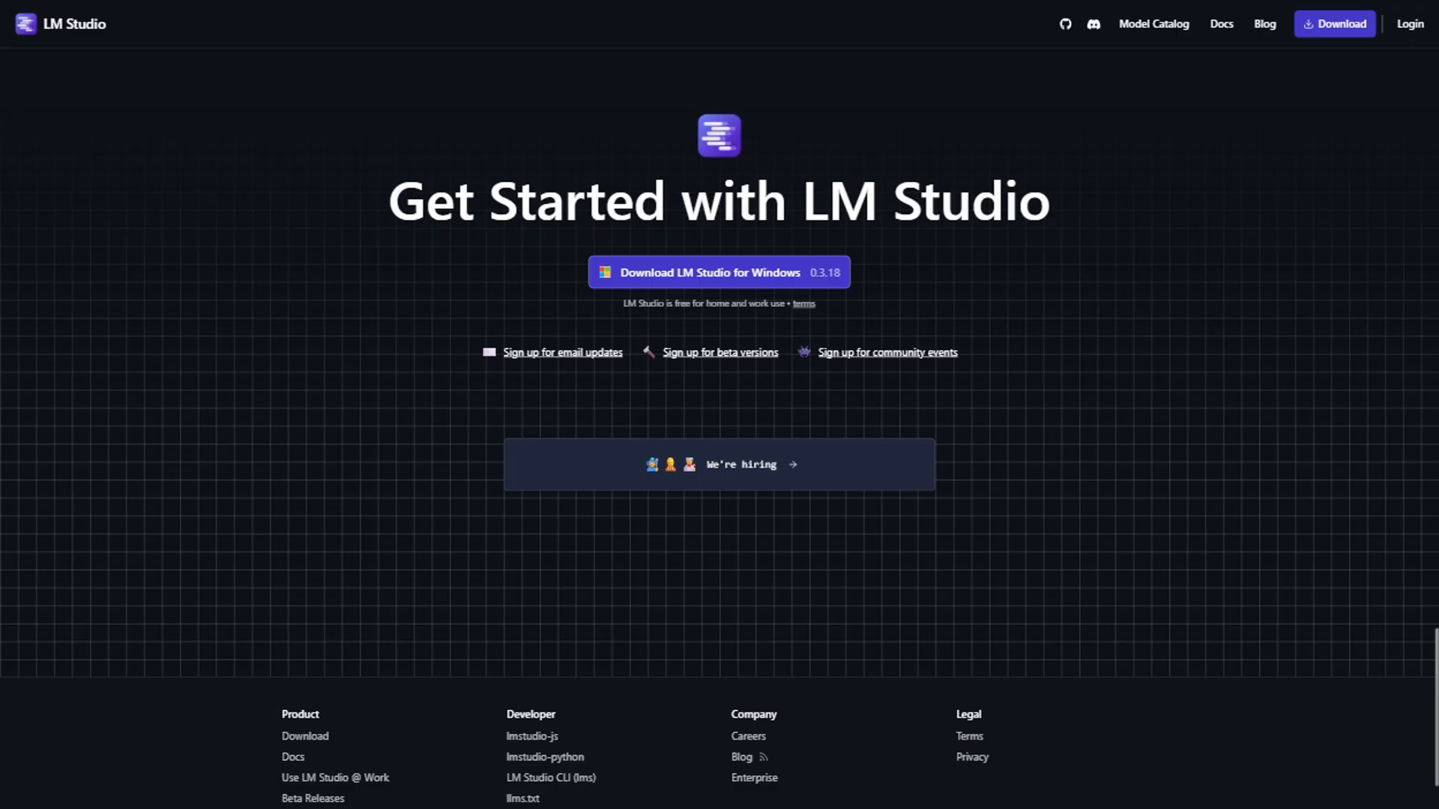
scroll("down", 3)
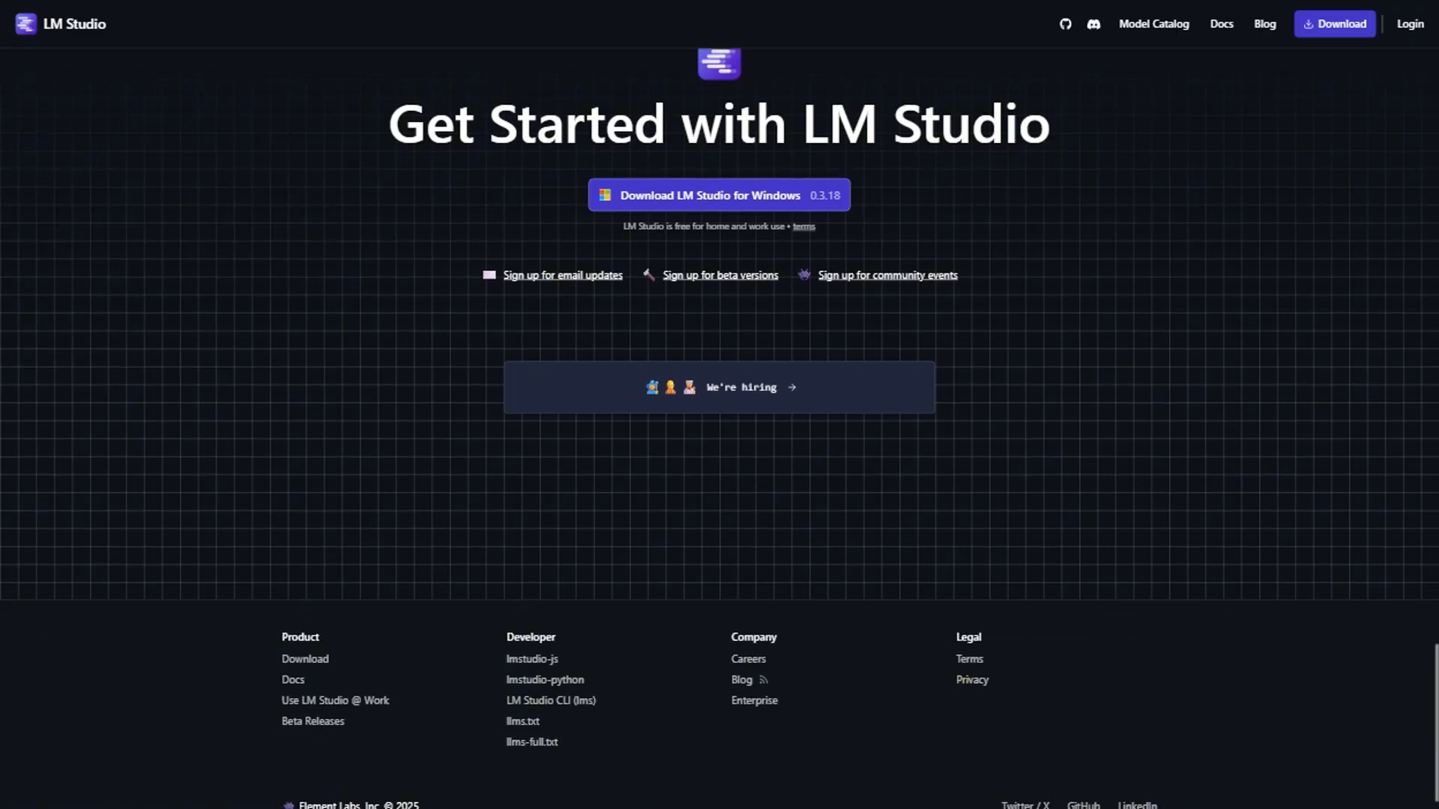
scroll("down", 3)
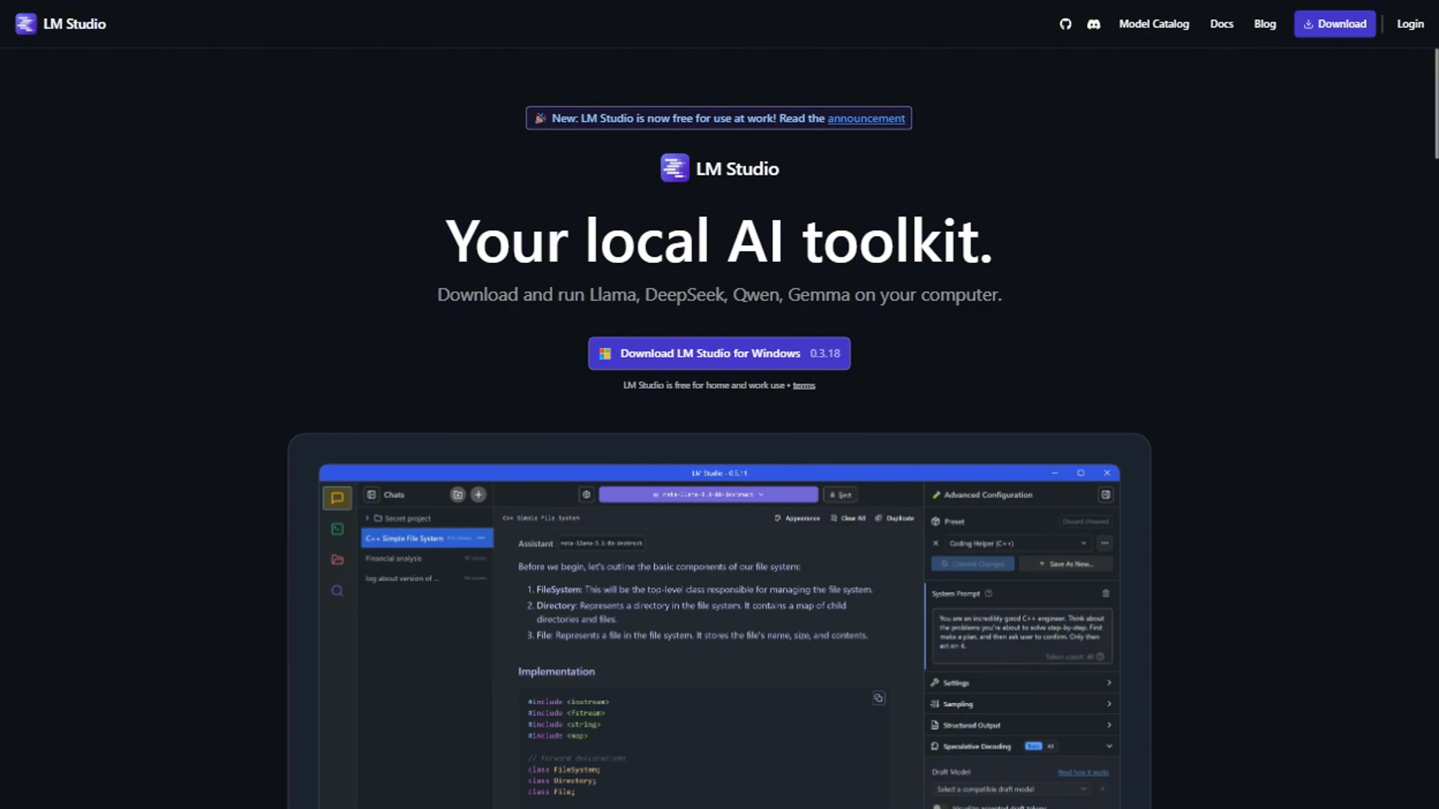
scroll("down", 3)
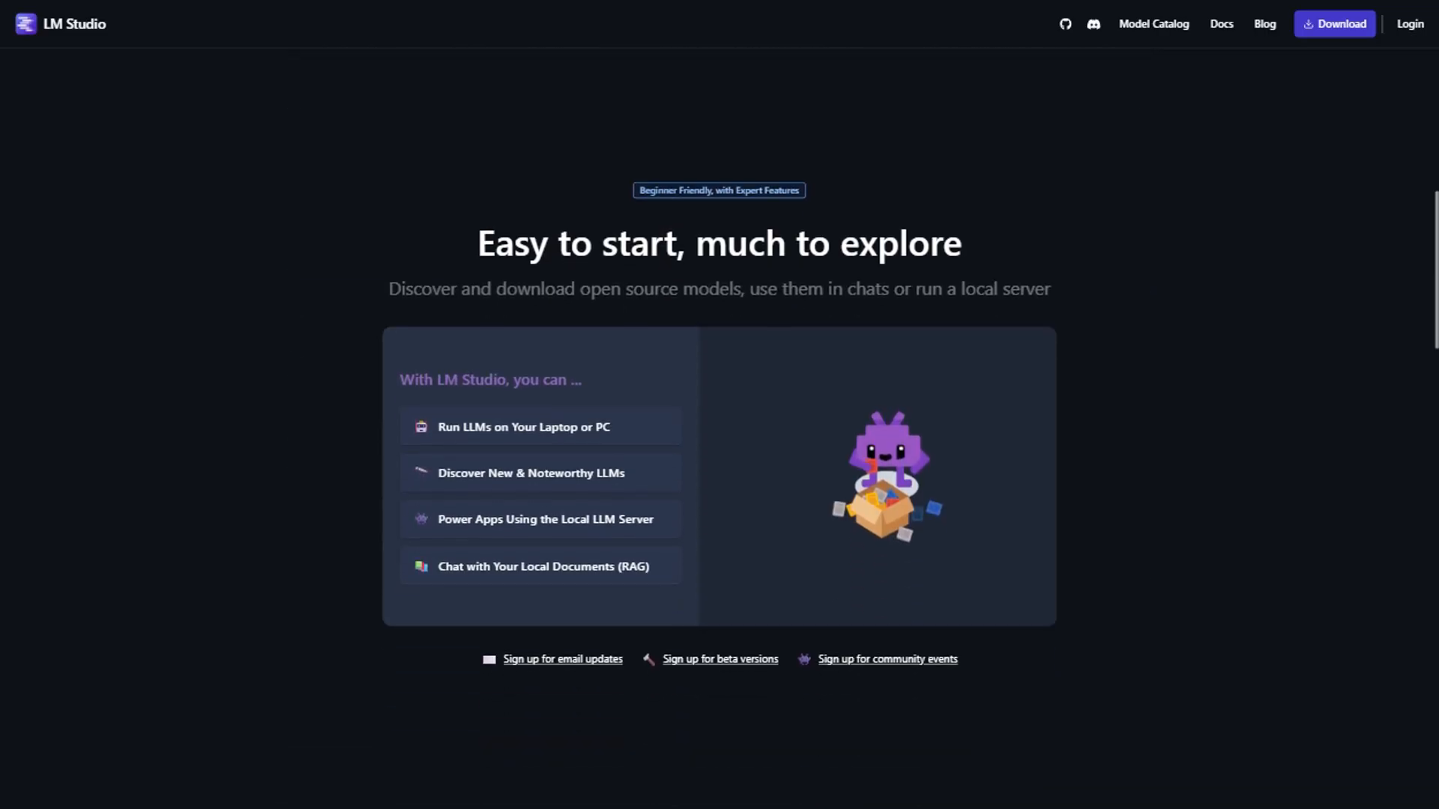
scroll("down", 3)
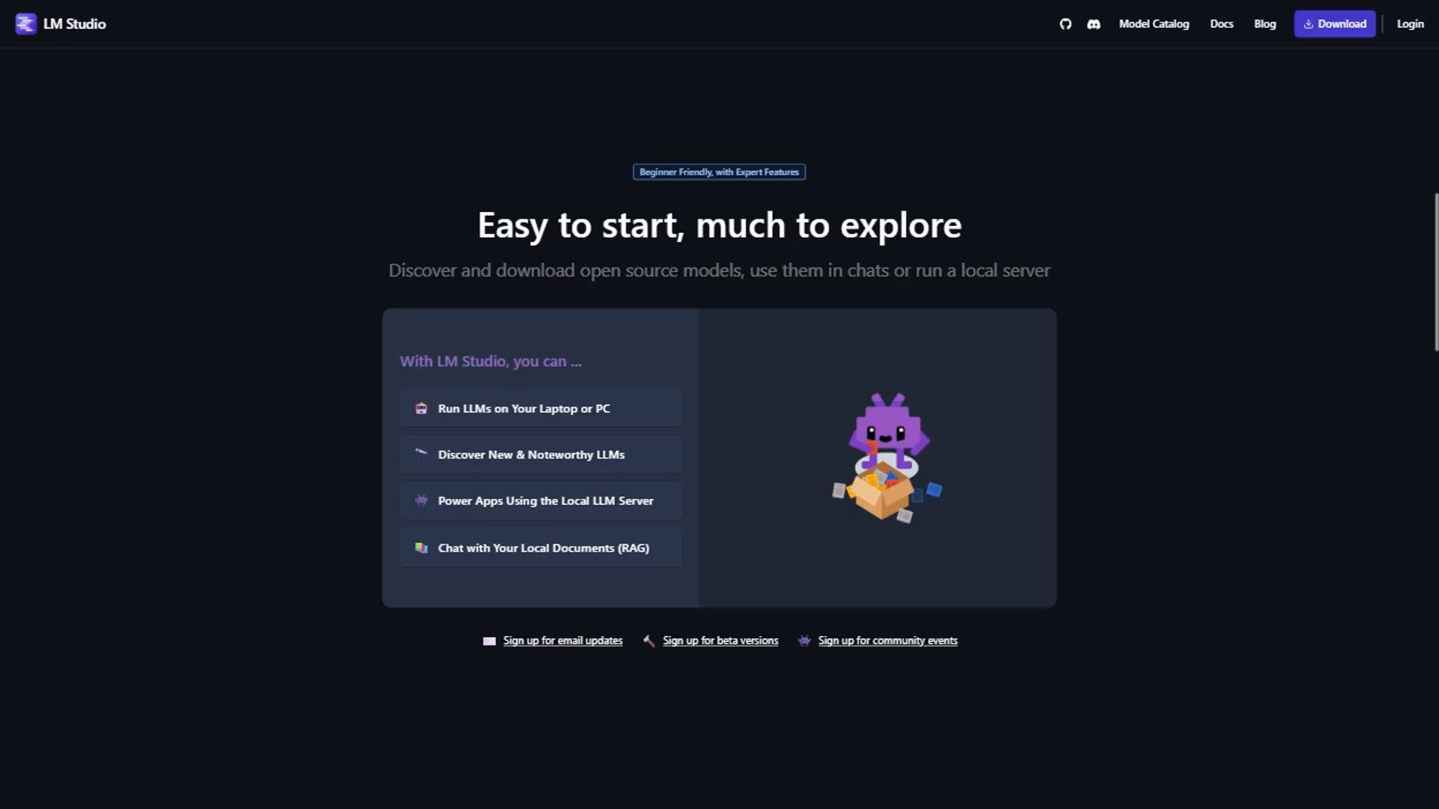
scroll("down", 3)
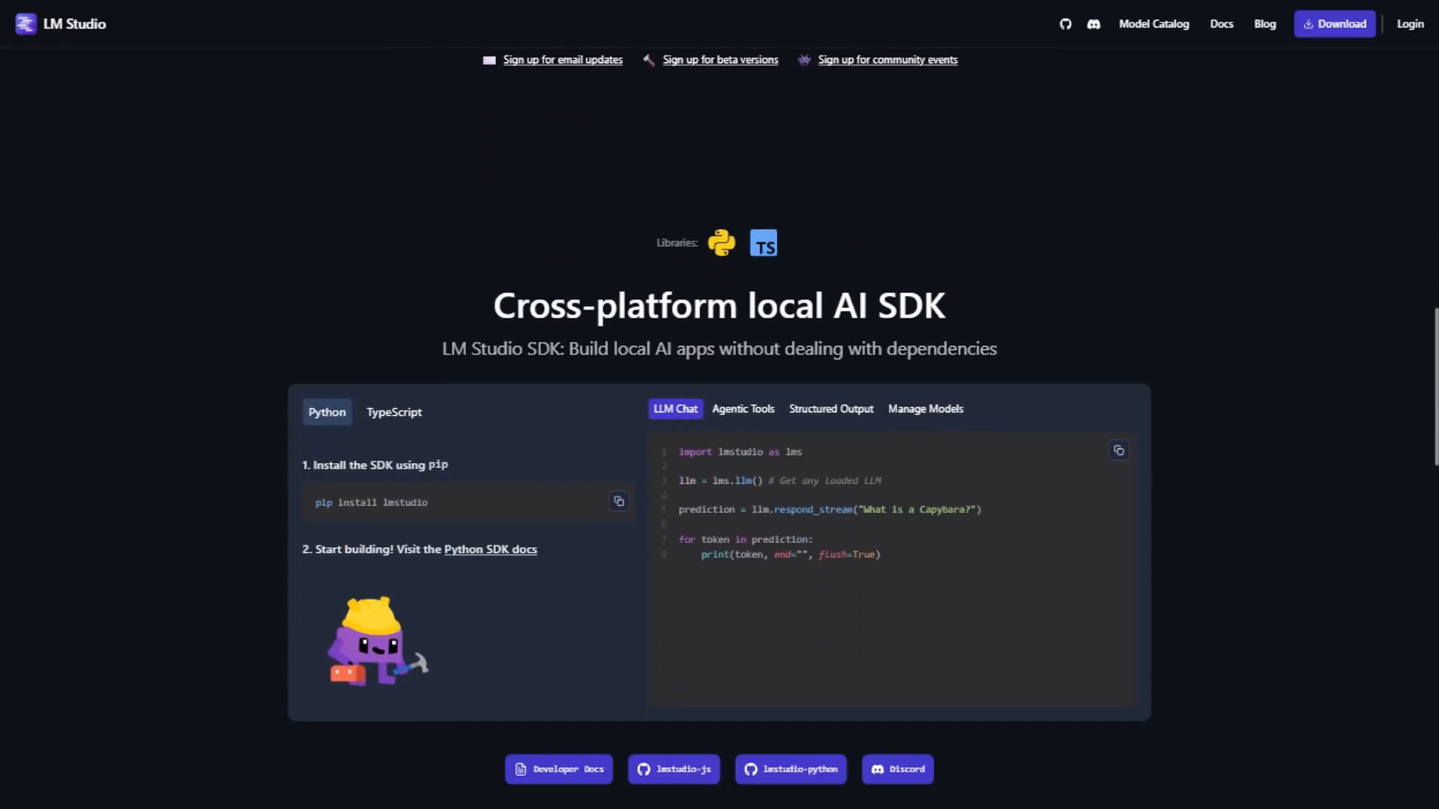
scroll("down", 3)
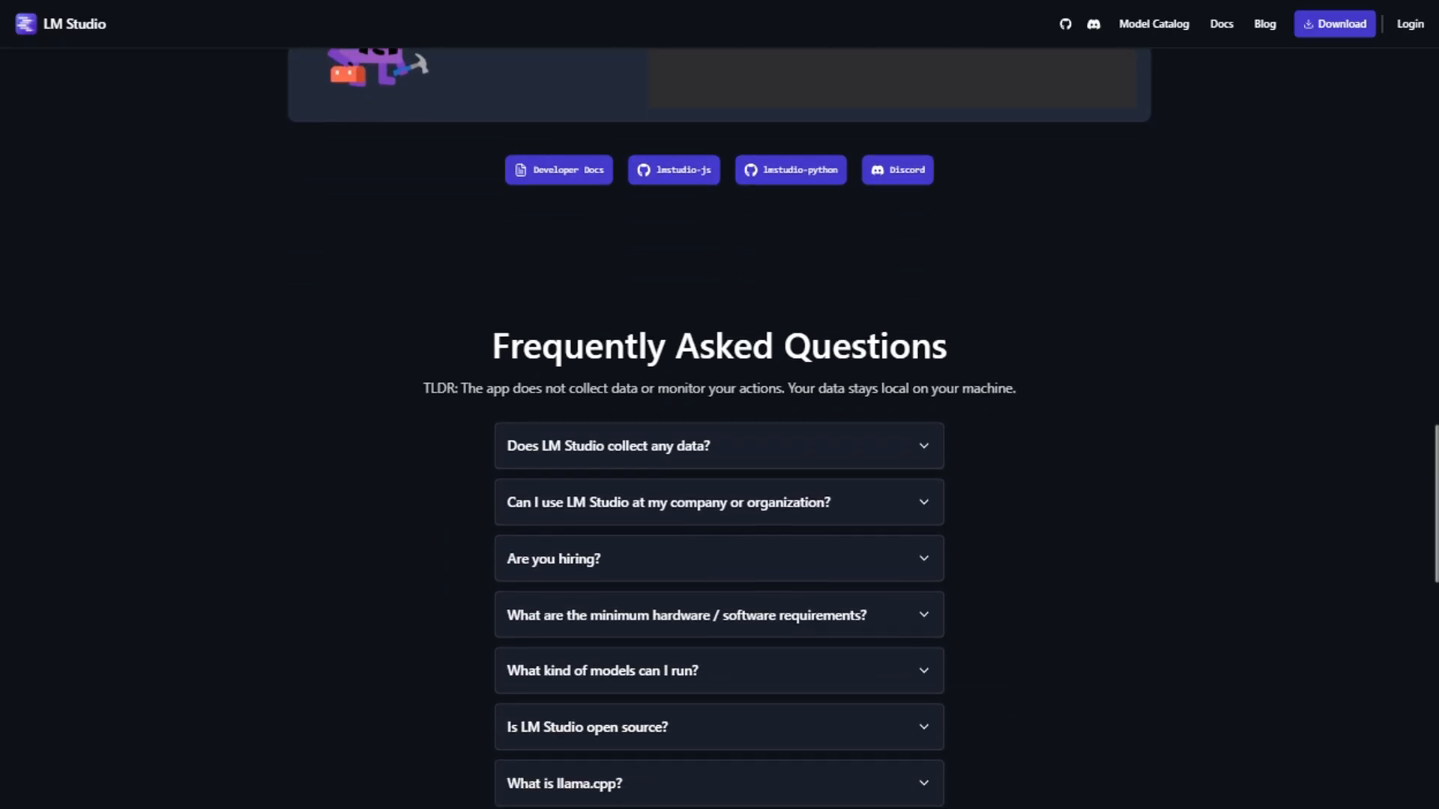
scroll("down", 3)
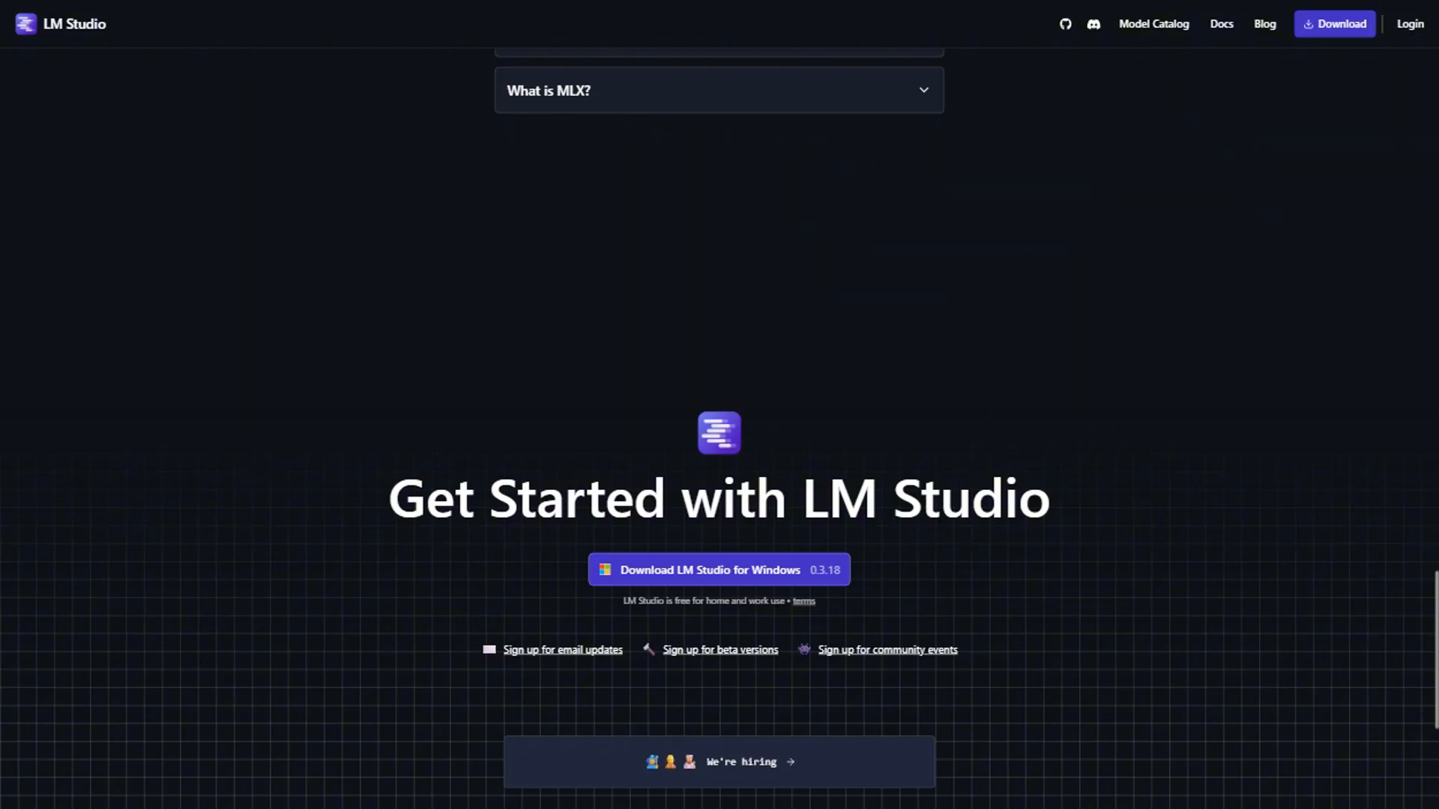
scroll("down", 3)
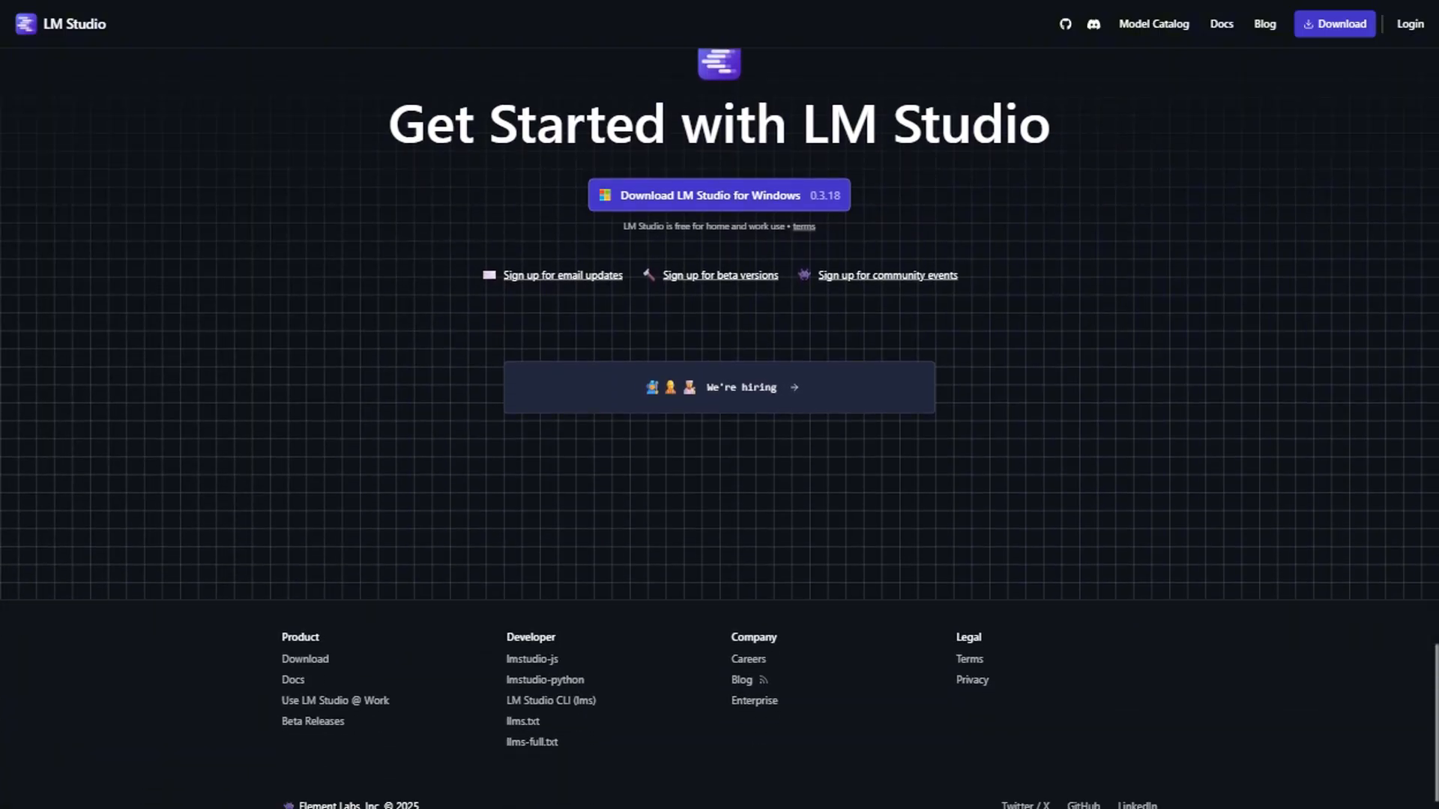
scroll("down", 3)
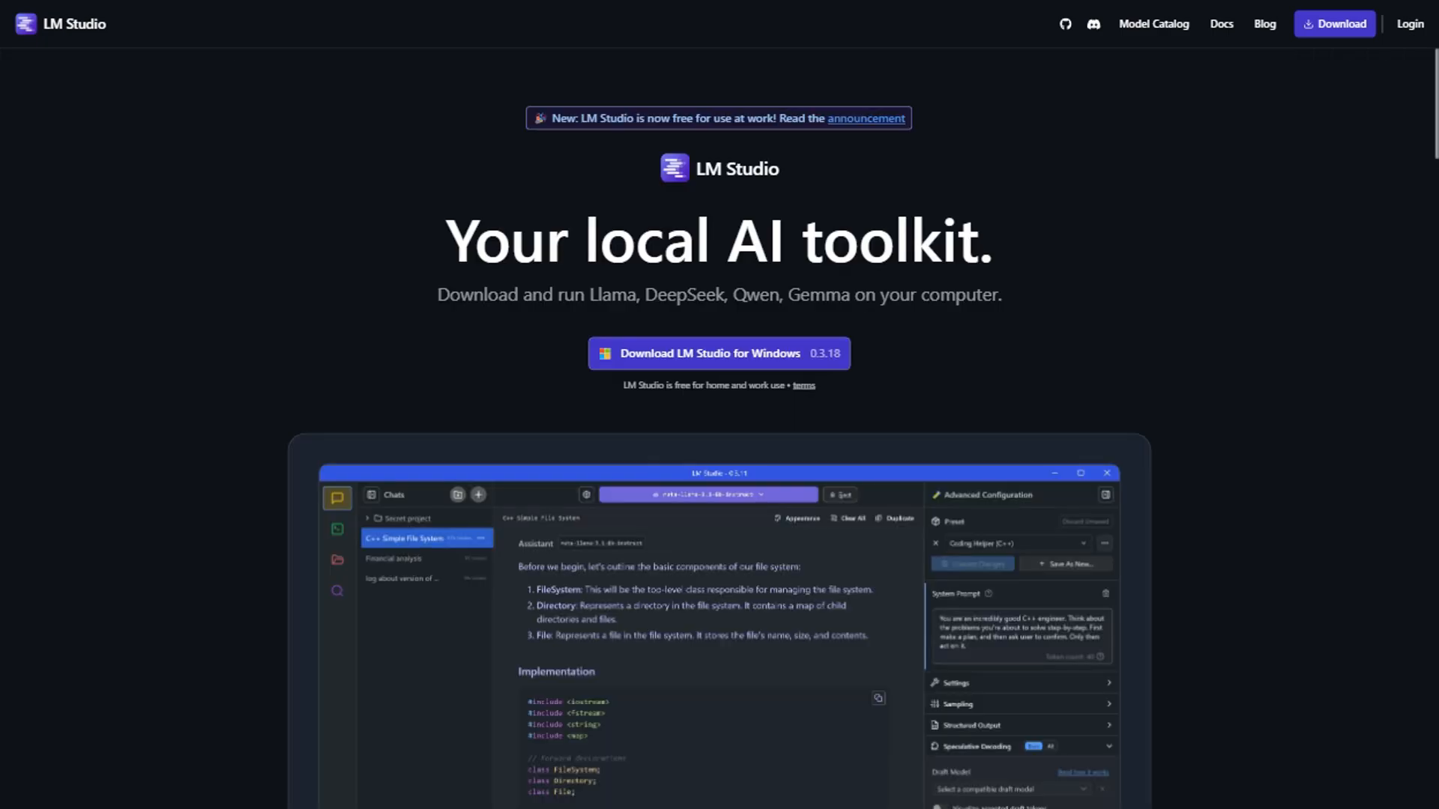
scroll("down", 3)
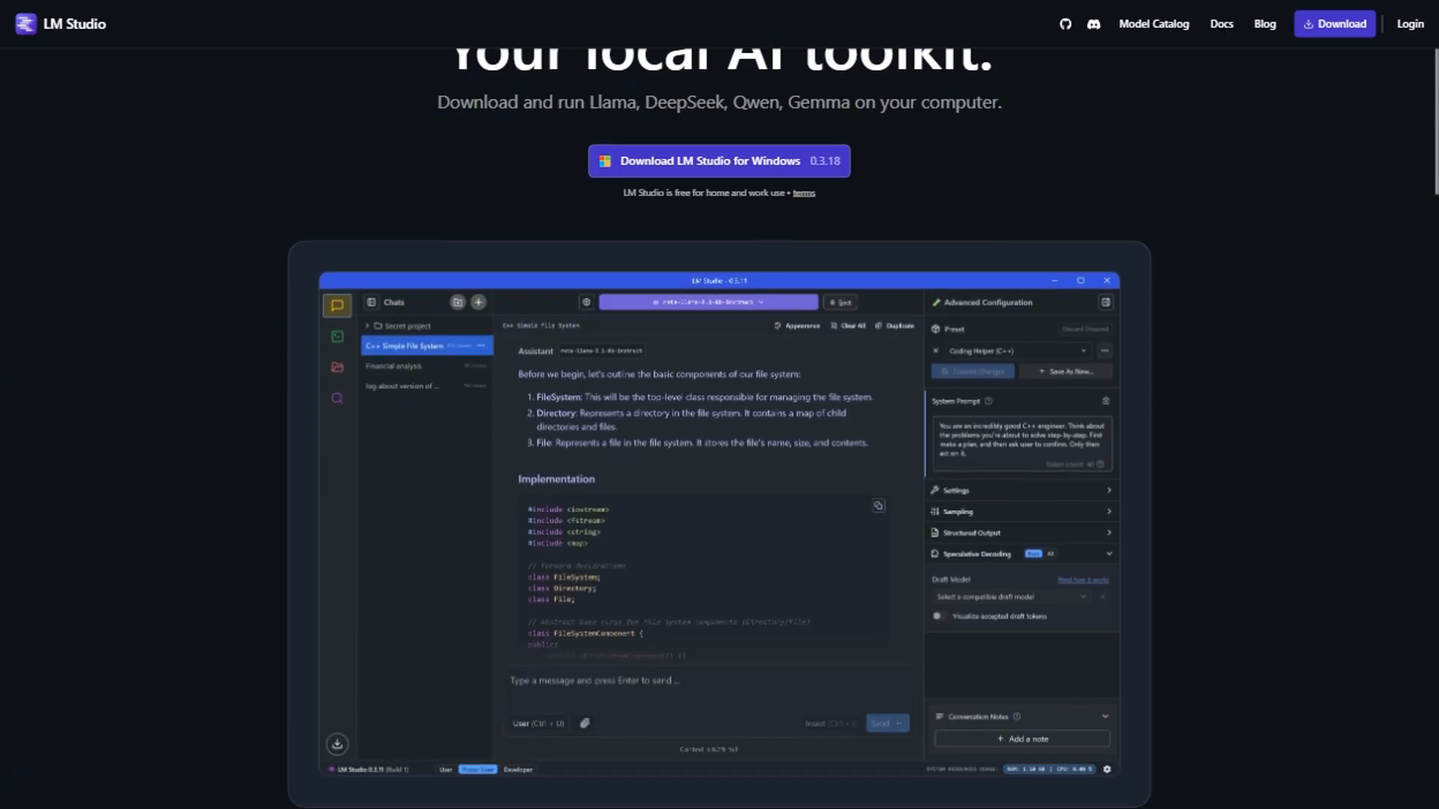
scroll("down", 3)
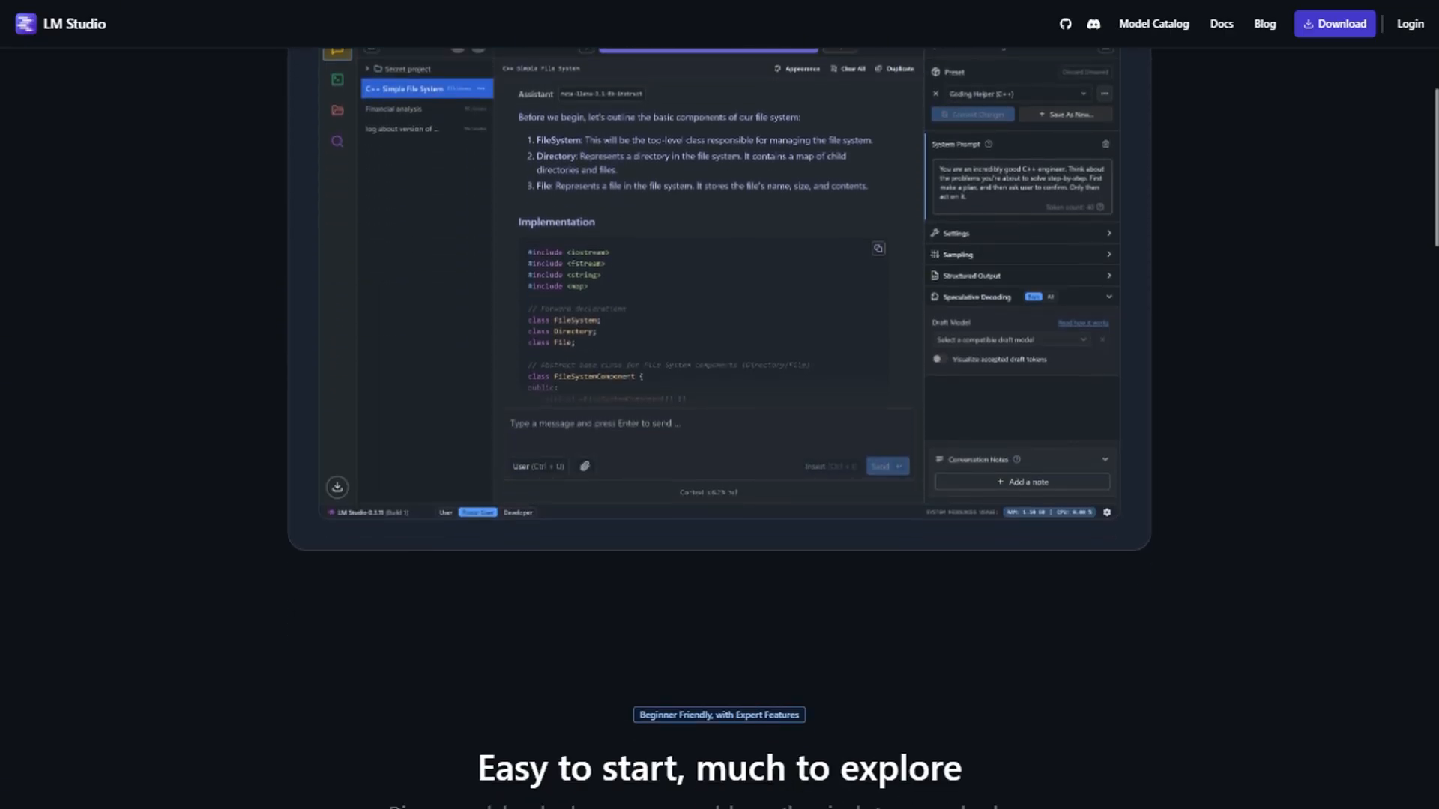
scroll("down", 3)
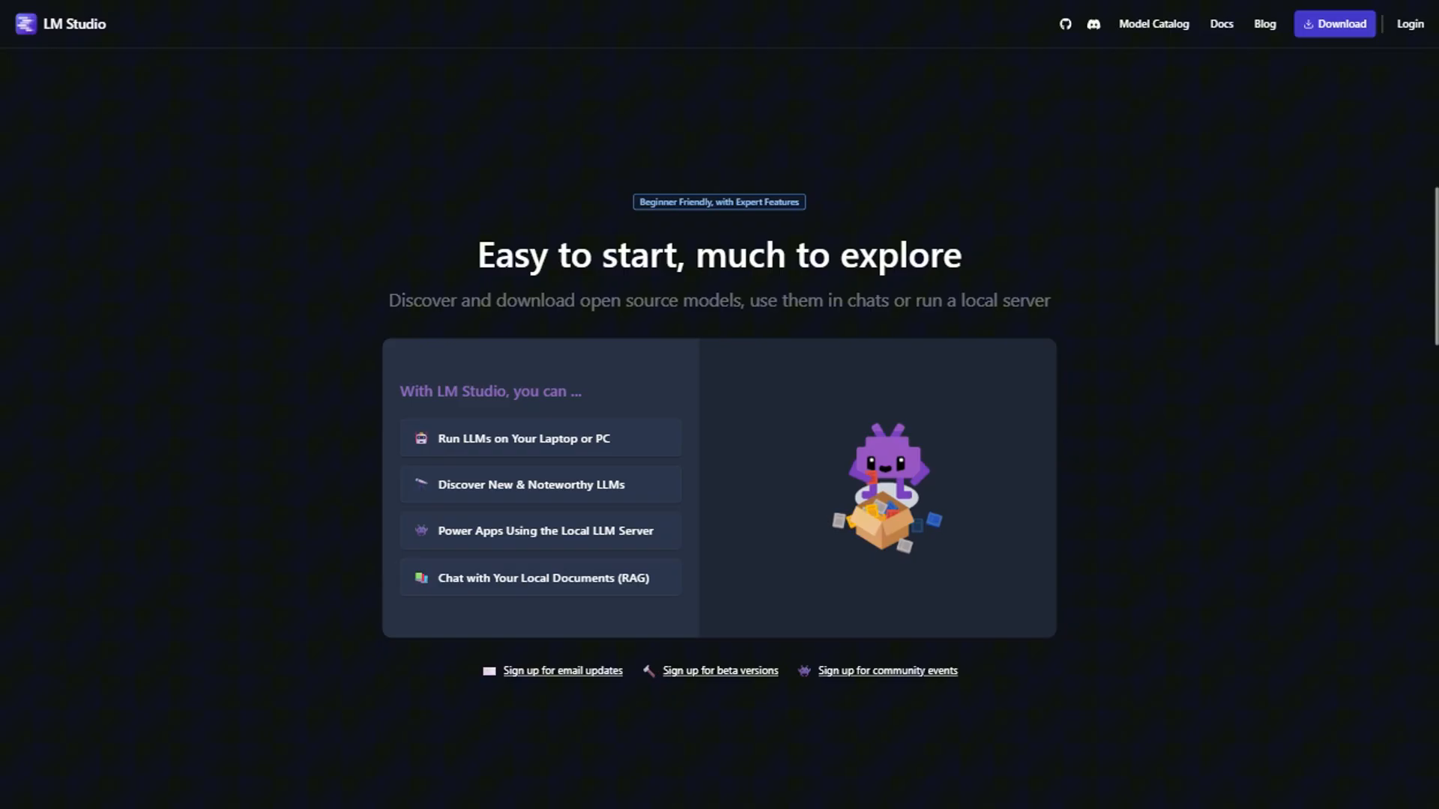
scroll("down", 3)
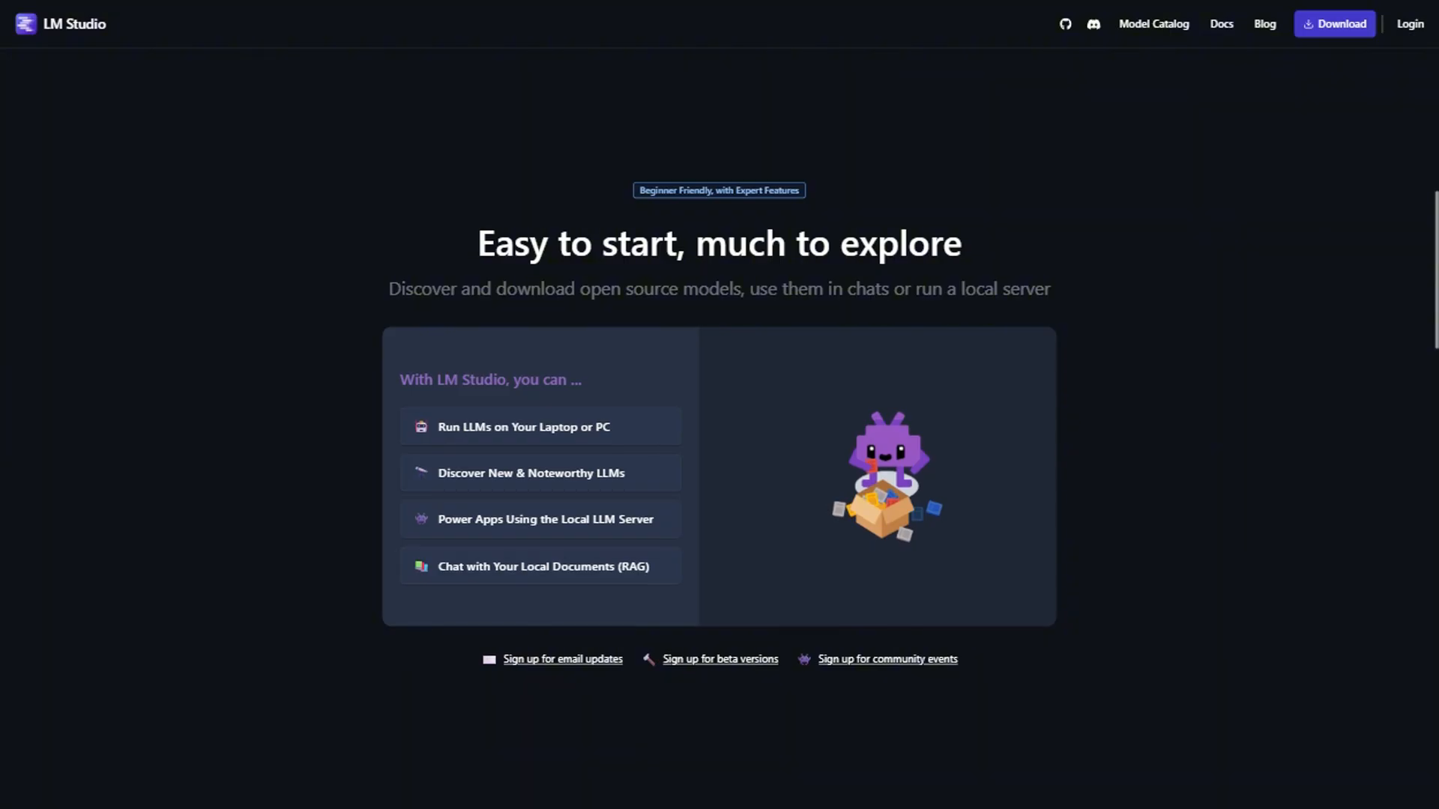
scroll("down", 3)
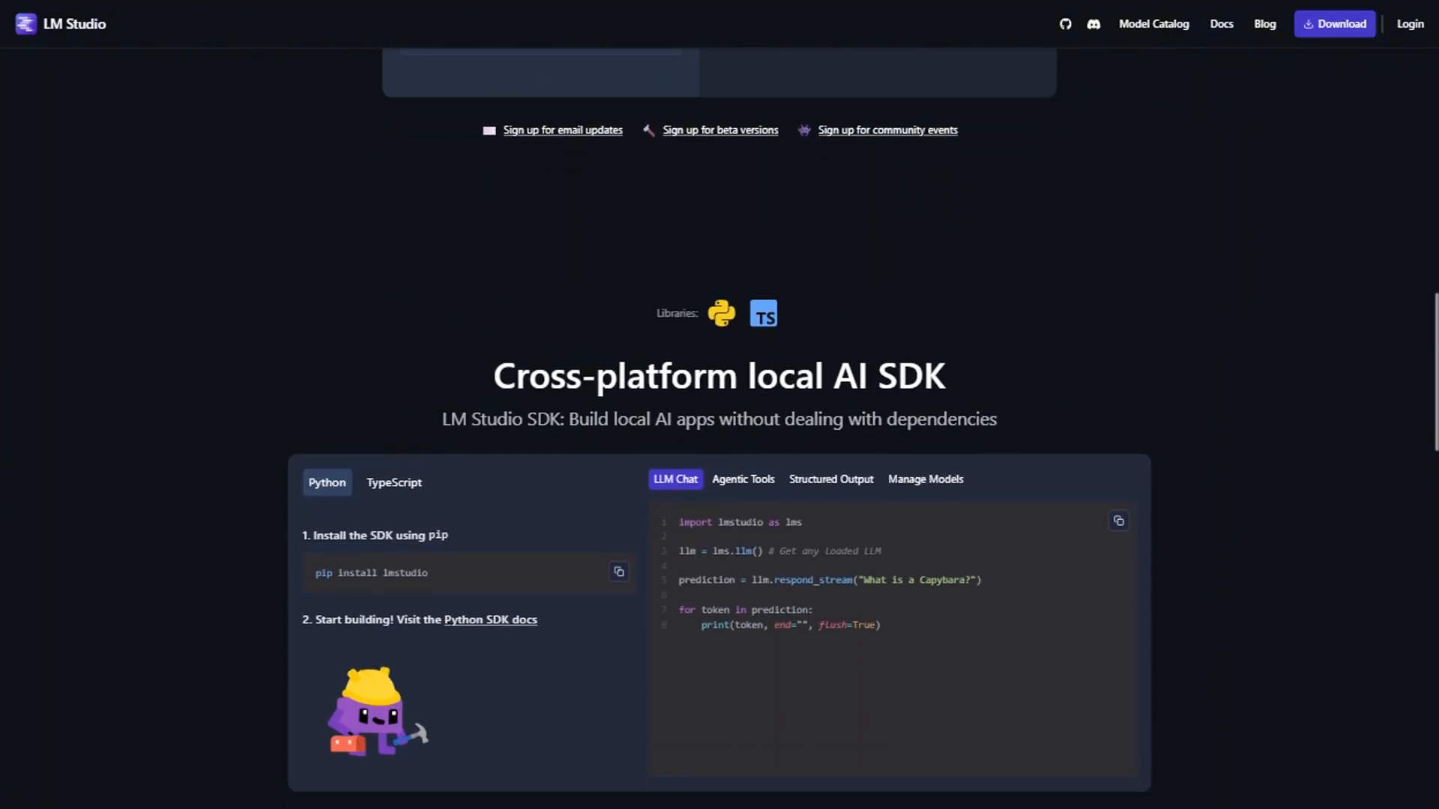
scroll("down", 3)
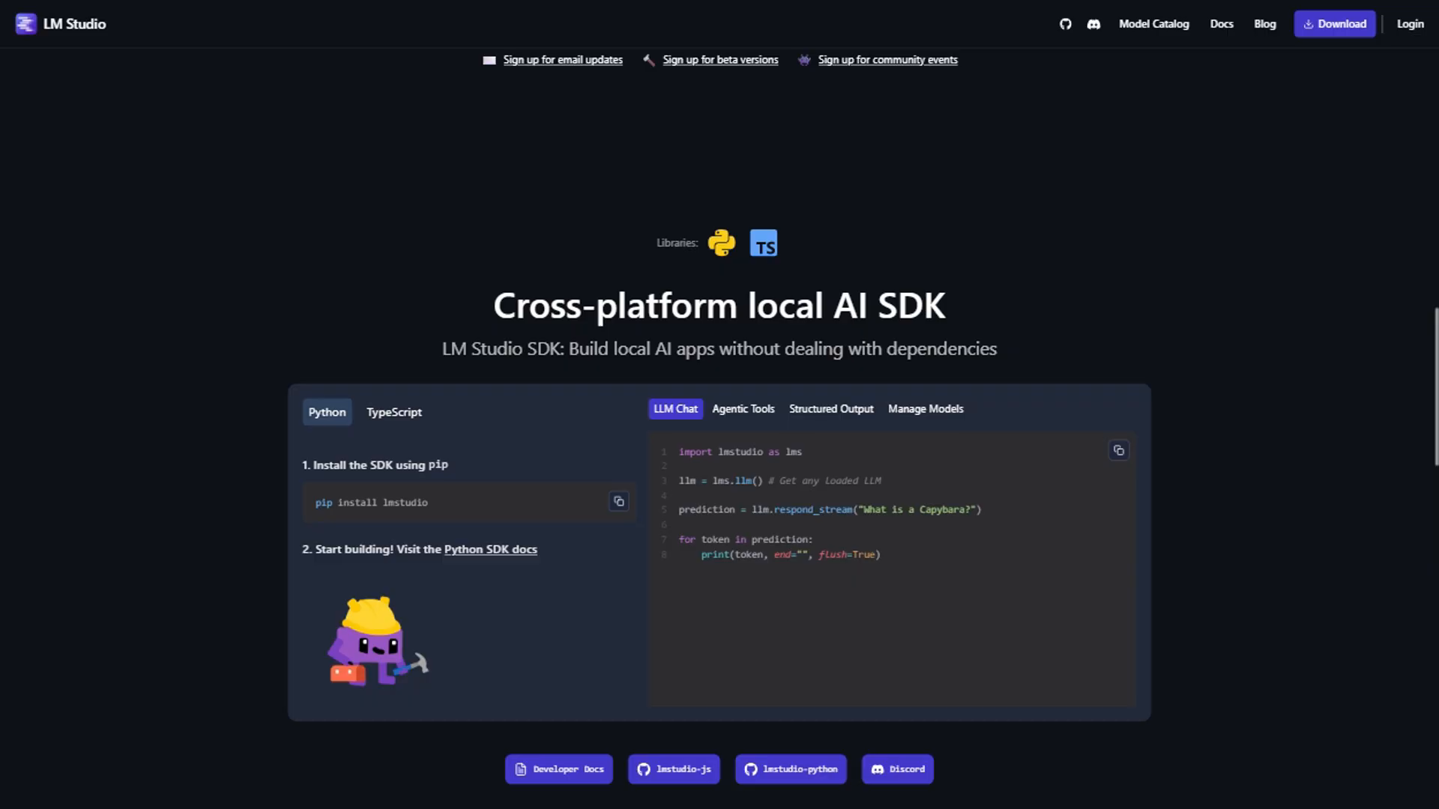
scroll("down", 3)
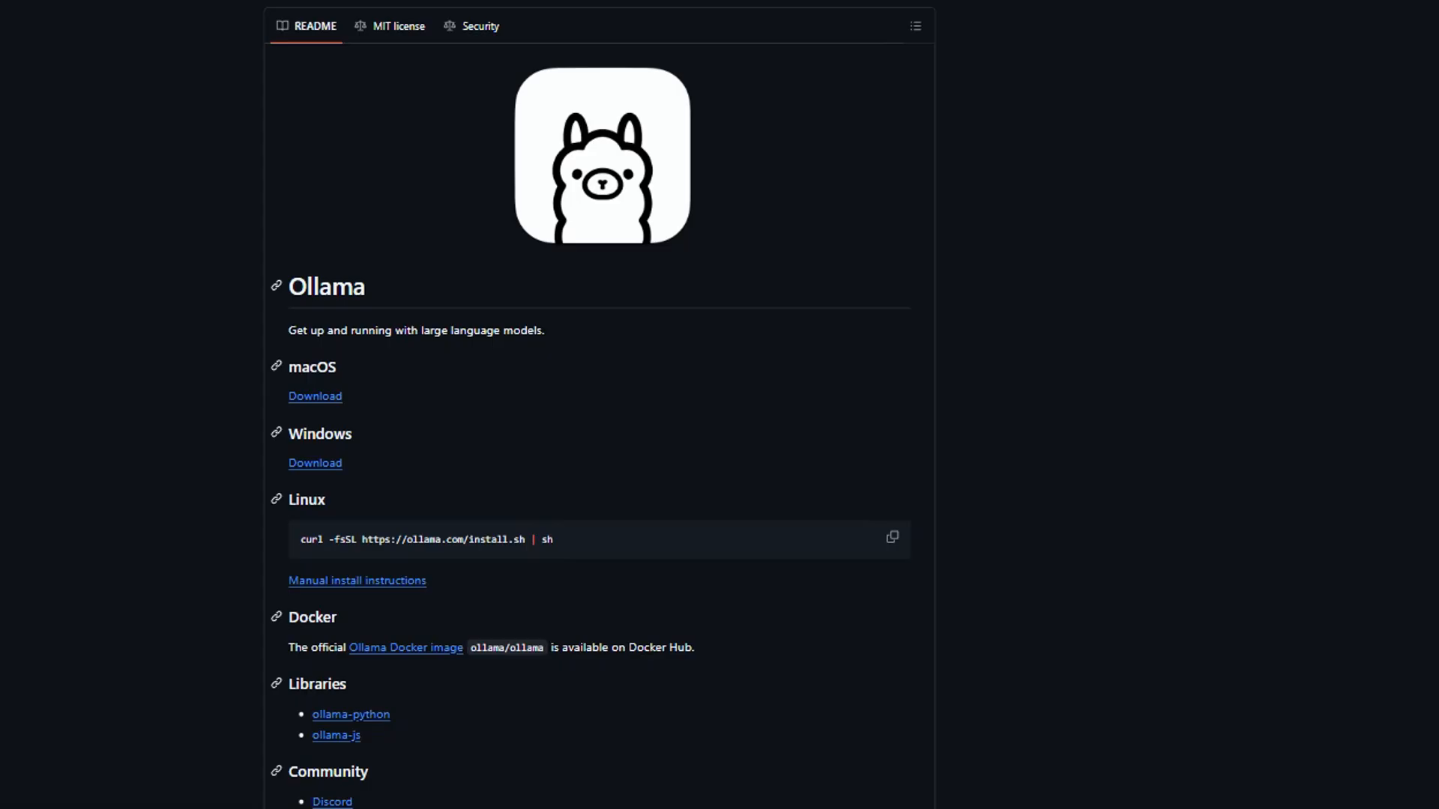
scroll("down", 3)
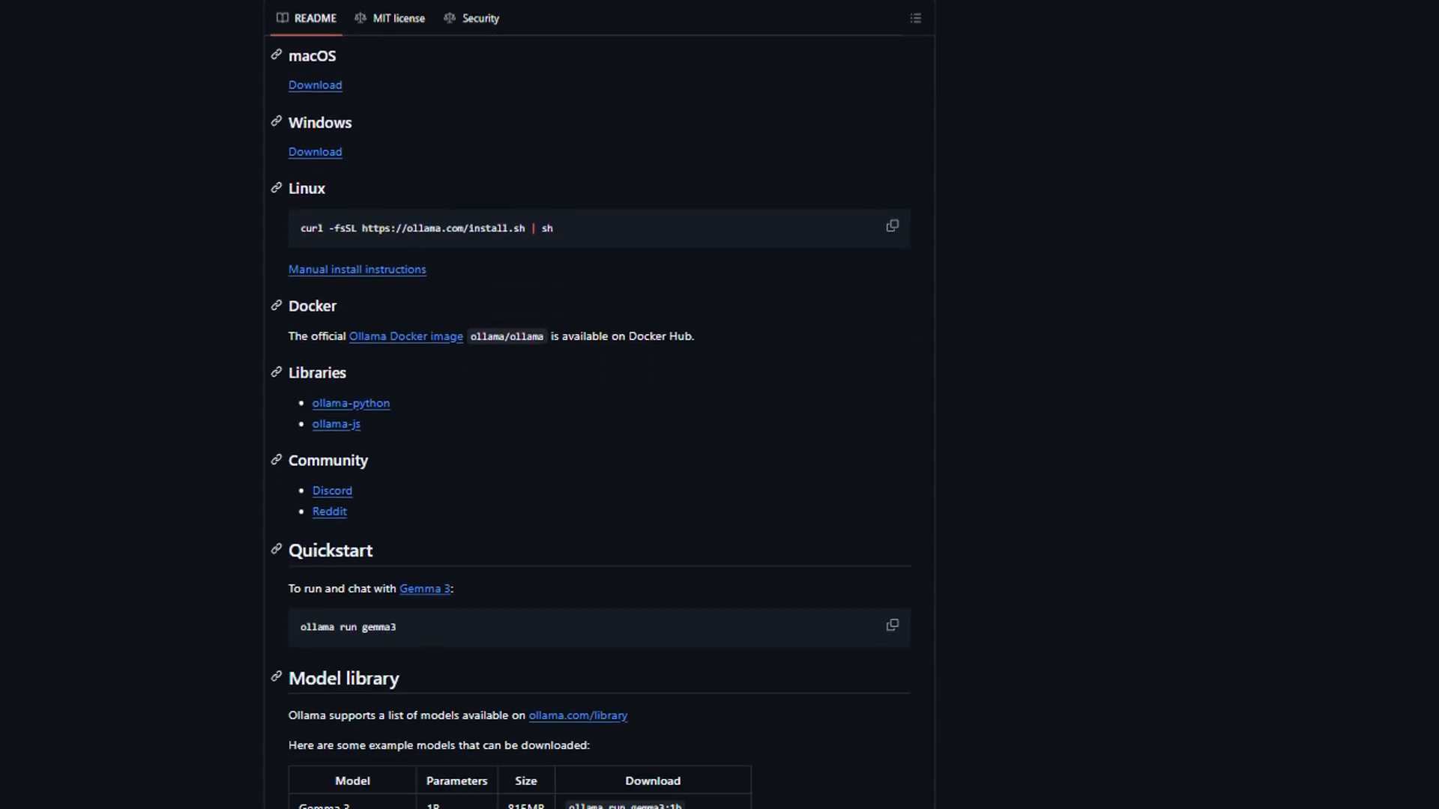
scroll("down", 3)
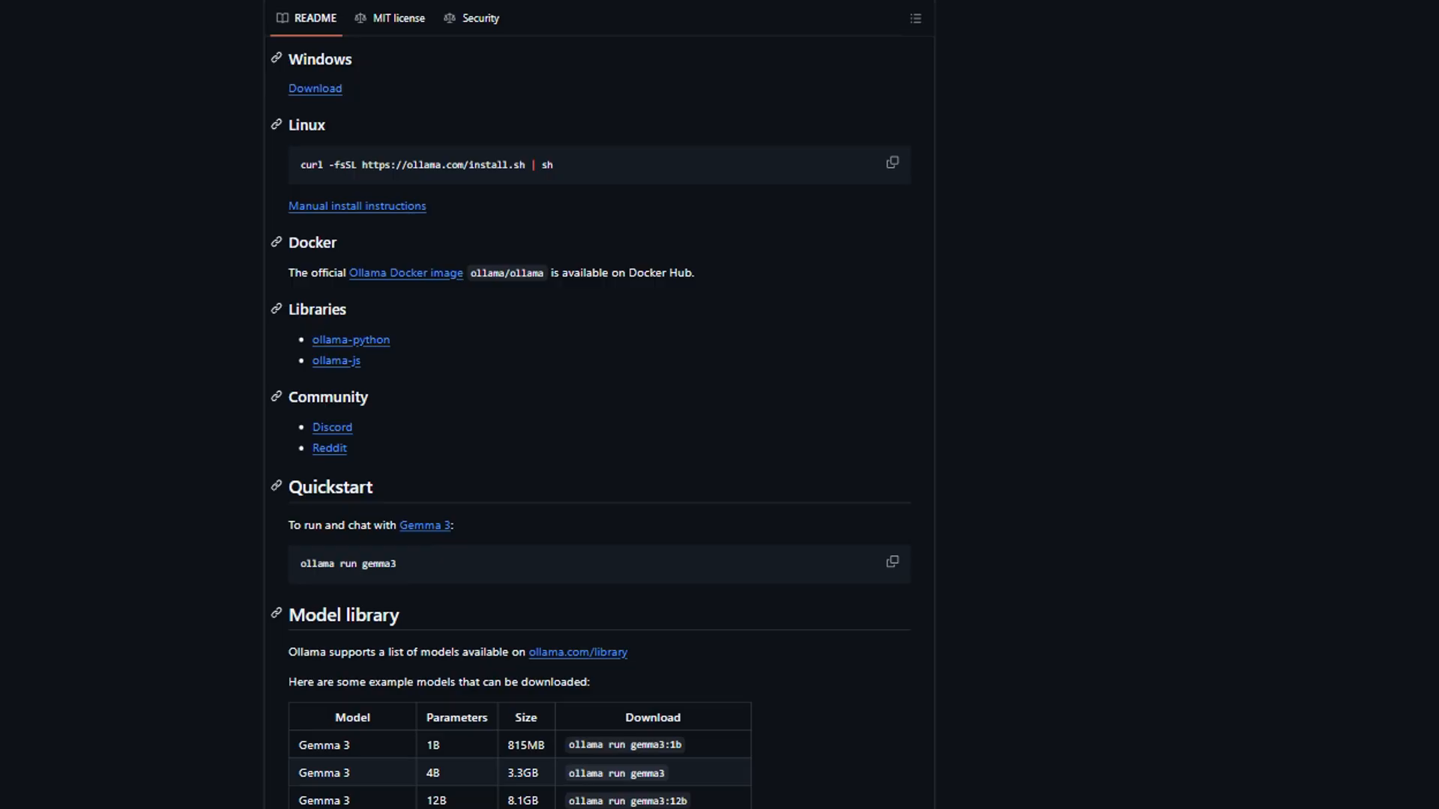
scroll("down", 3)
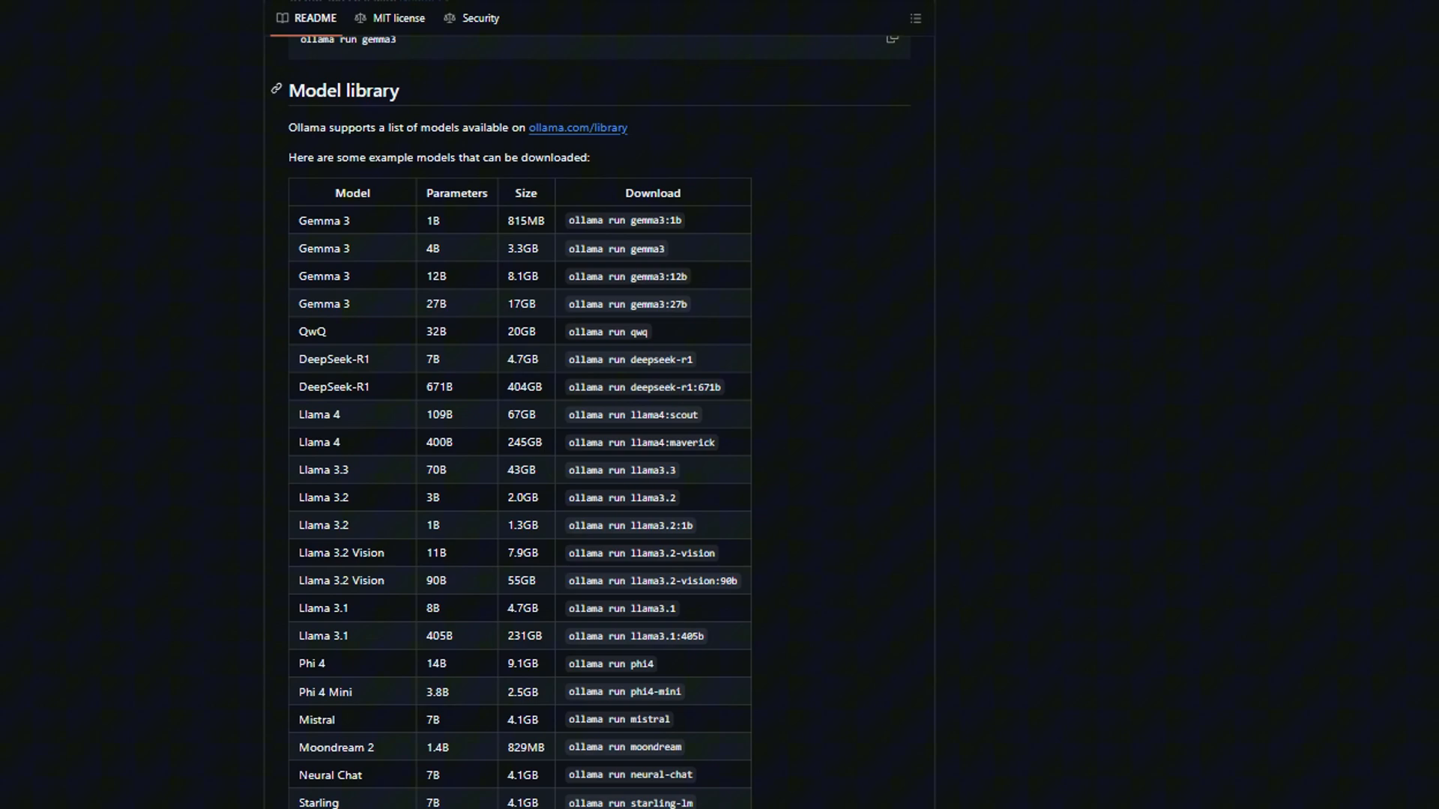
scroll("down", 3)
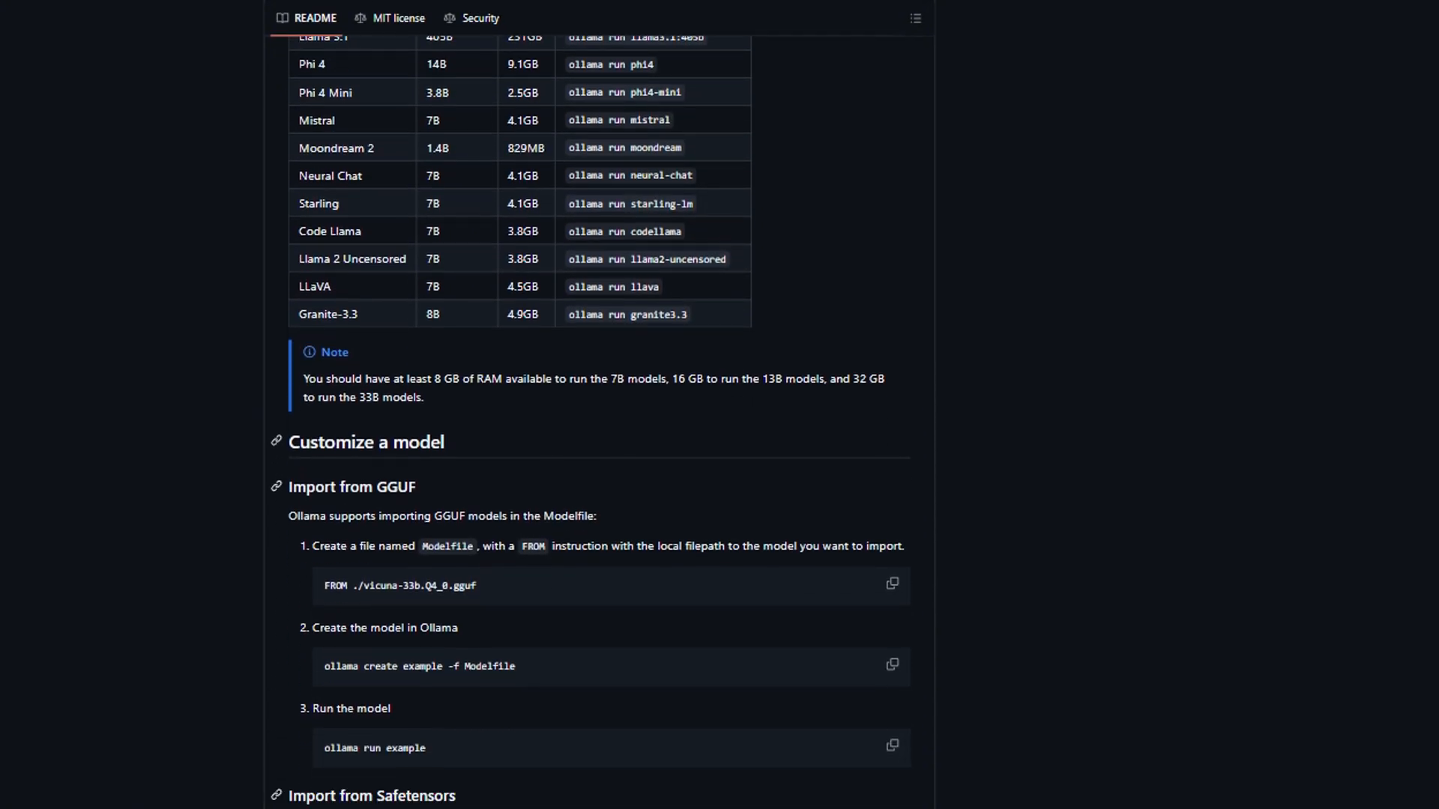
scroll("down", 3)
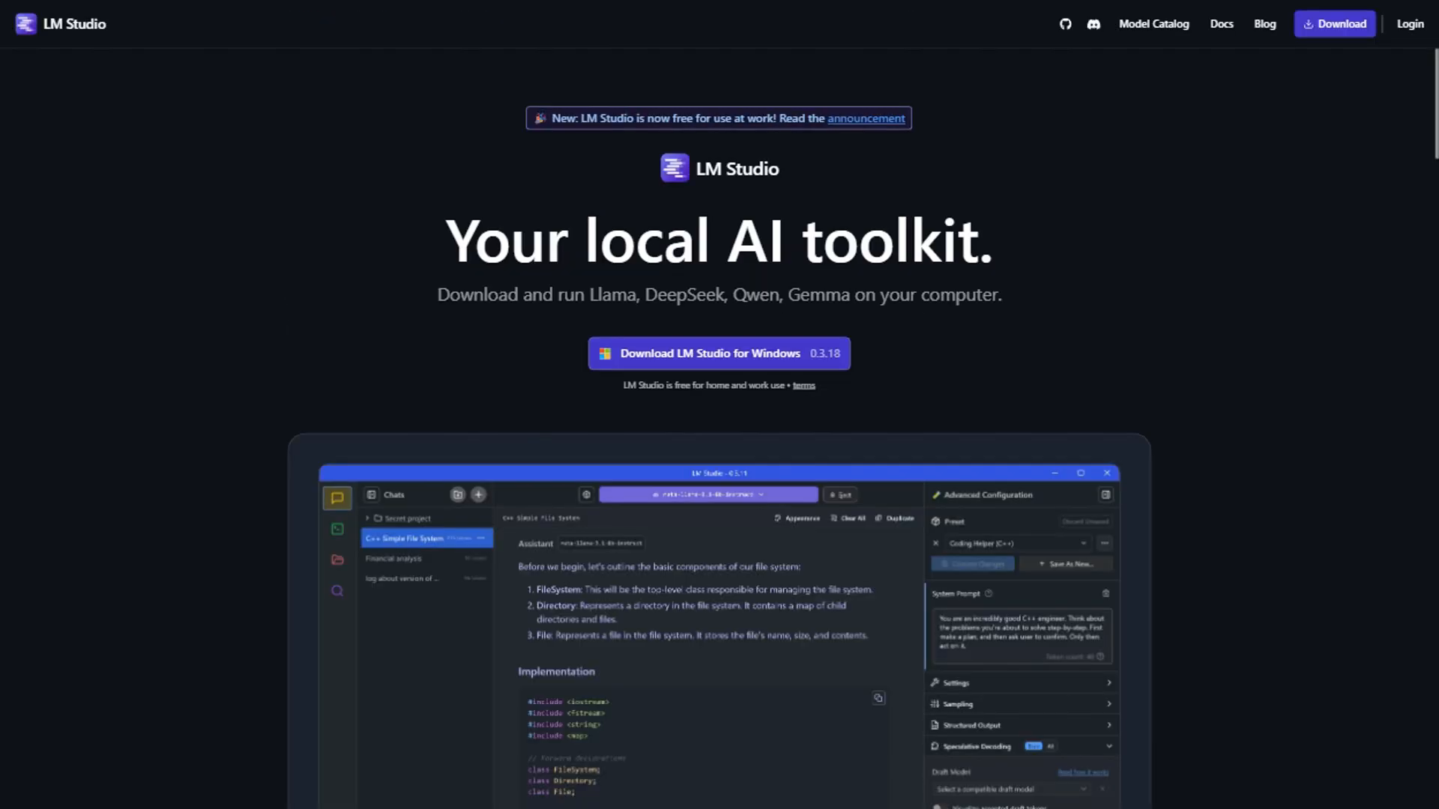
scroll("down", 3)
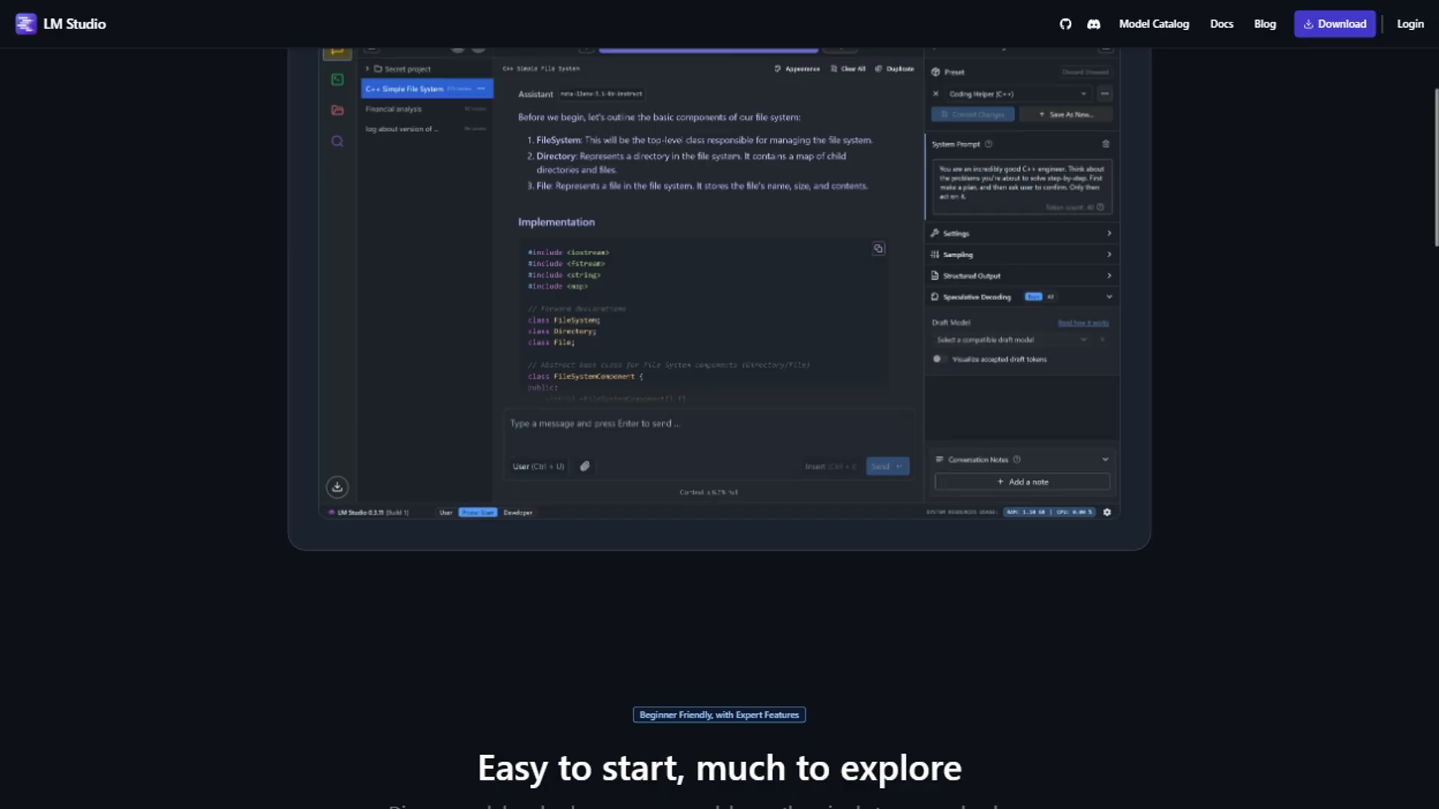
scroll("down", 3)
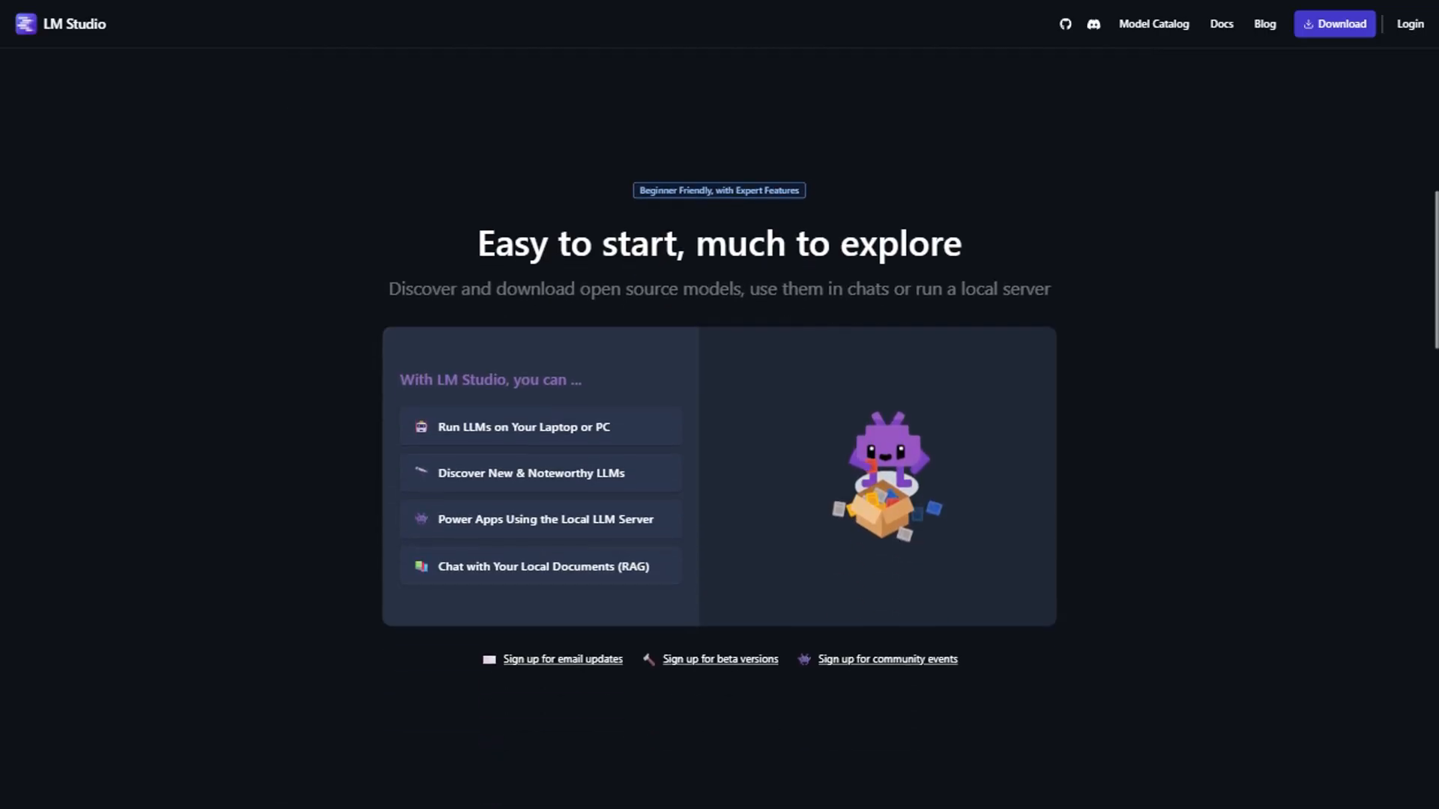
scroll("down", 3)
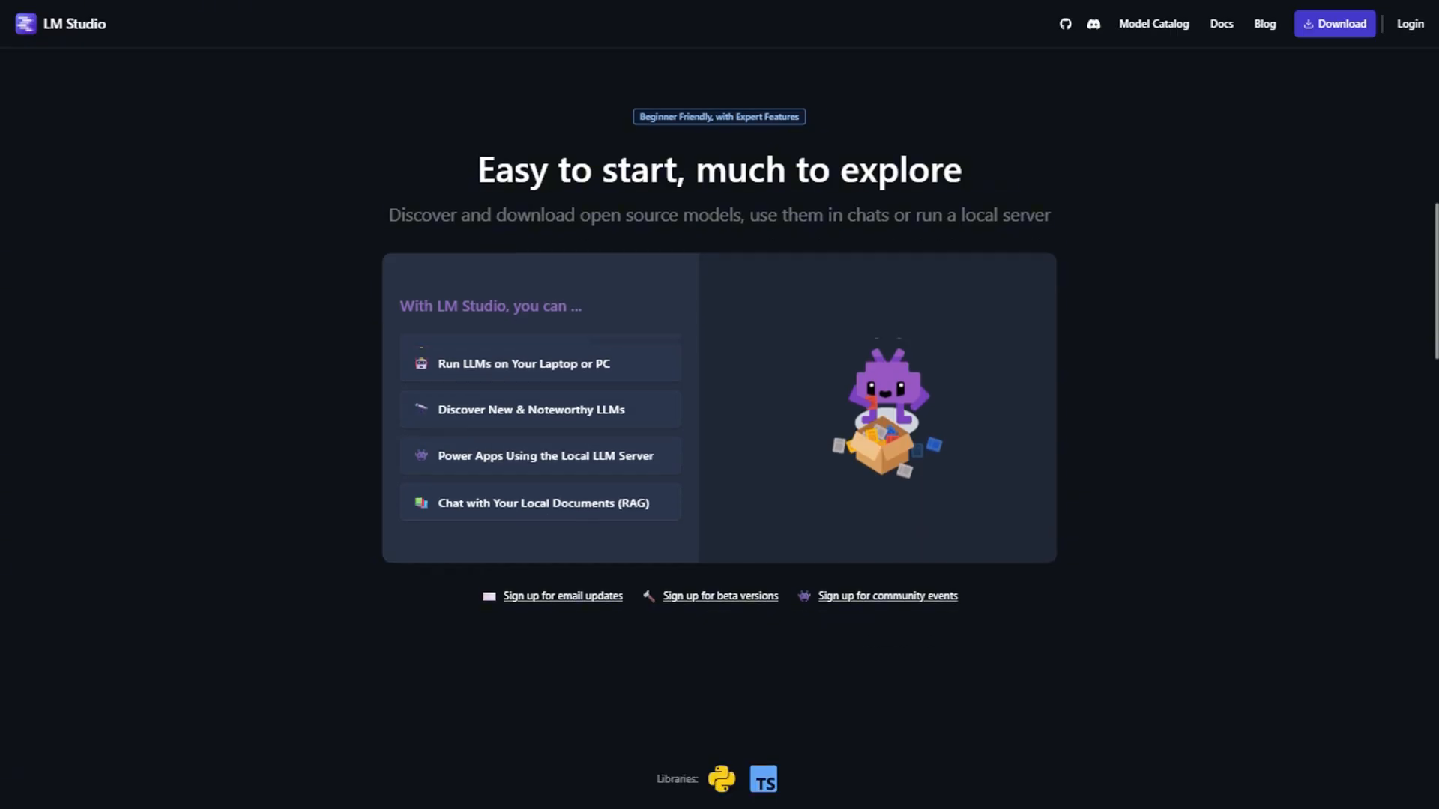
scroll("down", 3)
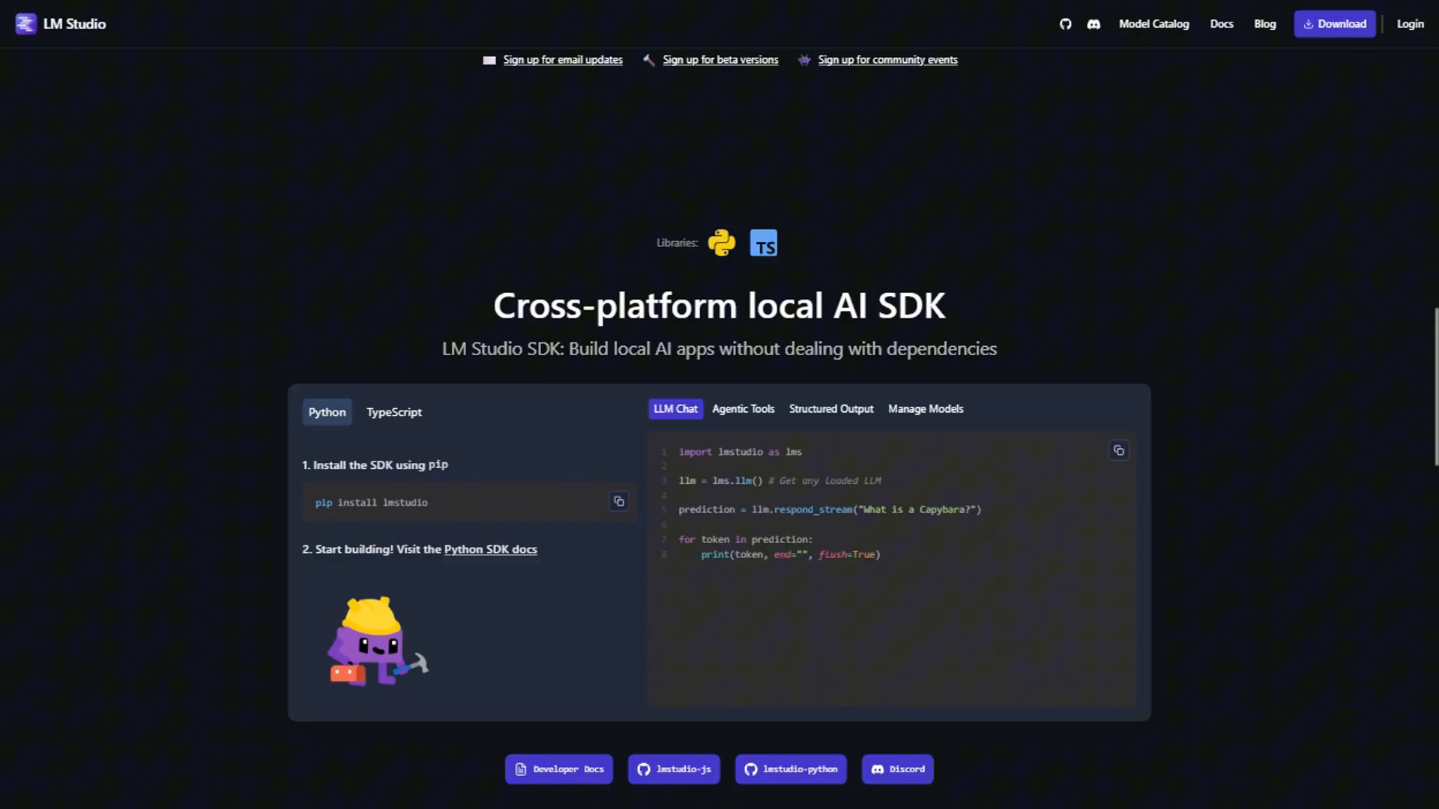
scroll("down", 3)
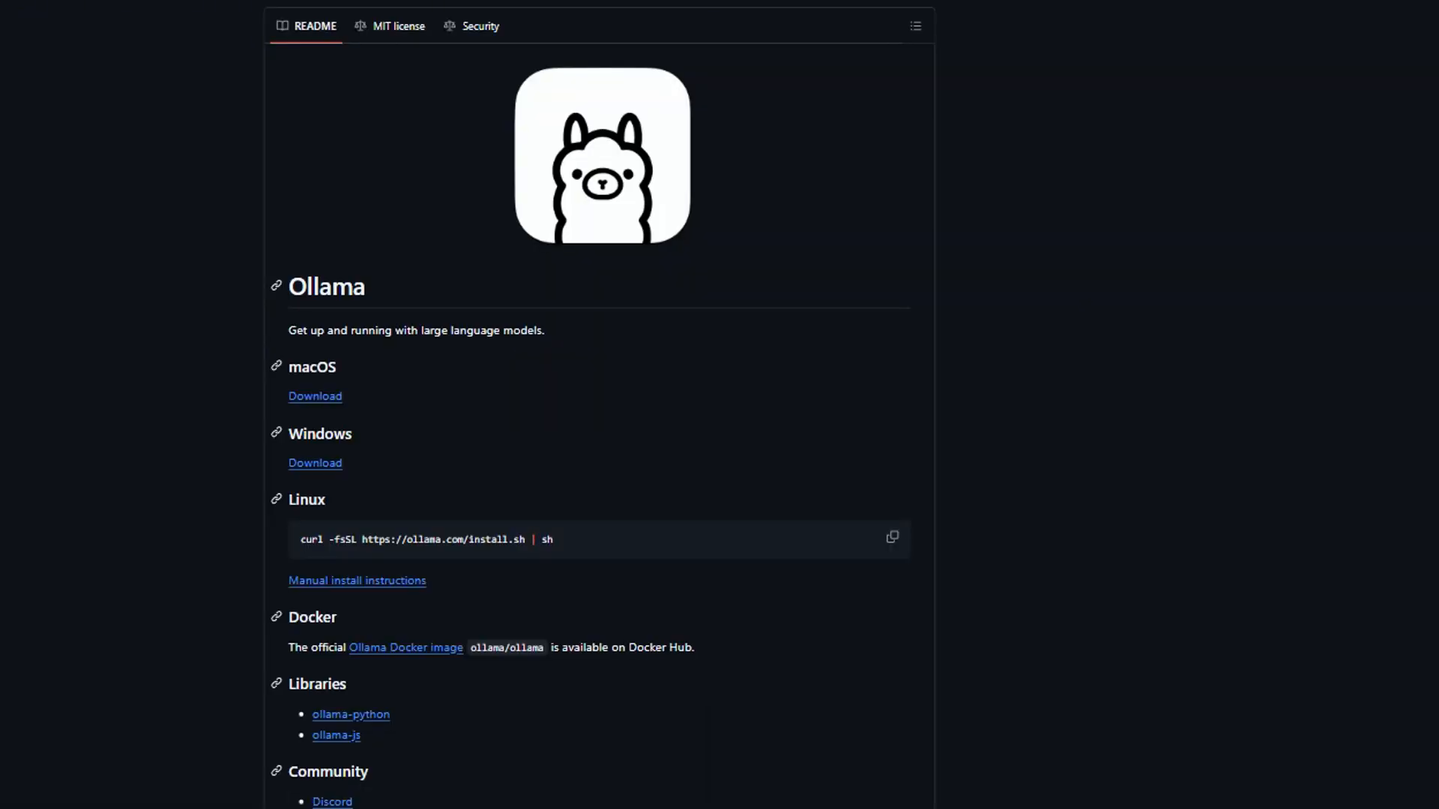
scroll("down", 3)
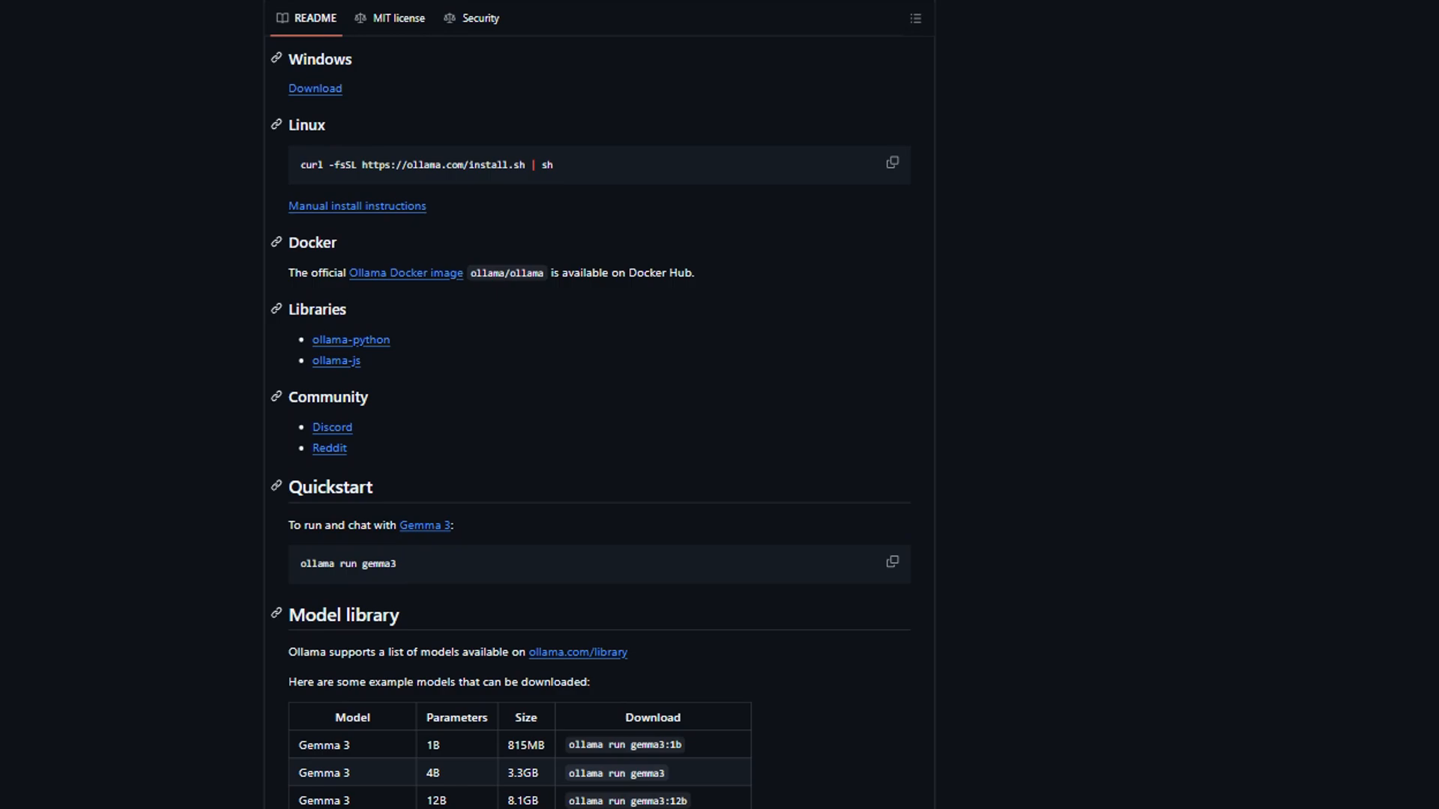
scroll("down", 3)
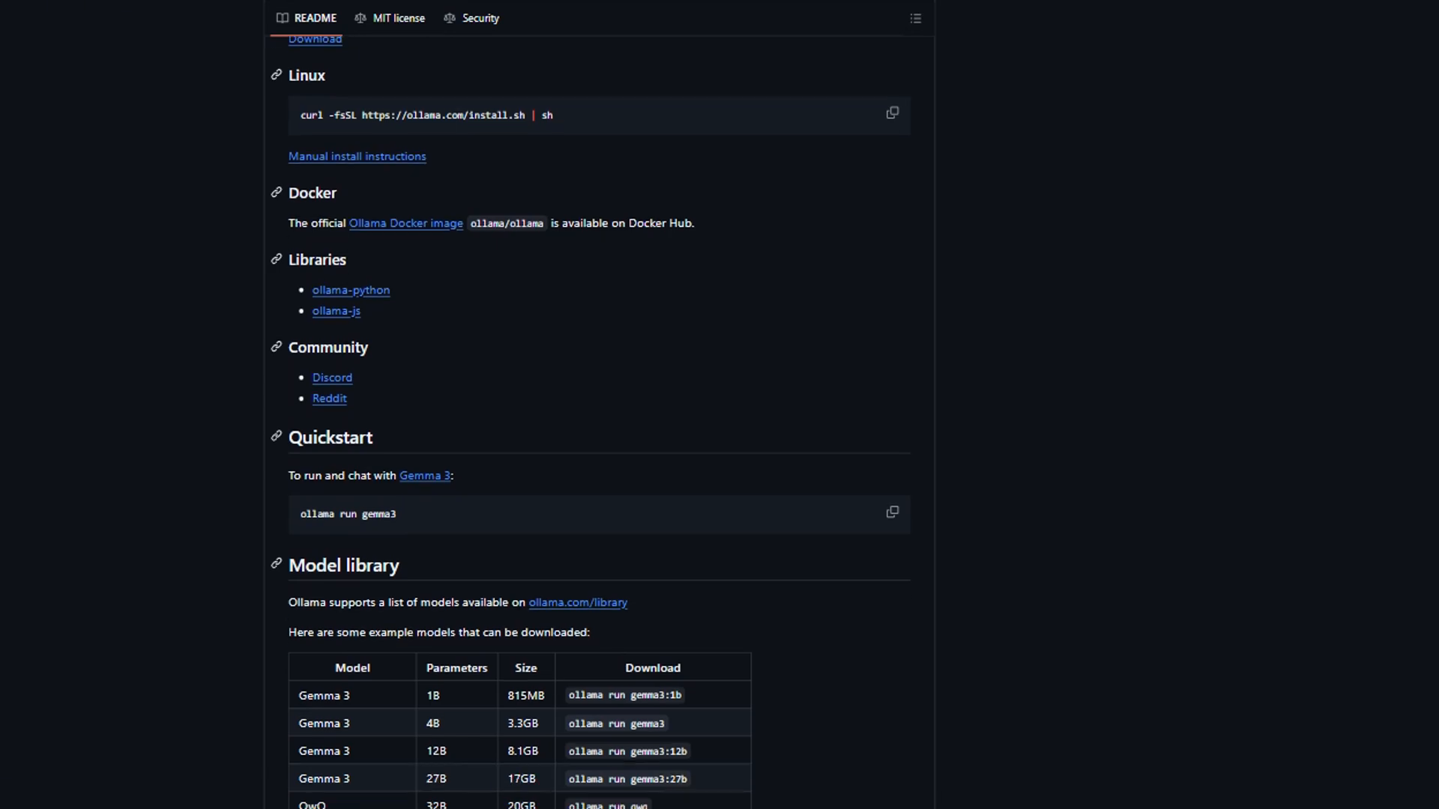
scroll("down", 3)
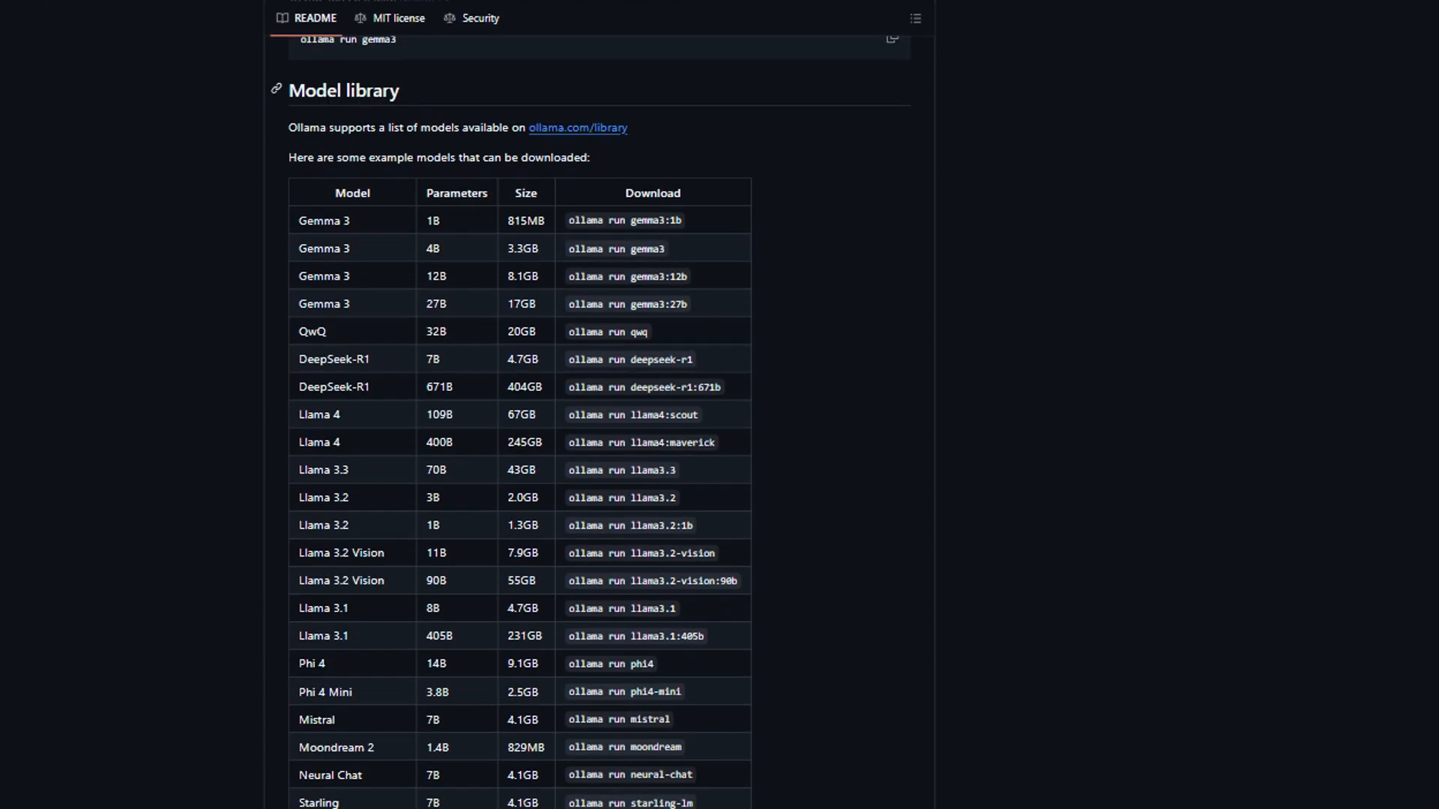
scroll("down", 3)
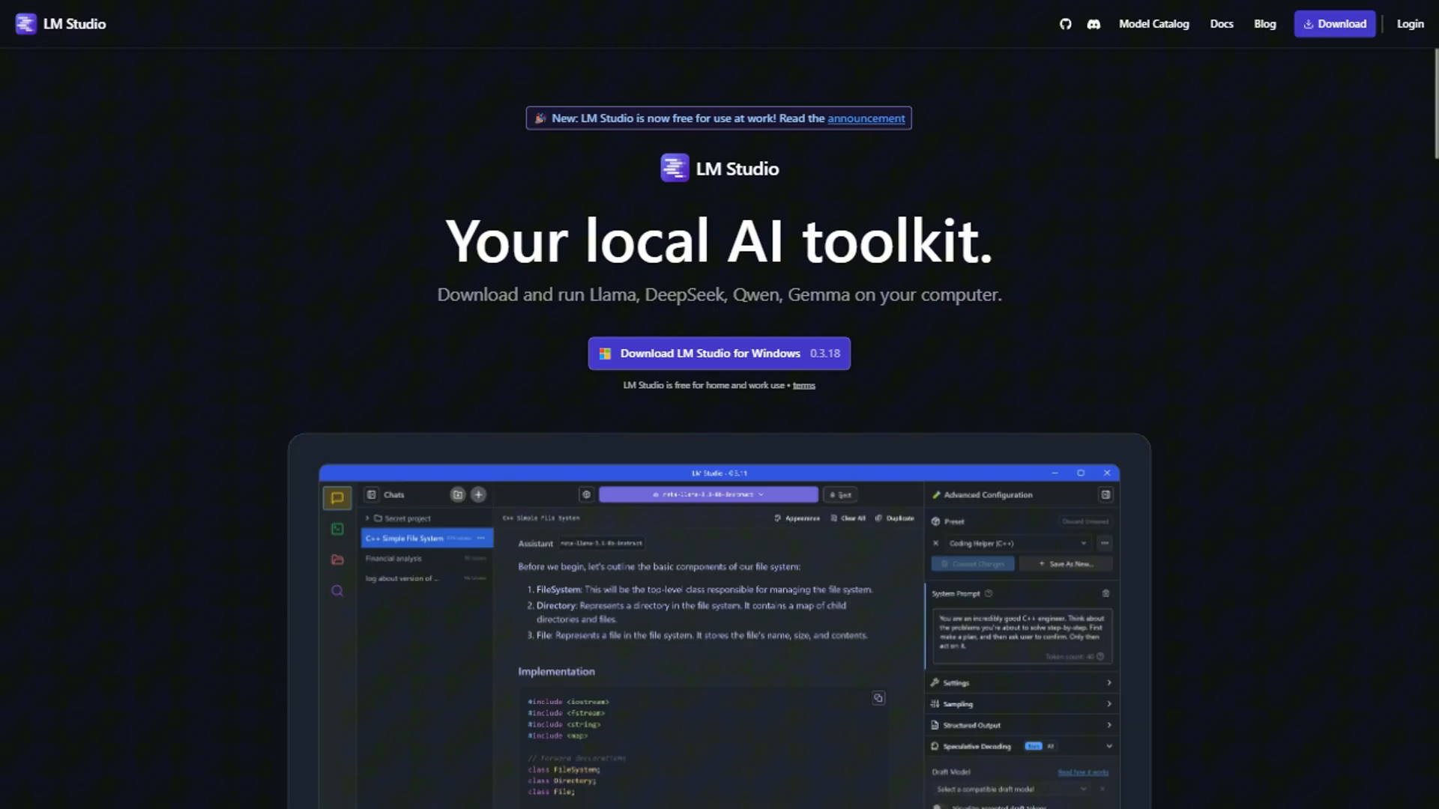
scroll("down", 3)
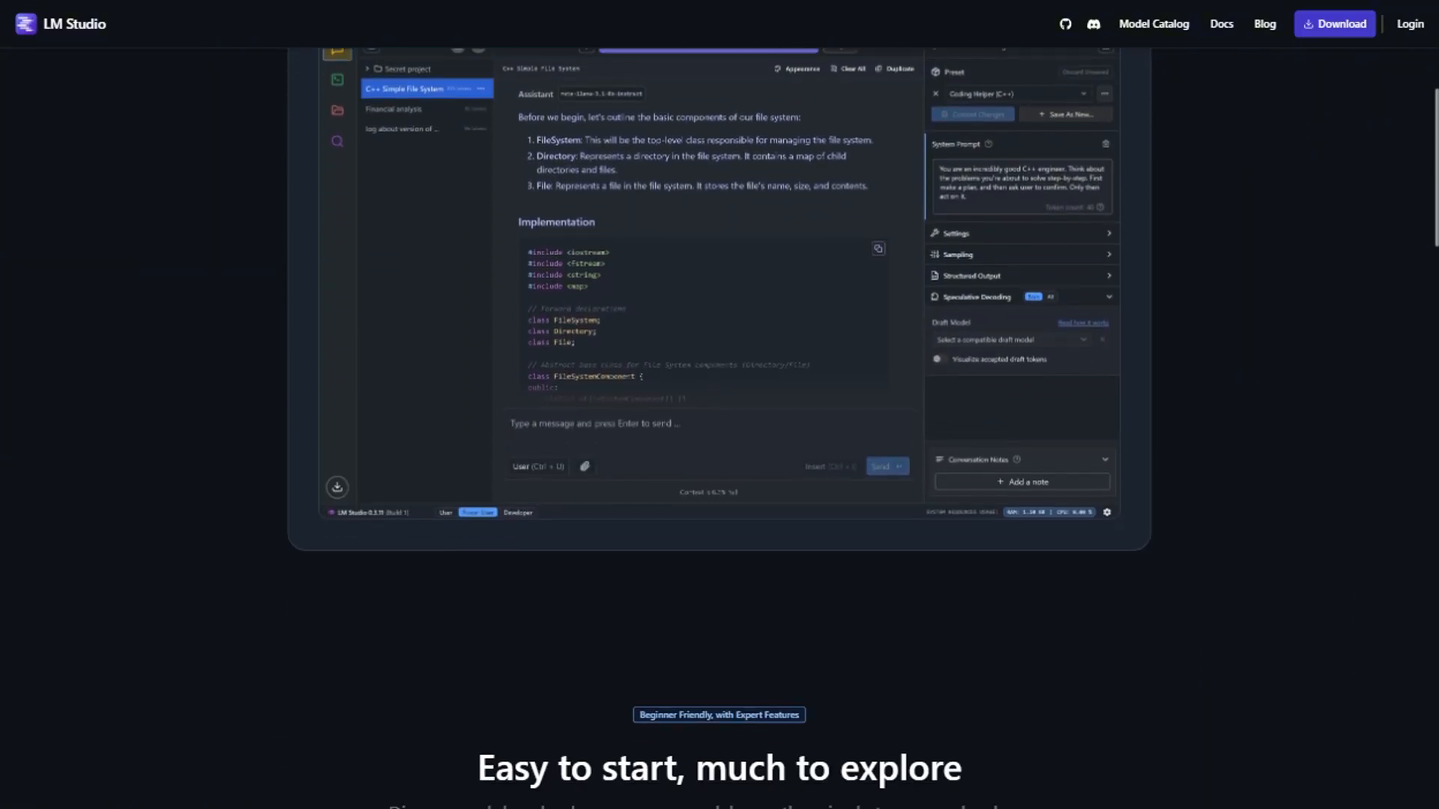
scroll("down", 3)
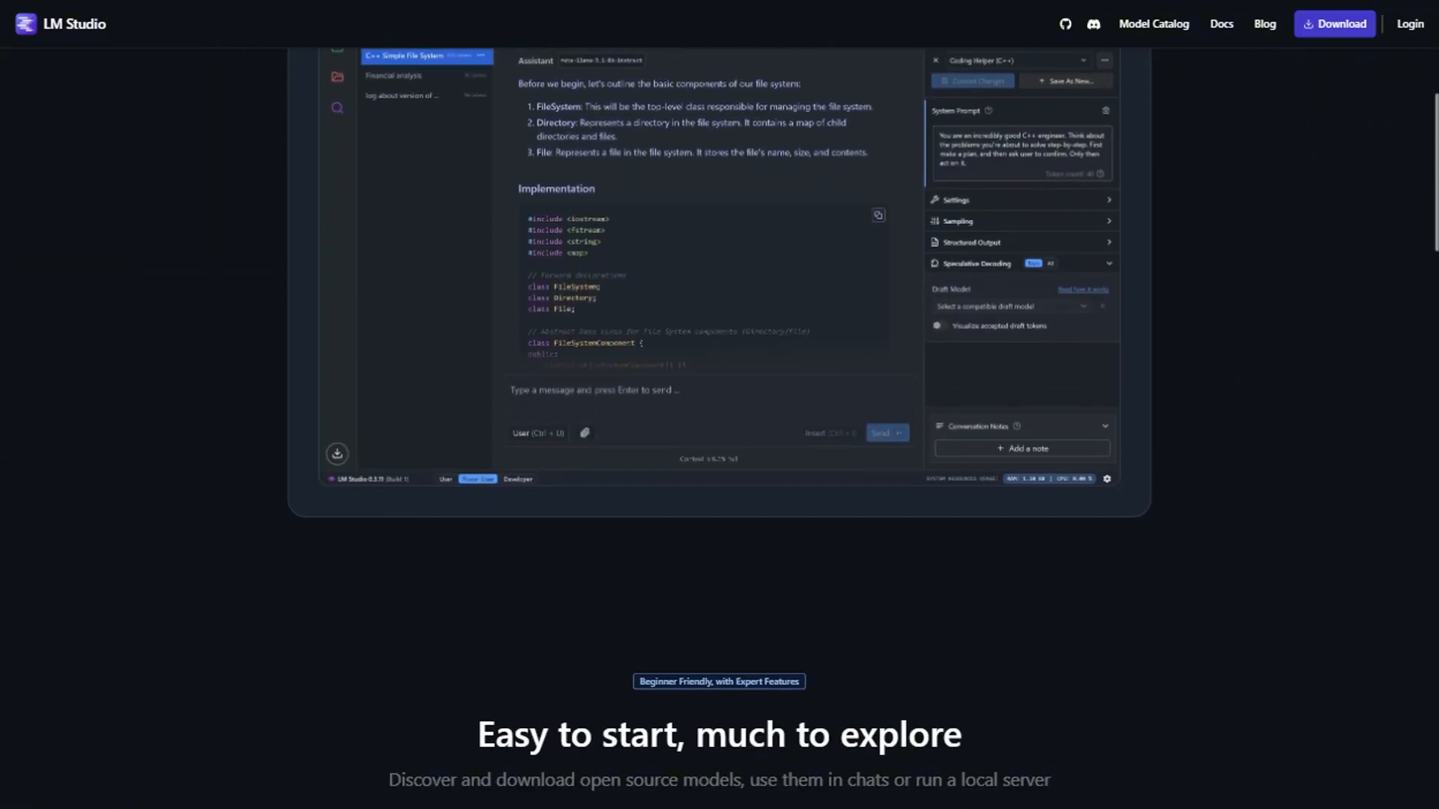
scroll("down", 3)
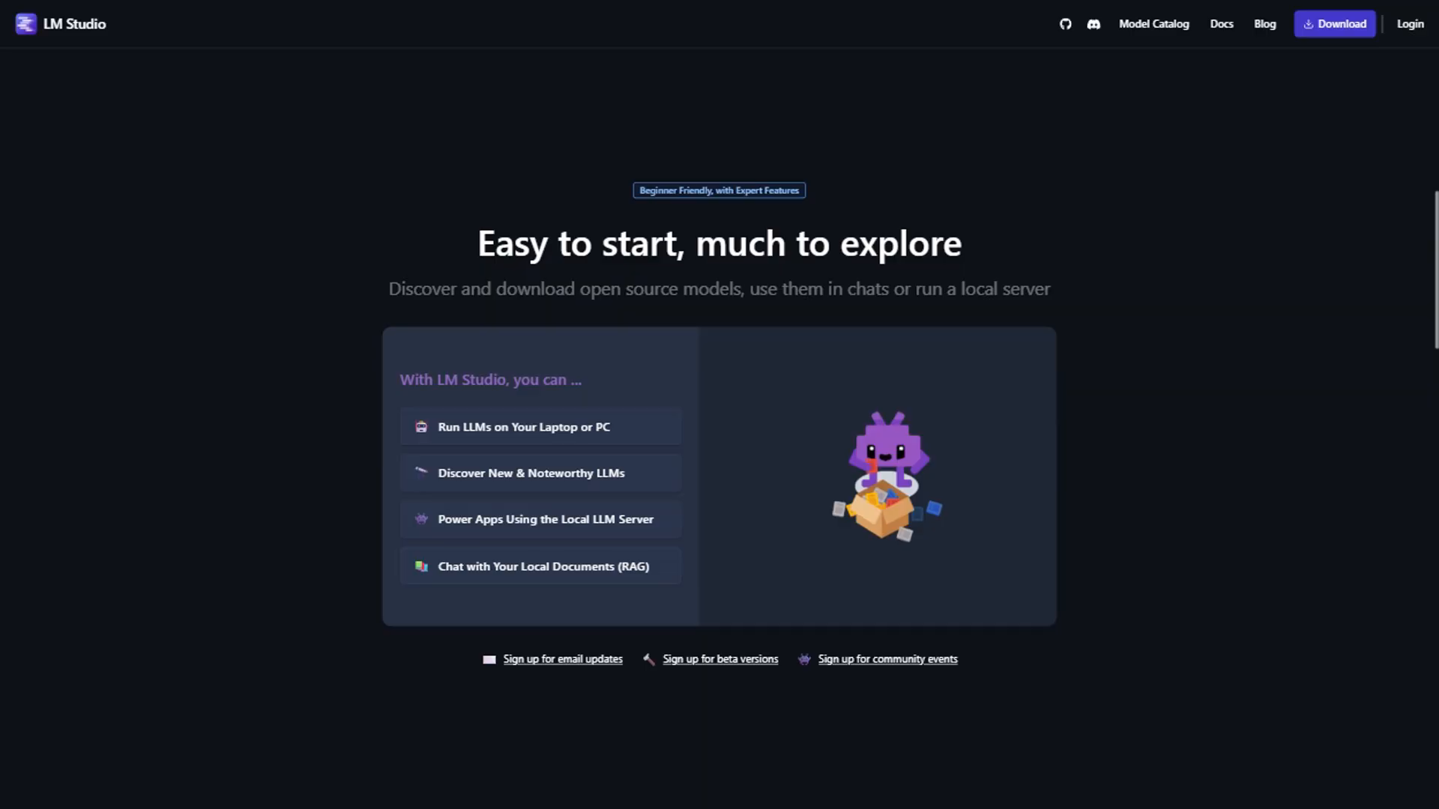
scroll("down", 3)
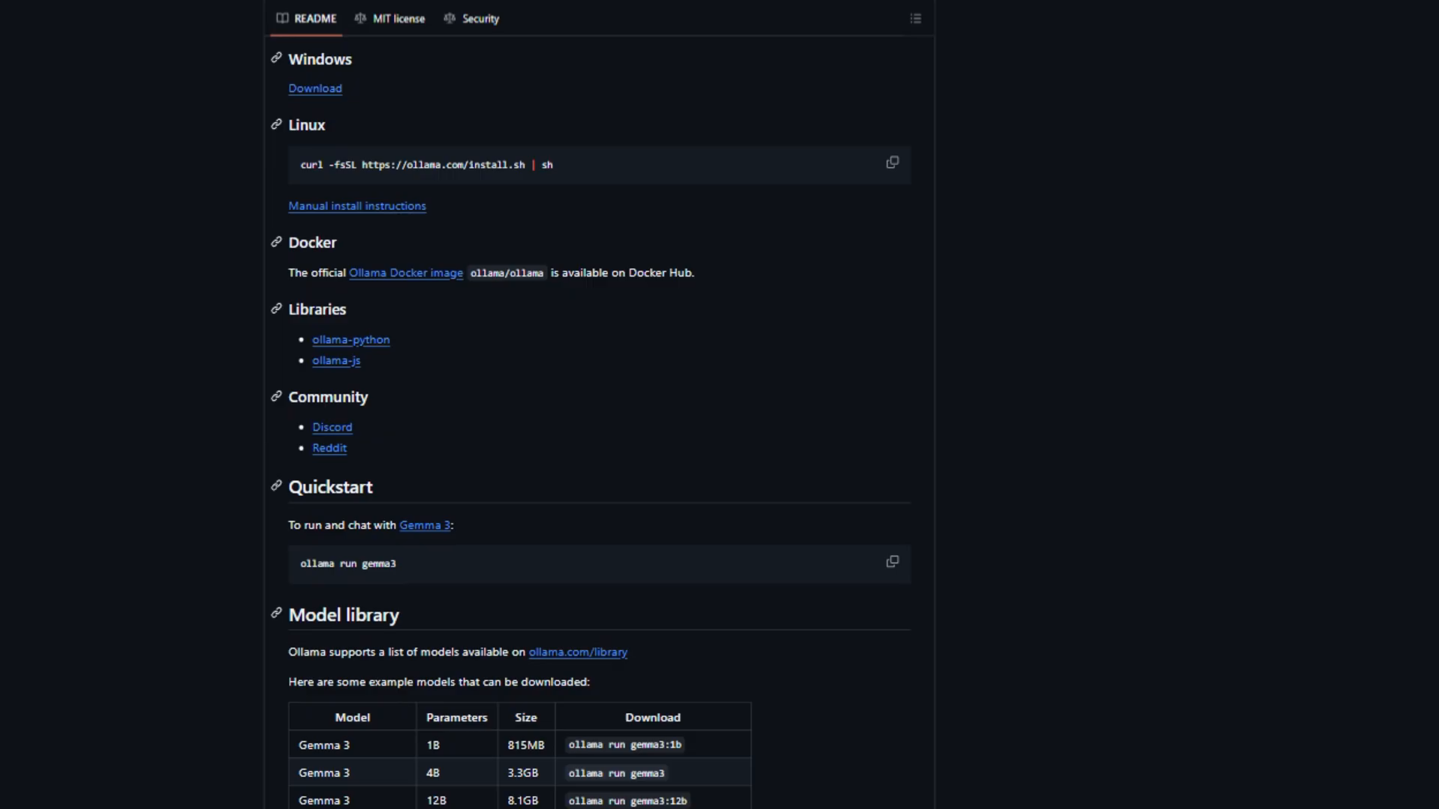
scroll("down", 3)
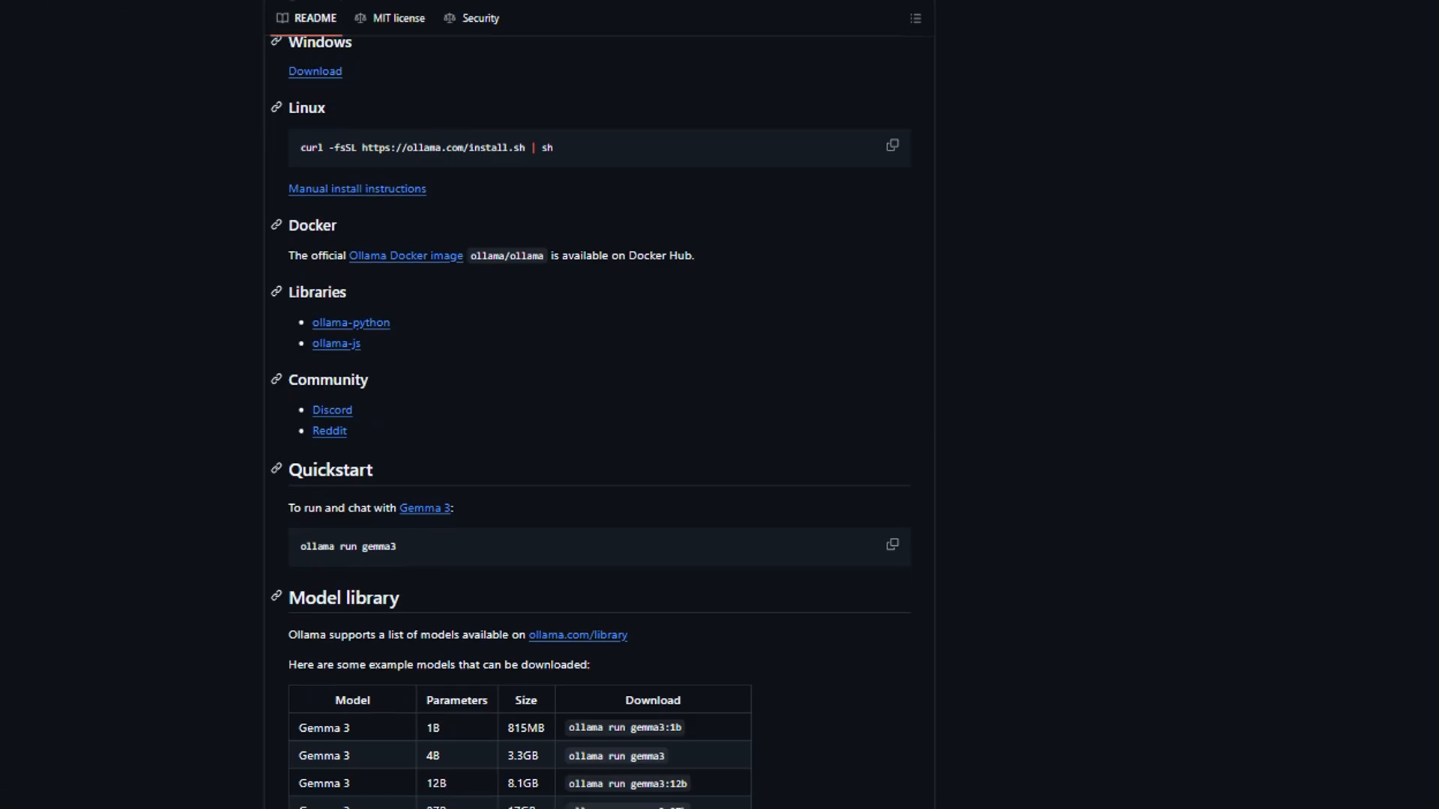
scroll("down", 3)
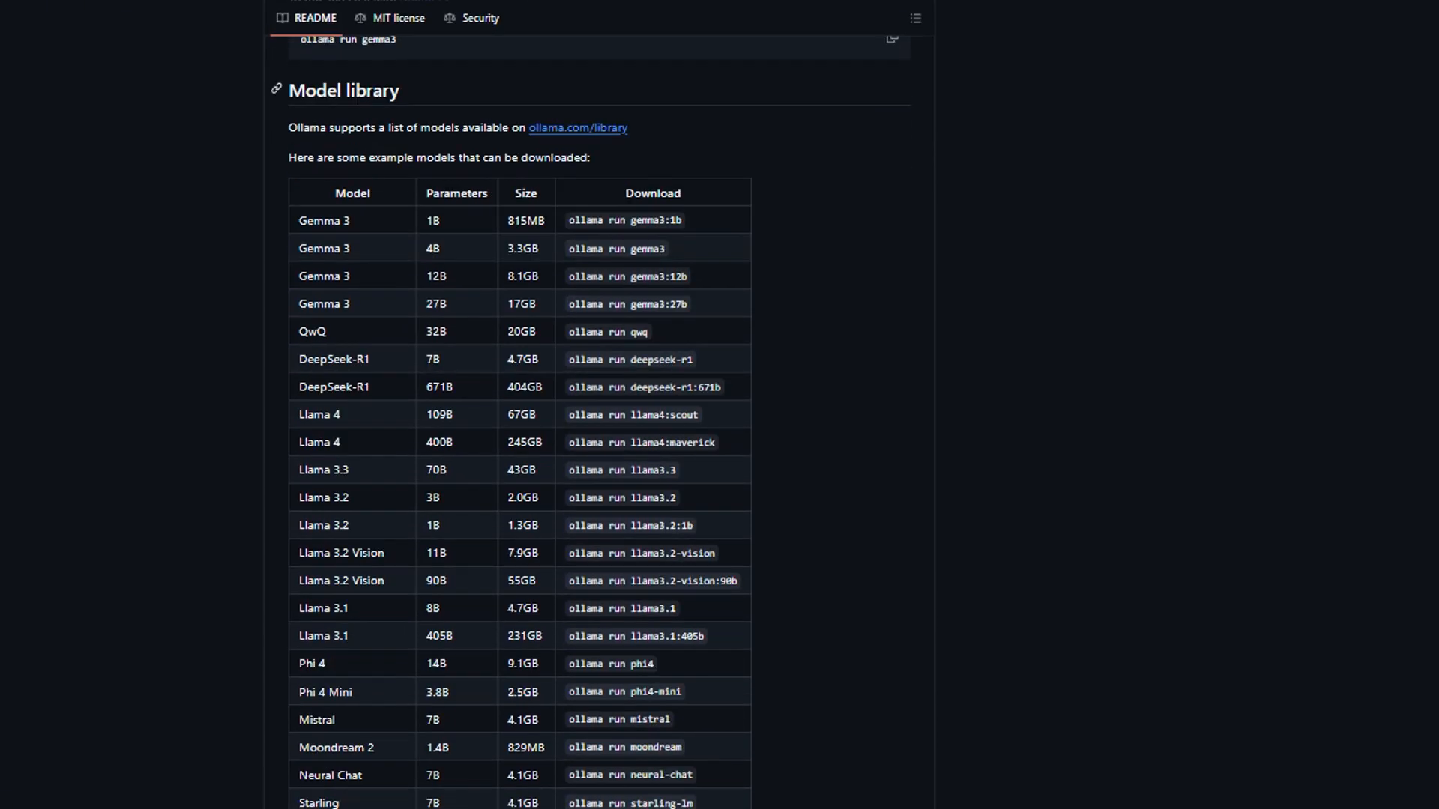
scroll("down", 3)
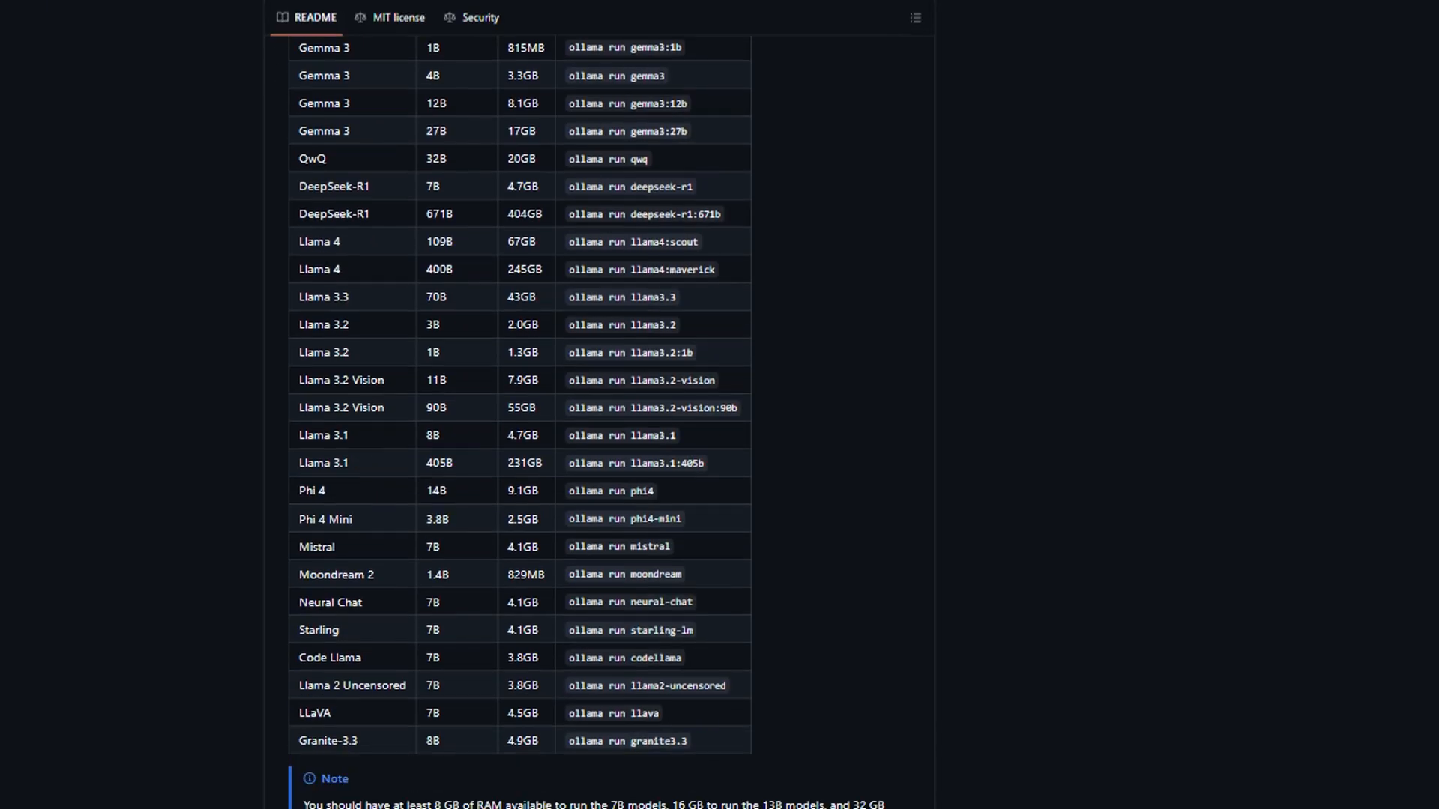
scroll("down", 3)
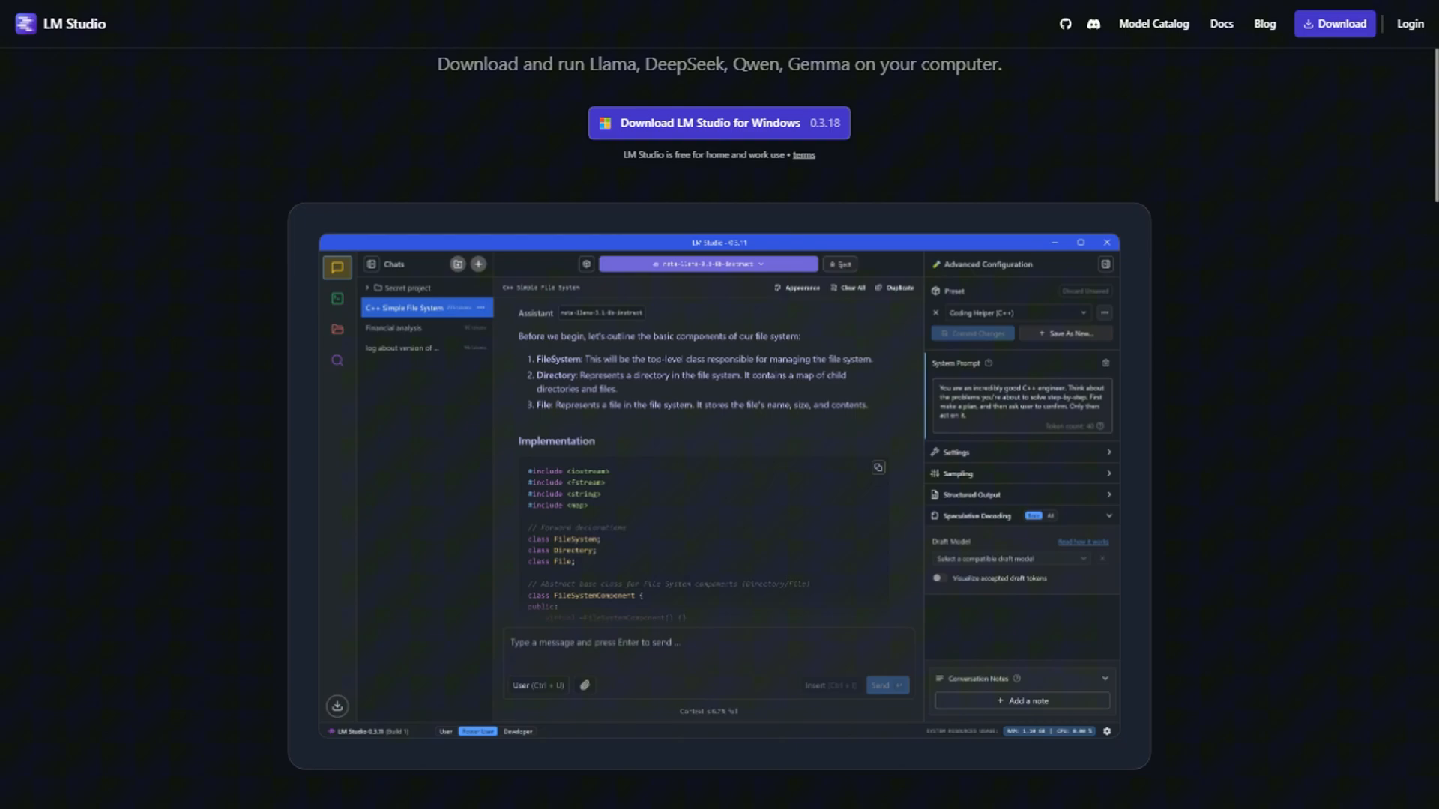
scroll("down", 3)
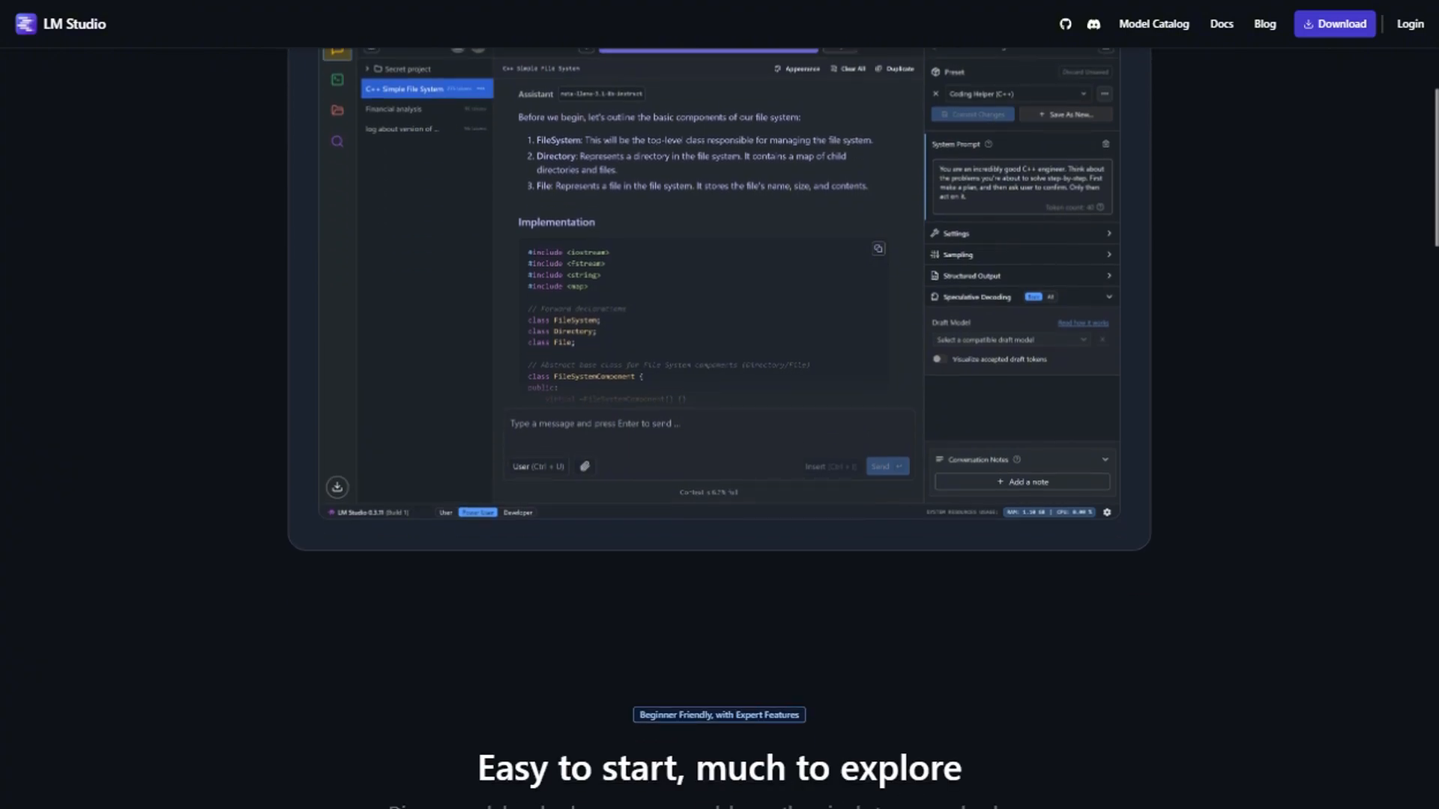
scroll("down", 3)
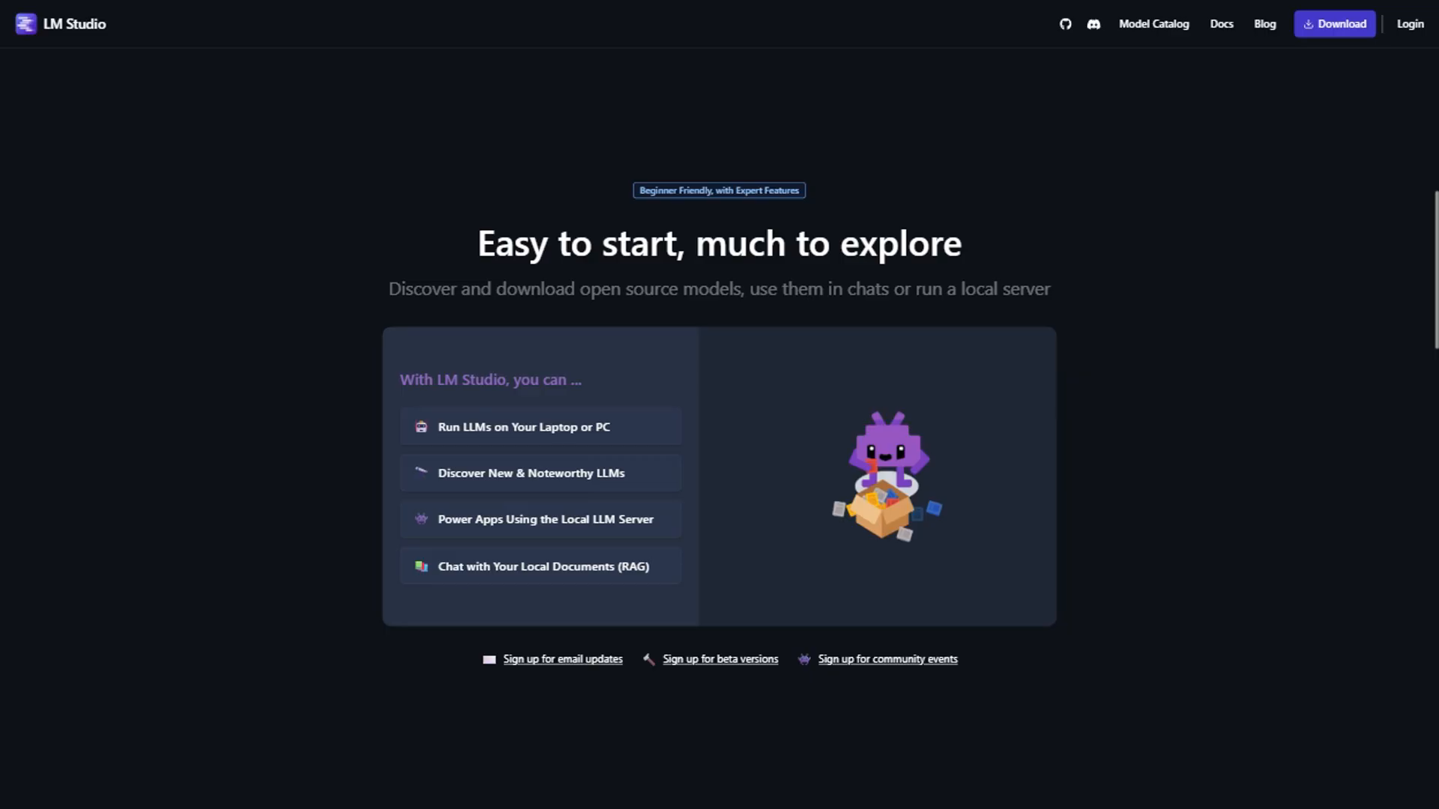
scroll("down", 3)
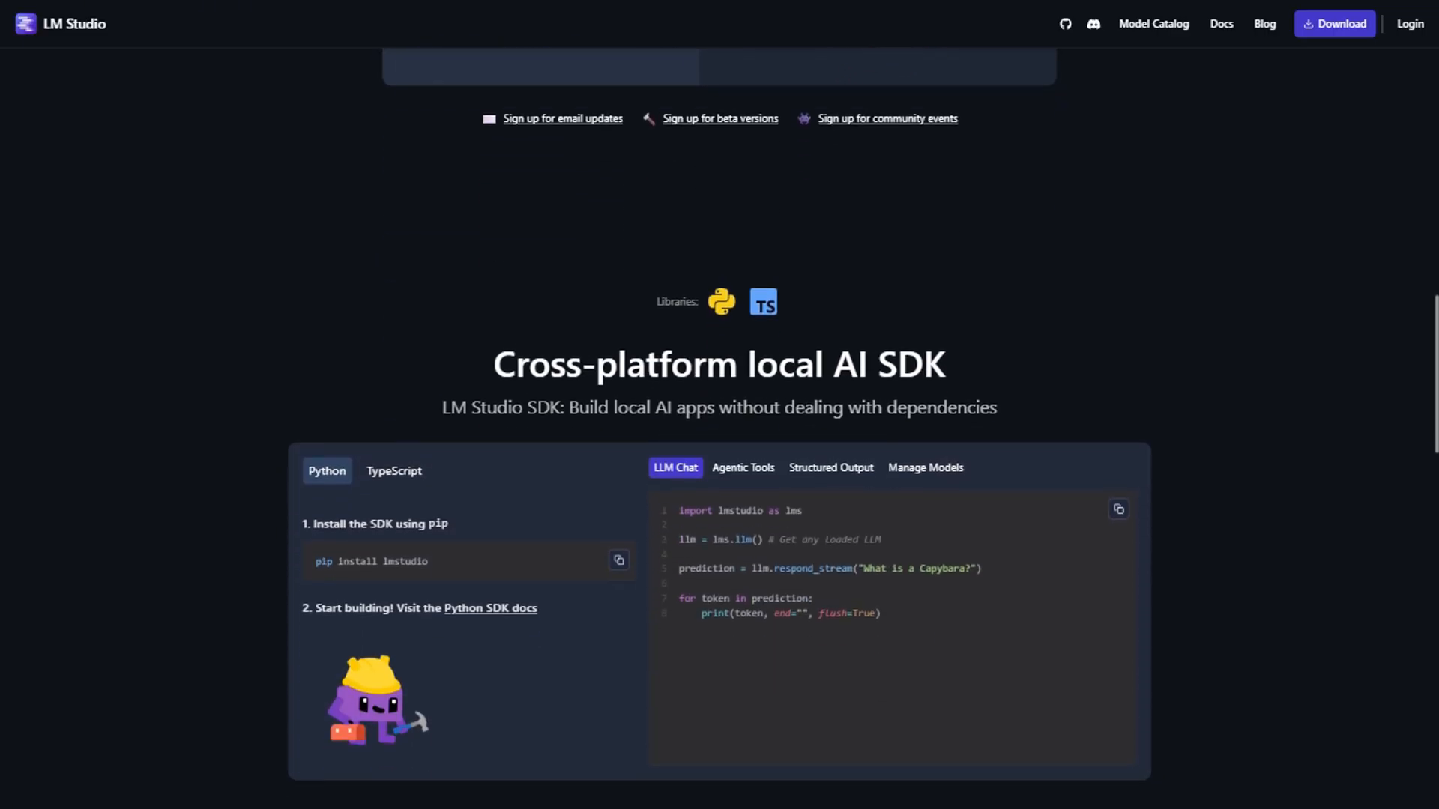
scroll("down", 3)
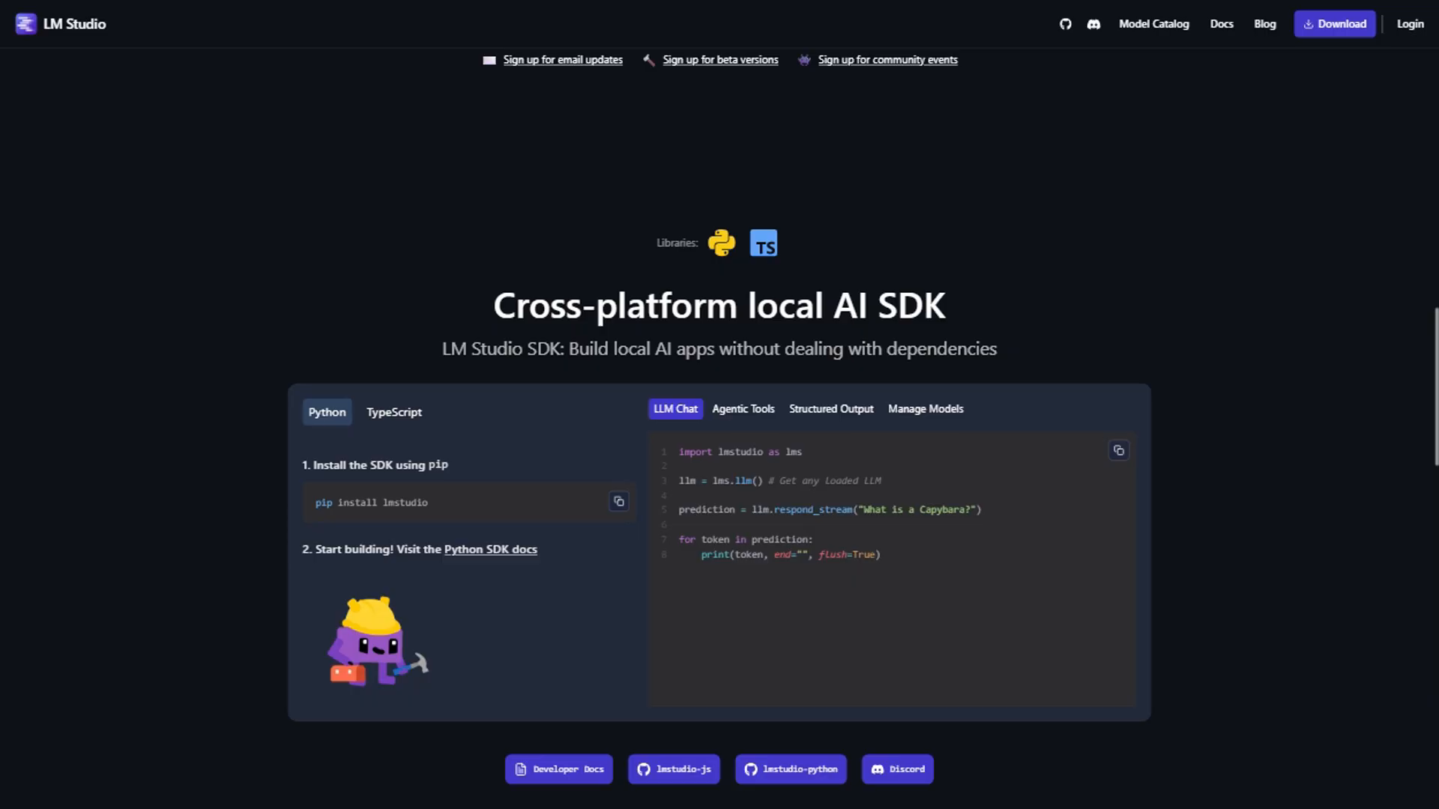
scroll("down", 3)
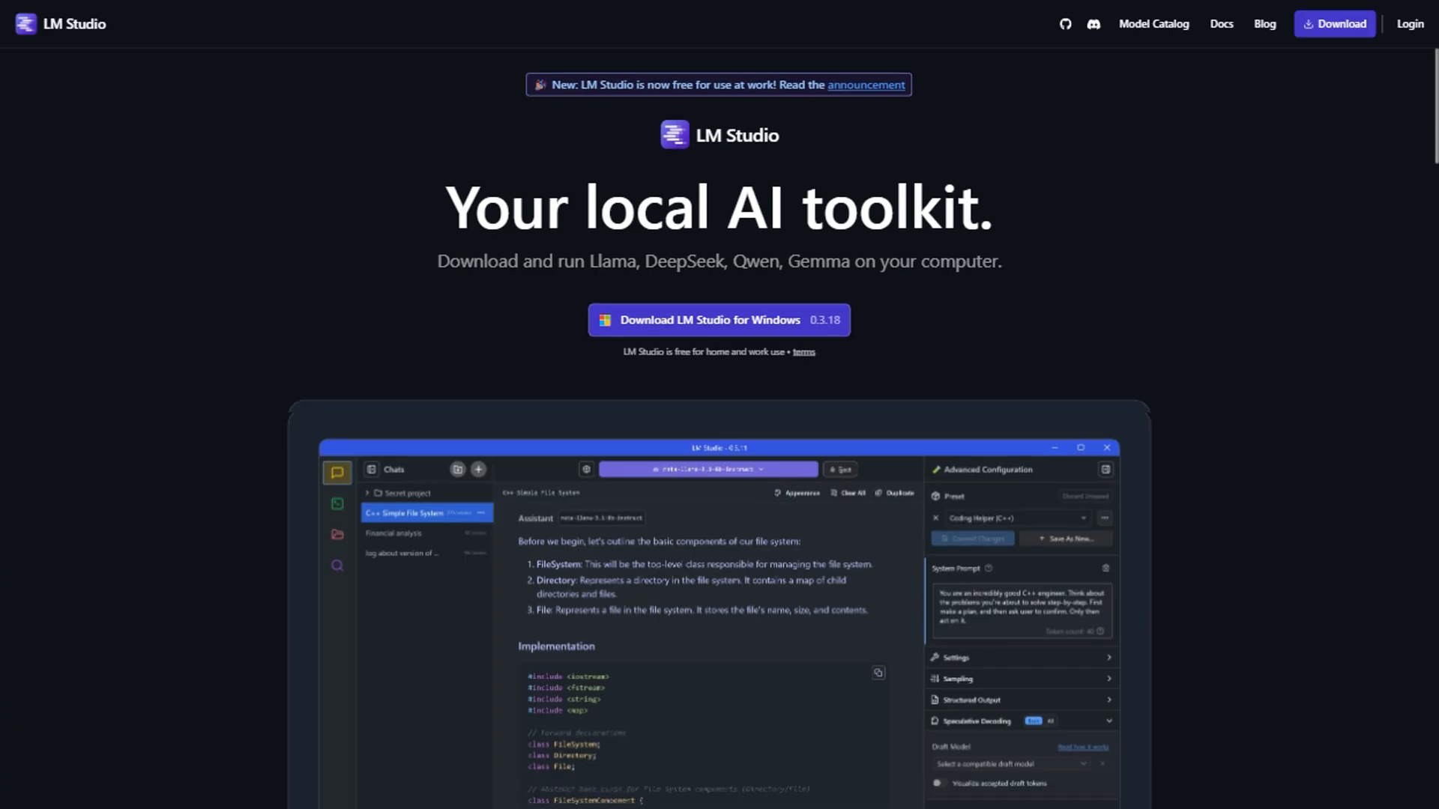
scroll("down", 3)
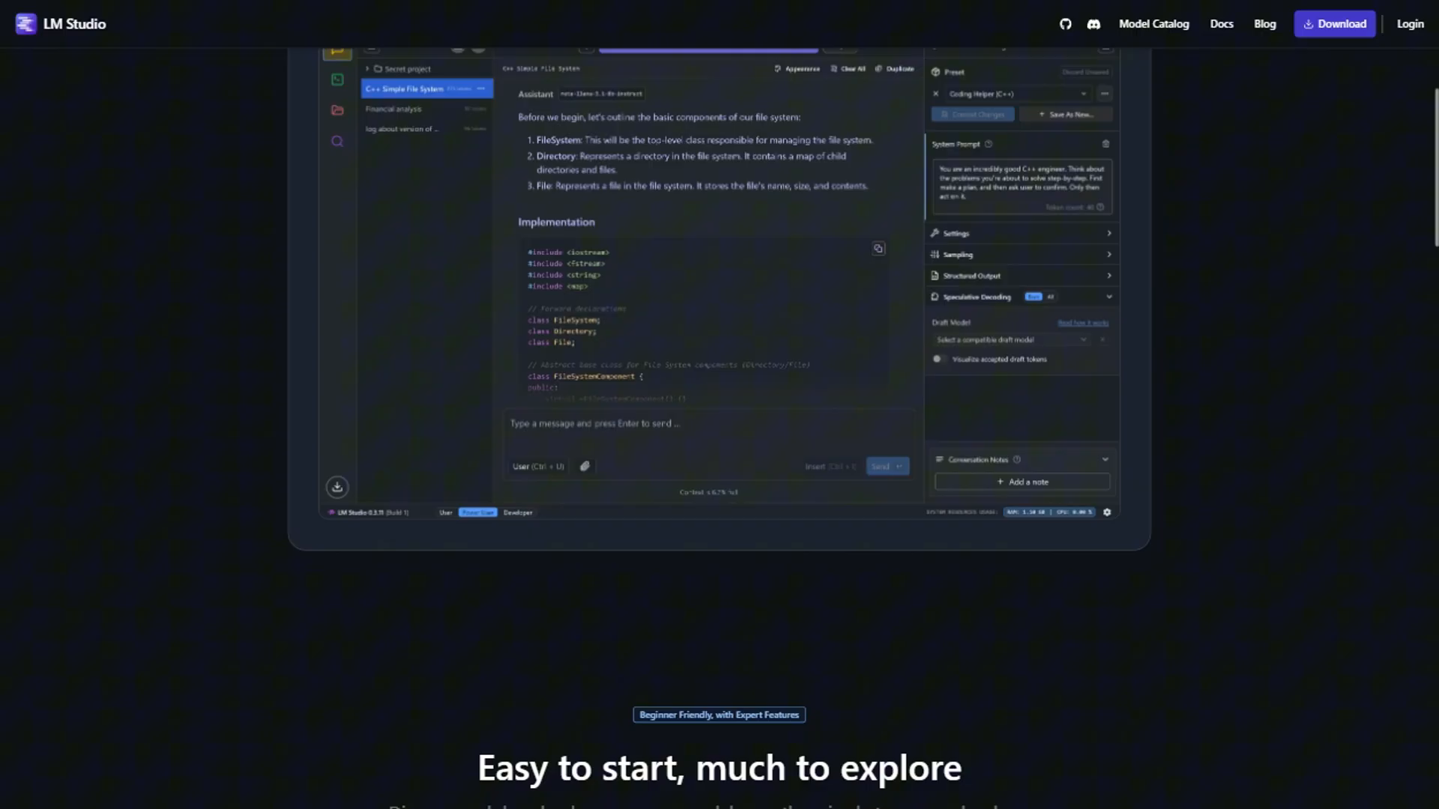
scroll("down", 3)
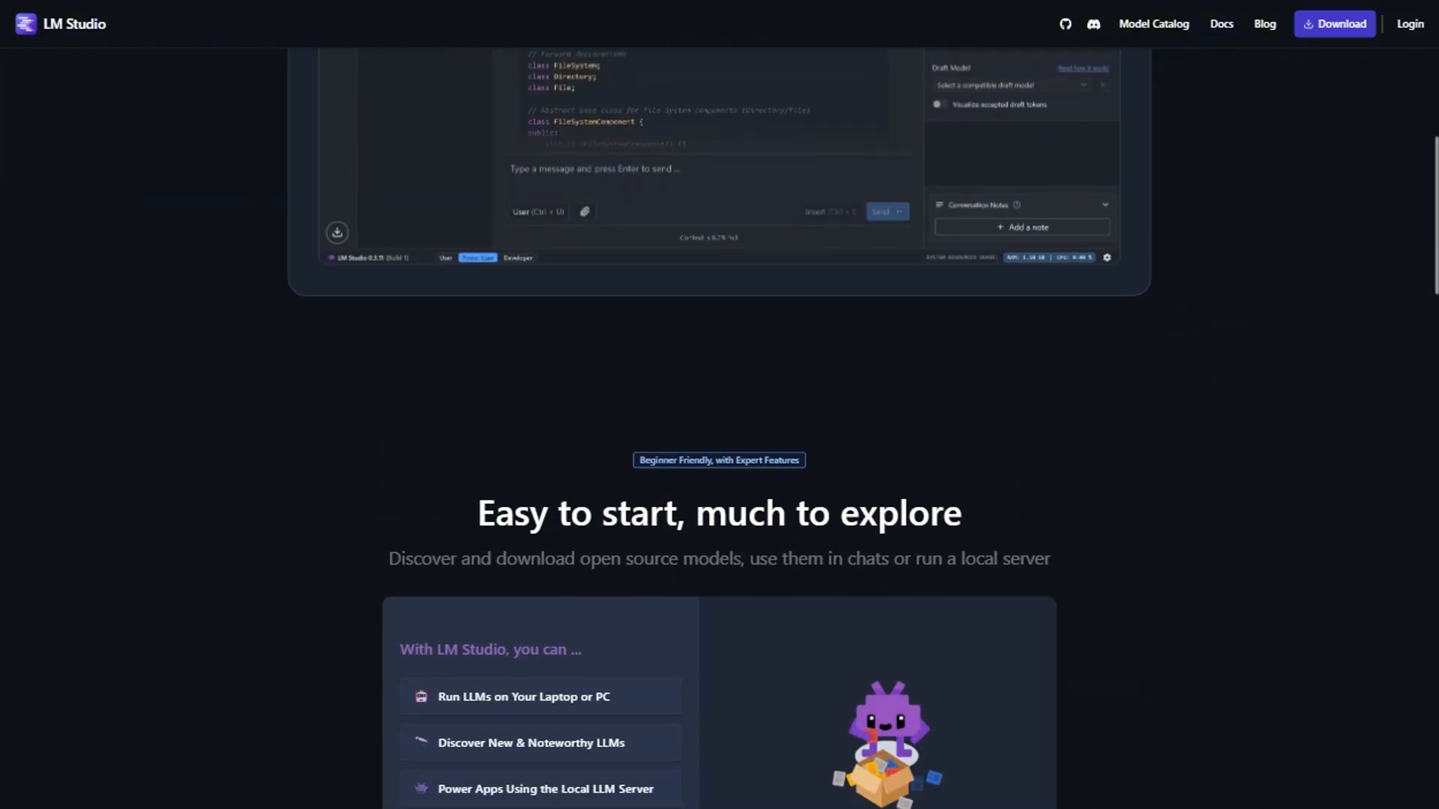
scroll("down", 3)
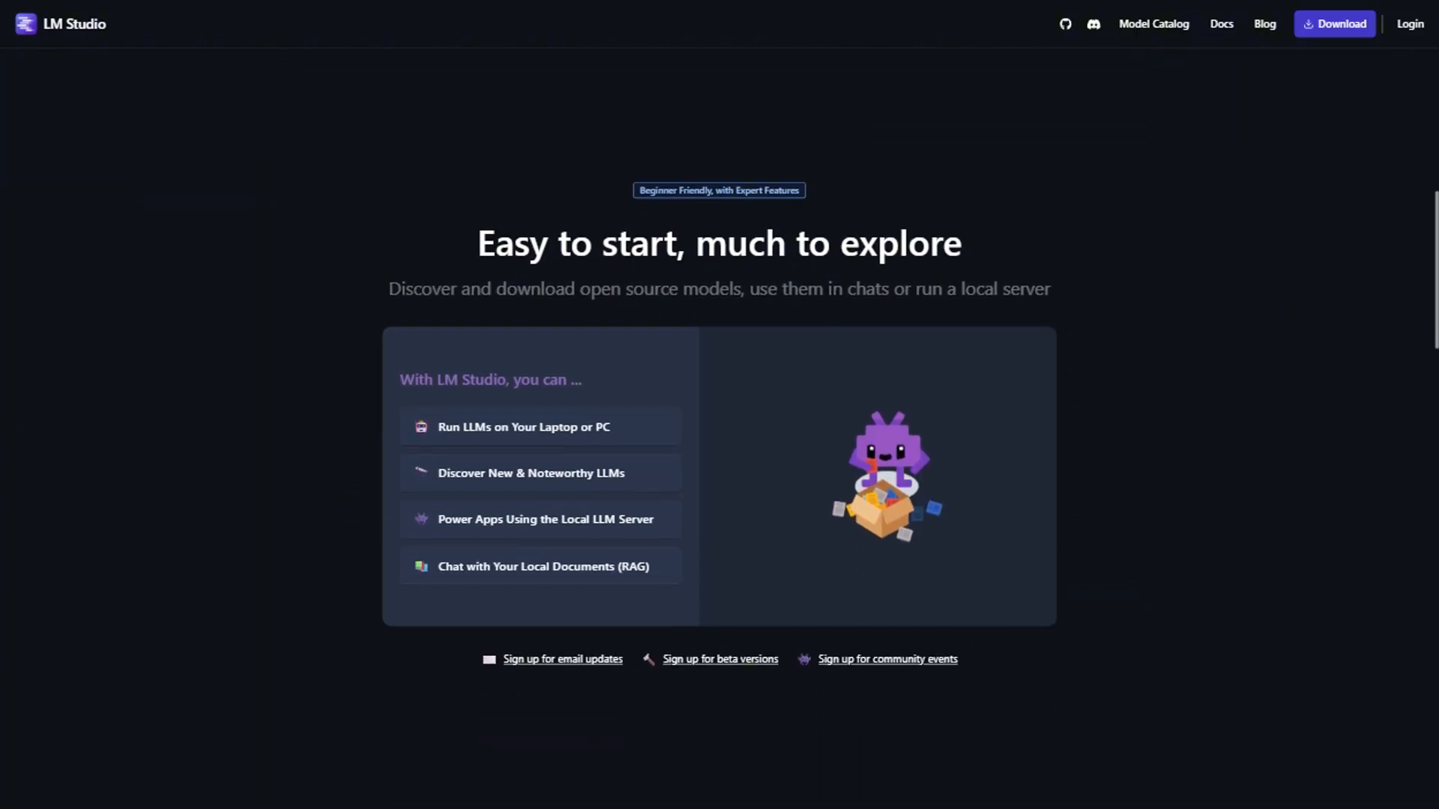
scroll("down", 3)
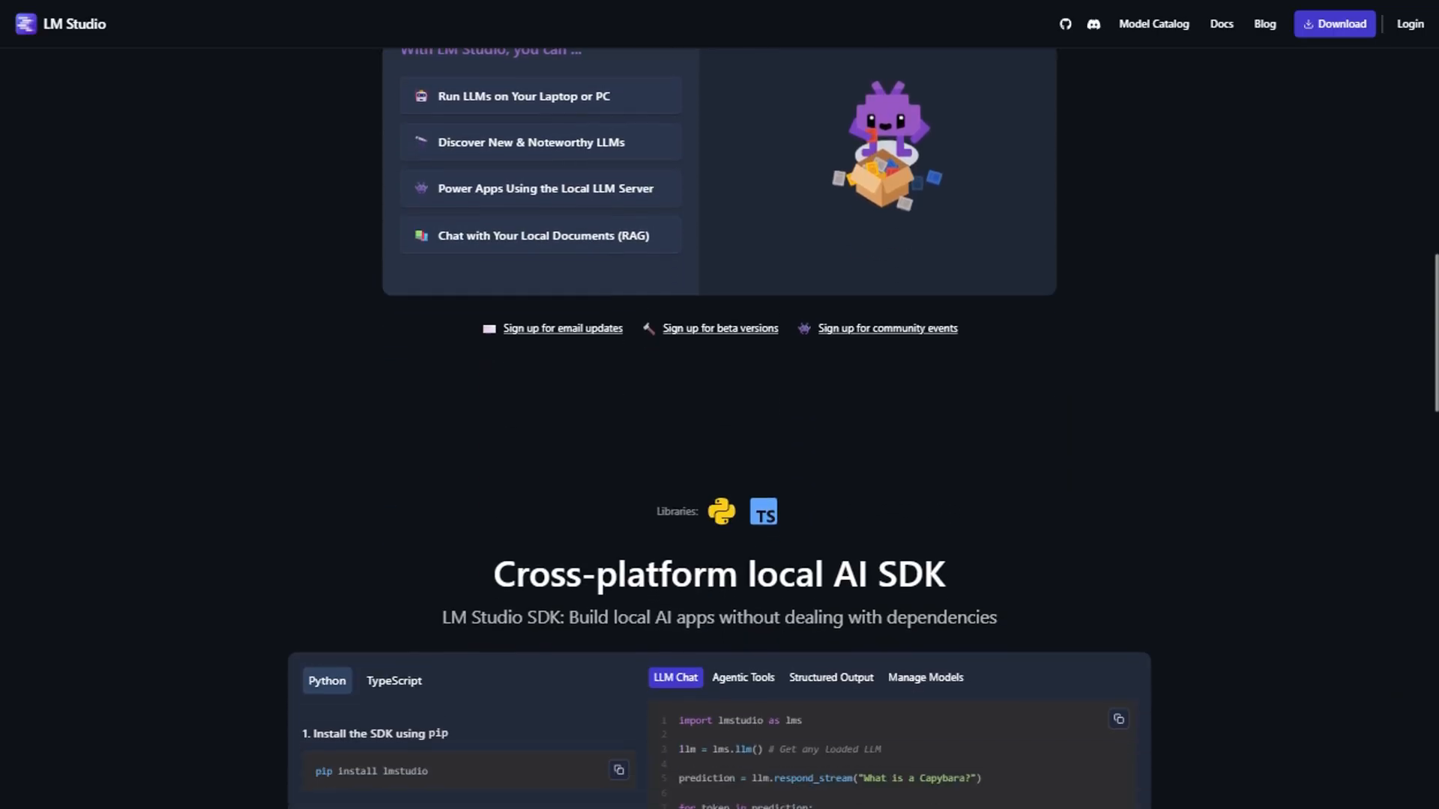
scroll("down", 3)
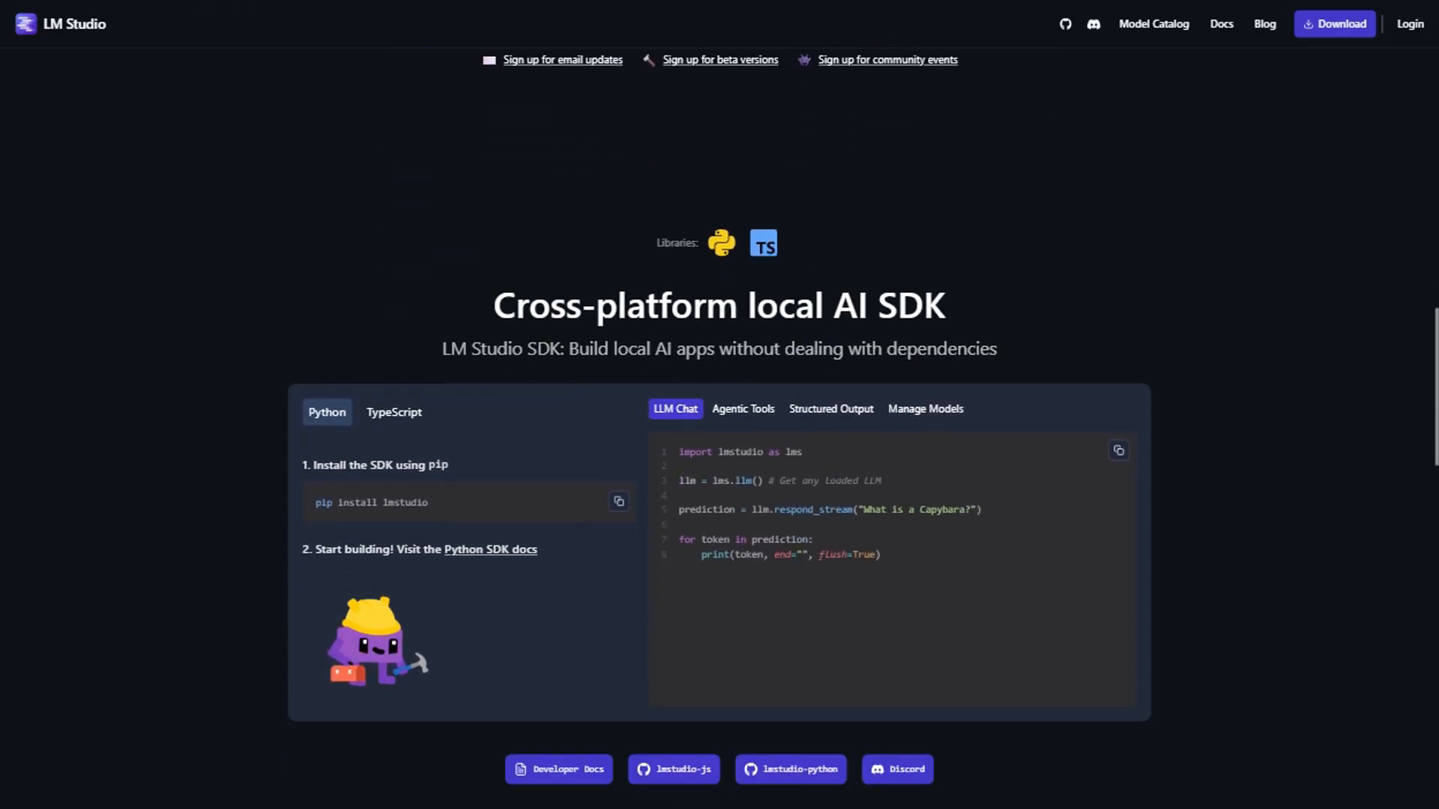
scroll("down", 3)
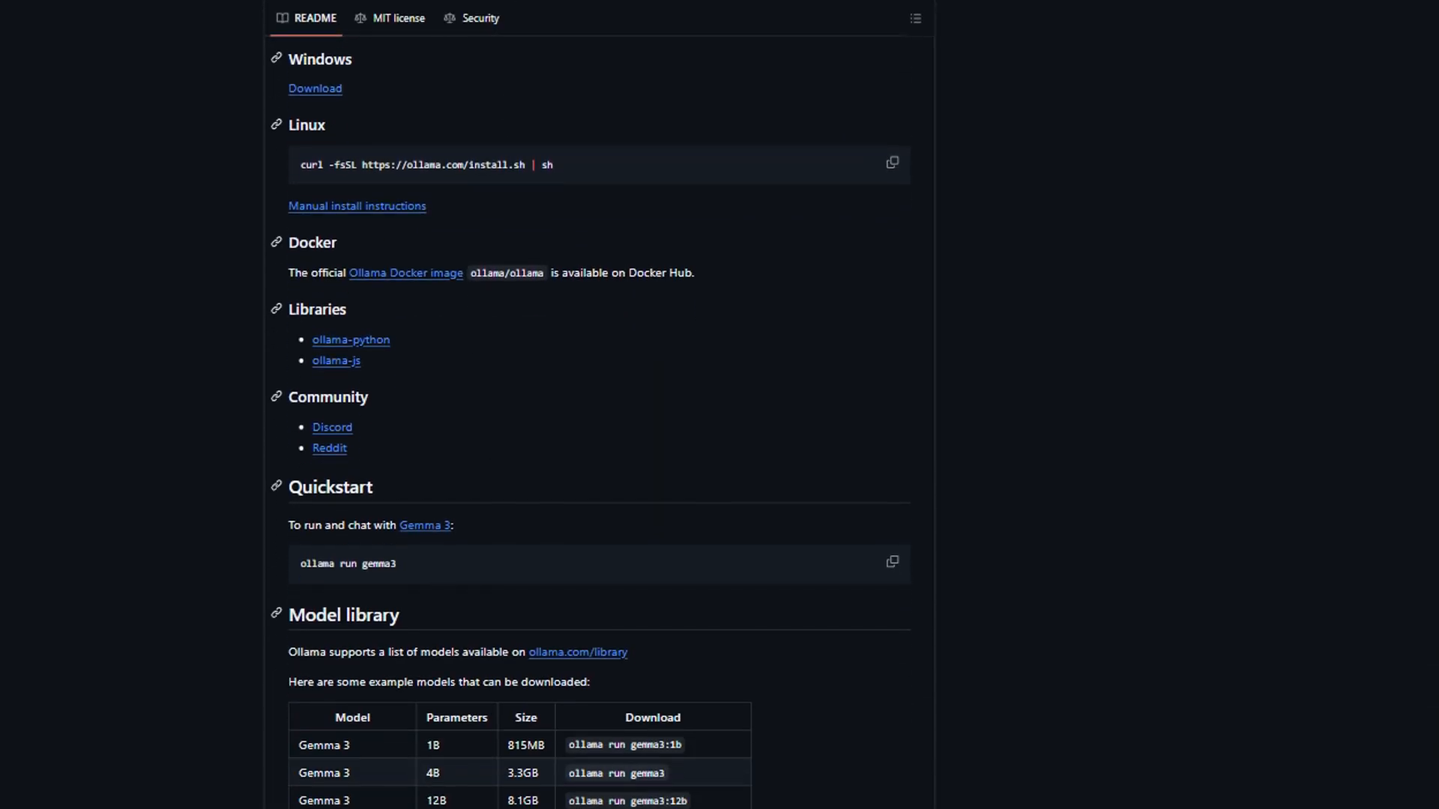
scroll("down", 3)
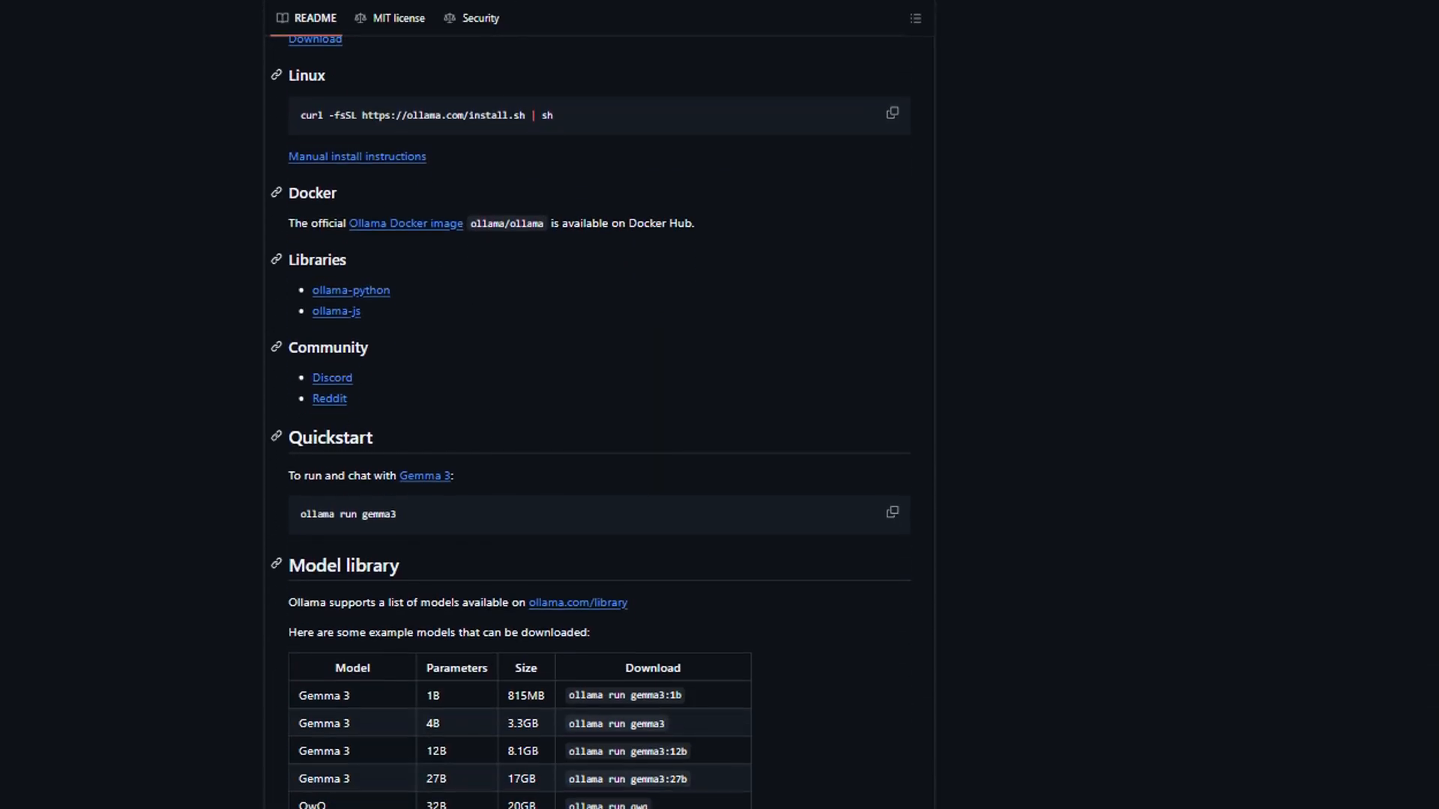
scroll("down", 3)
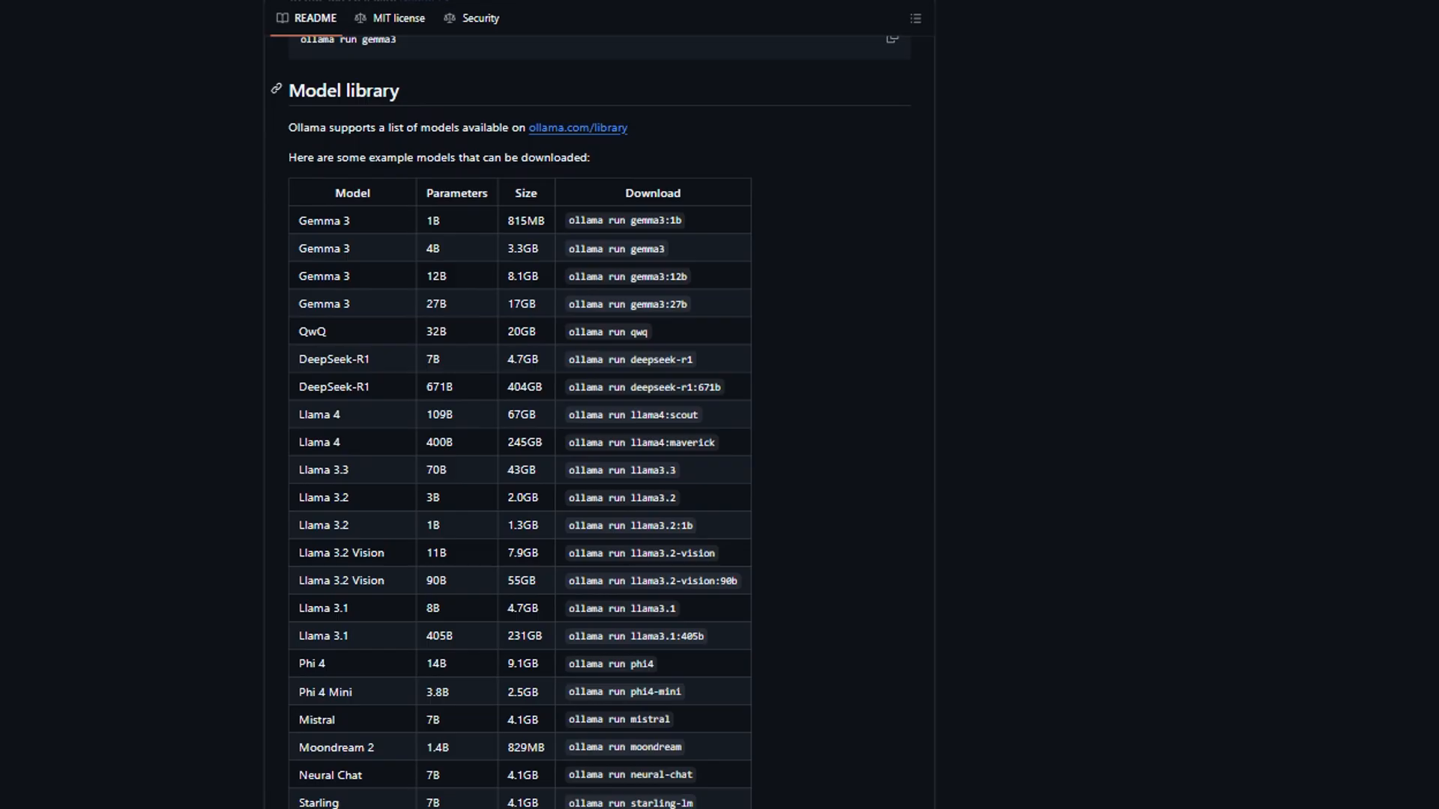
scroll("down", 3)
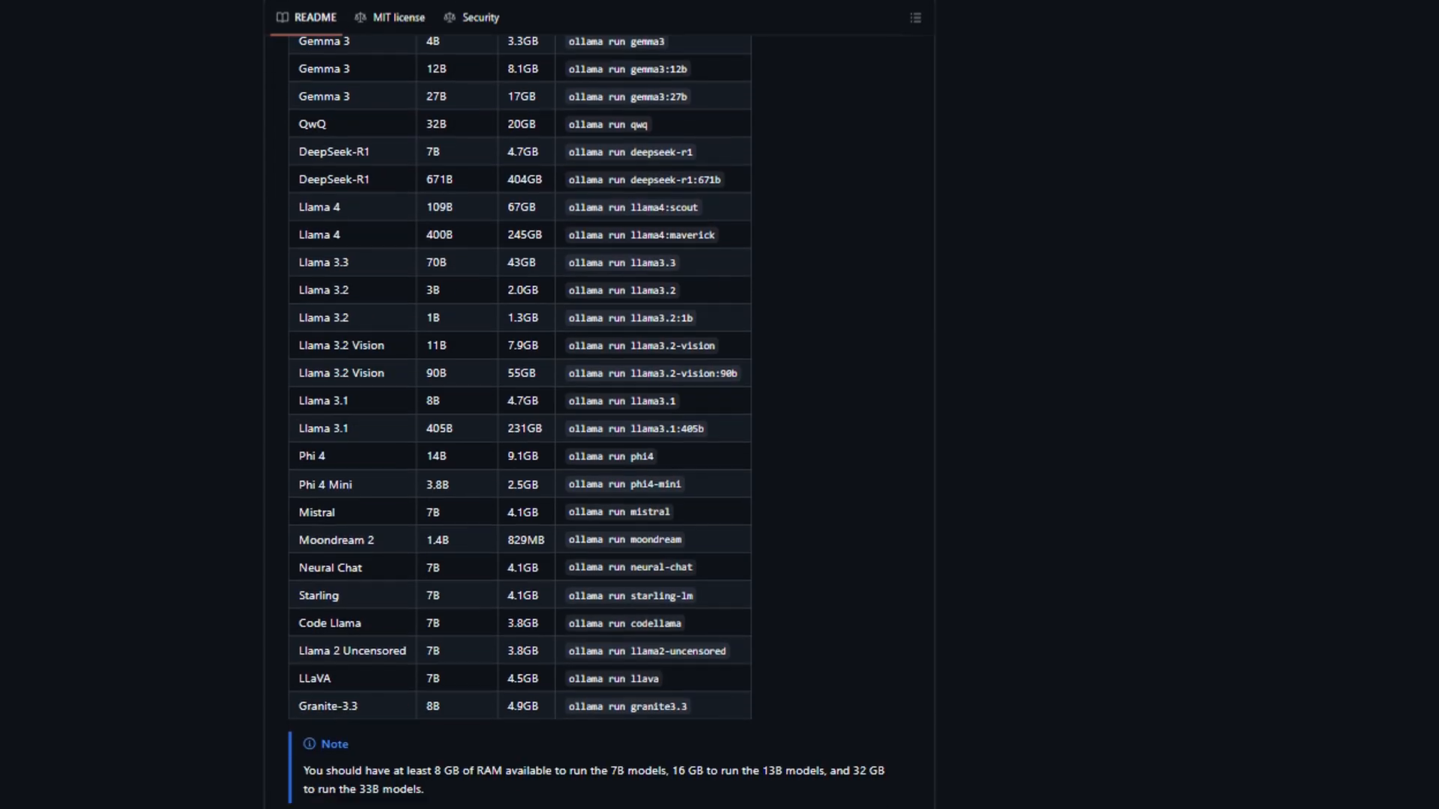
scroll("down", 3)
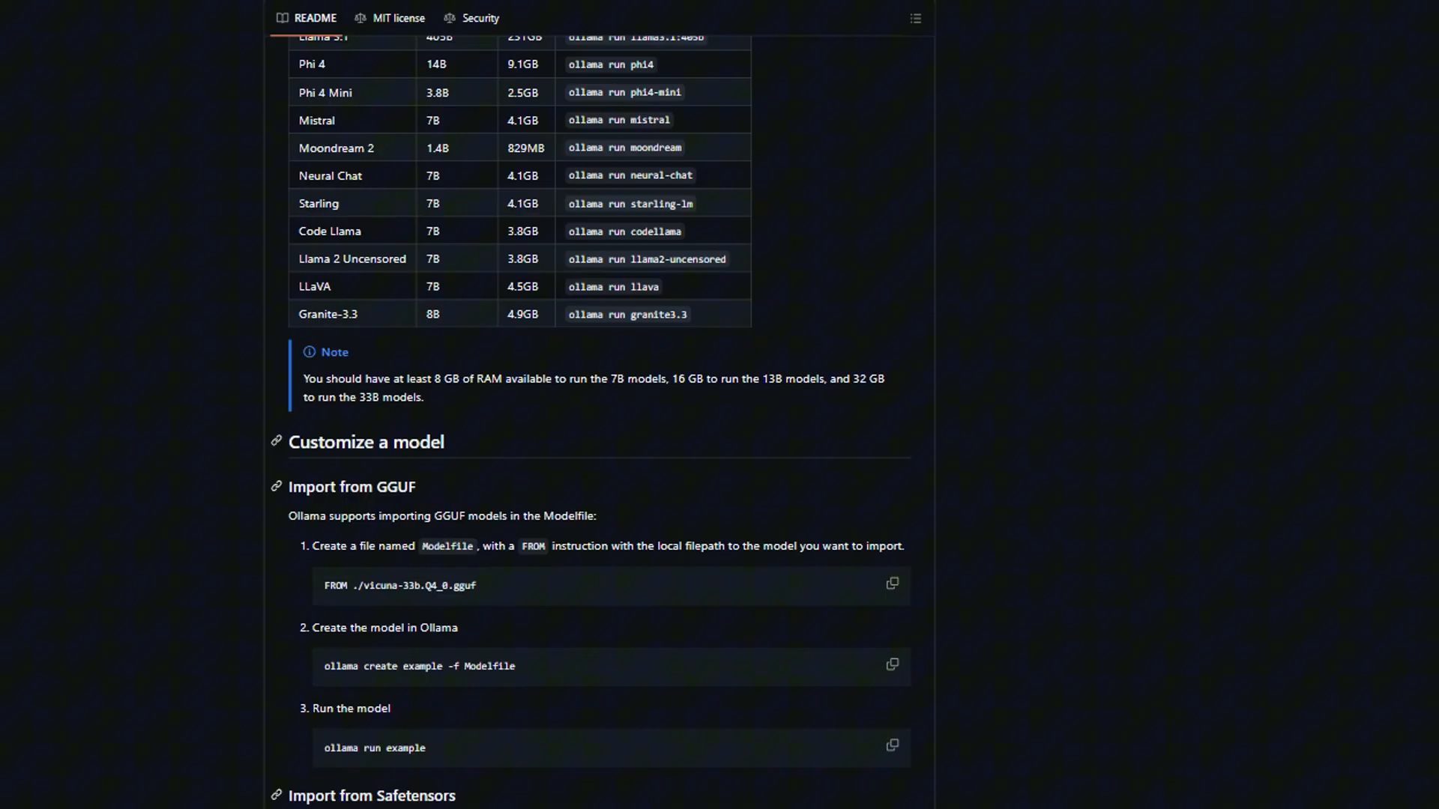
scroll("down", 3)
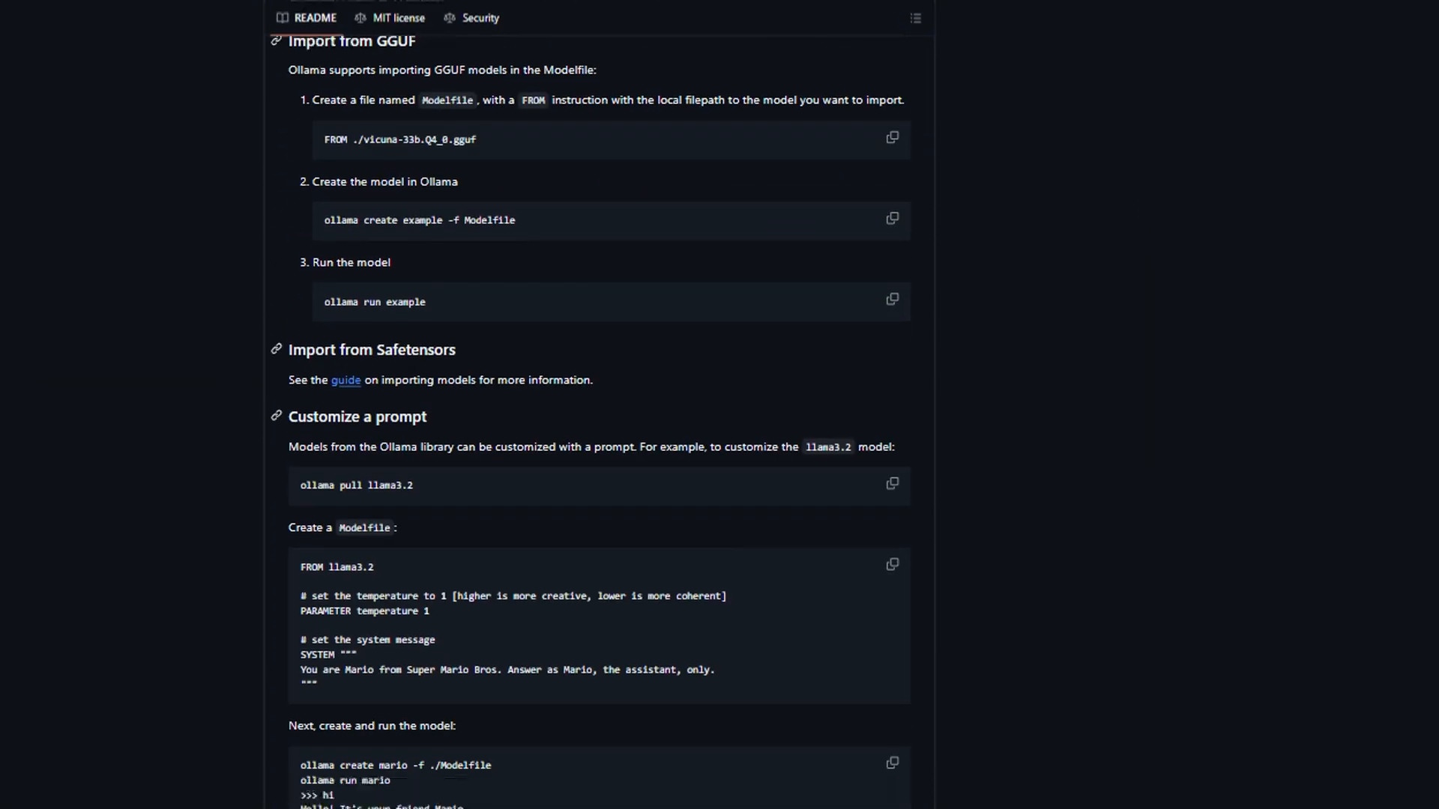
scroll("down", 3)
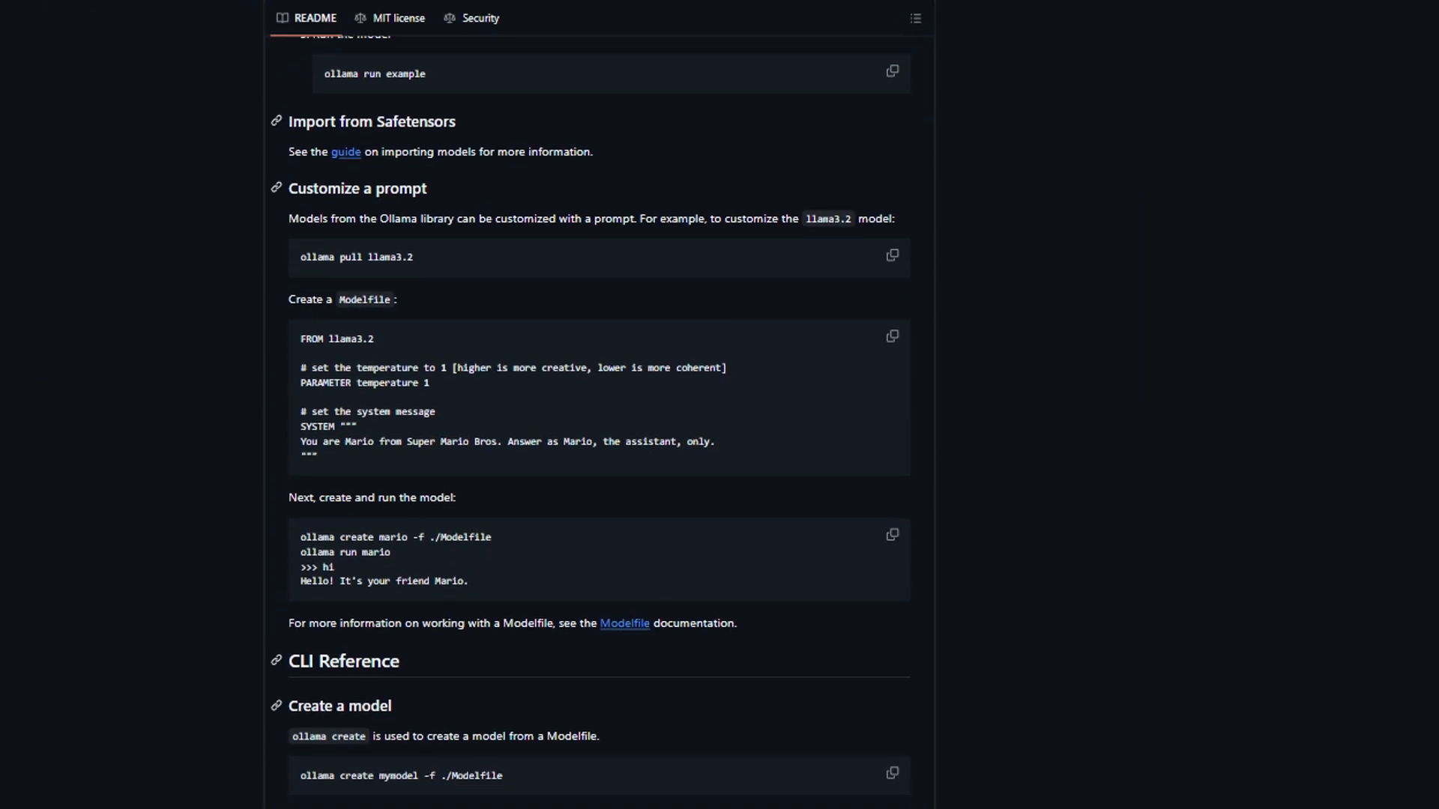
scroll("down", 3)
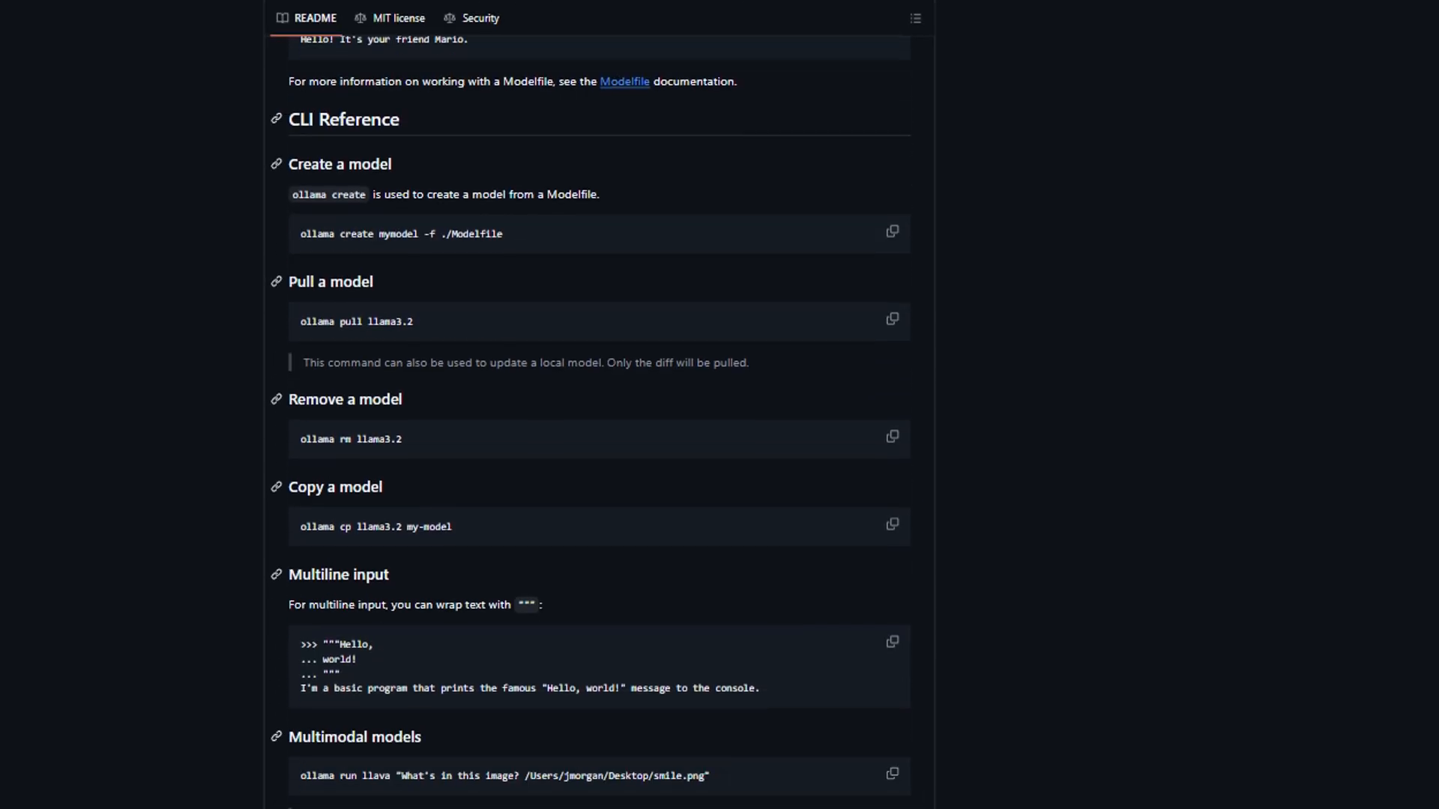
scroll("down", 3)
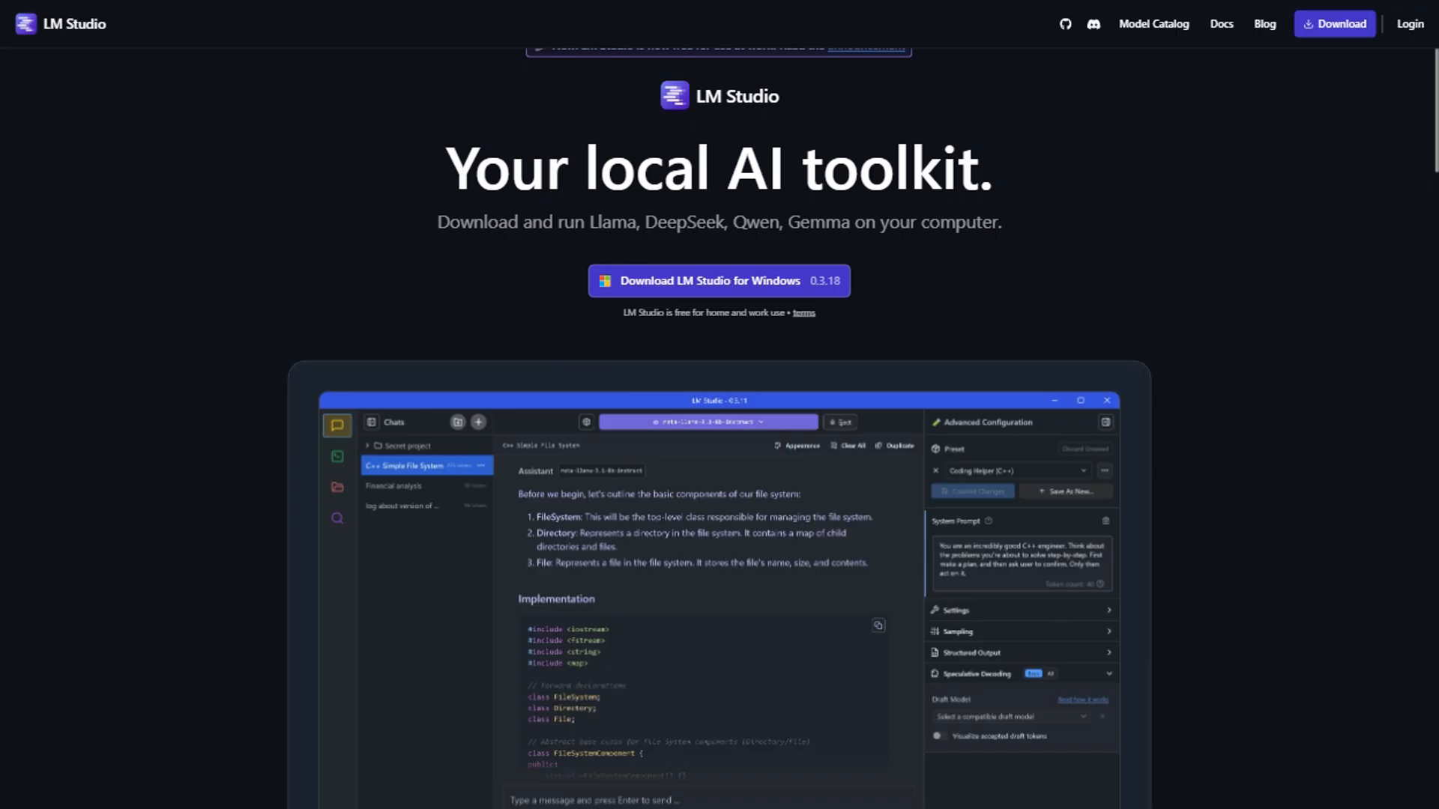
scroll("down", 3)
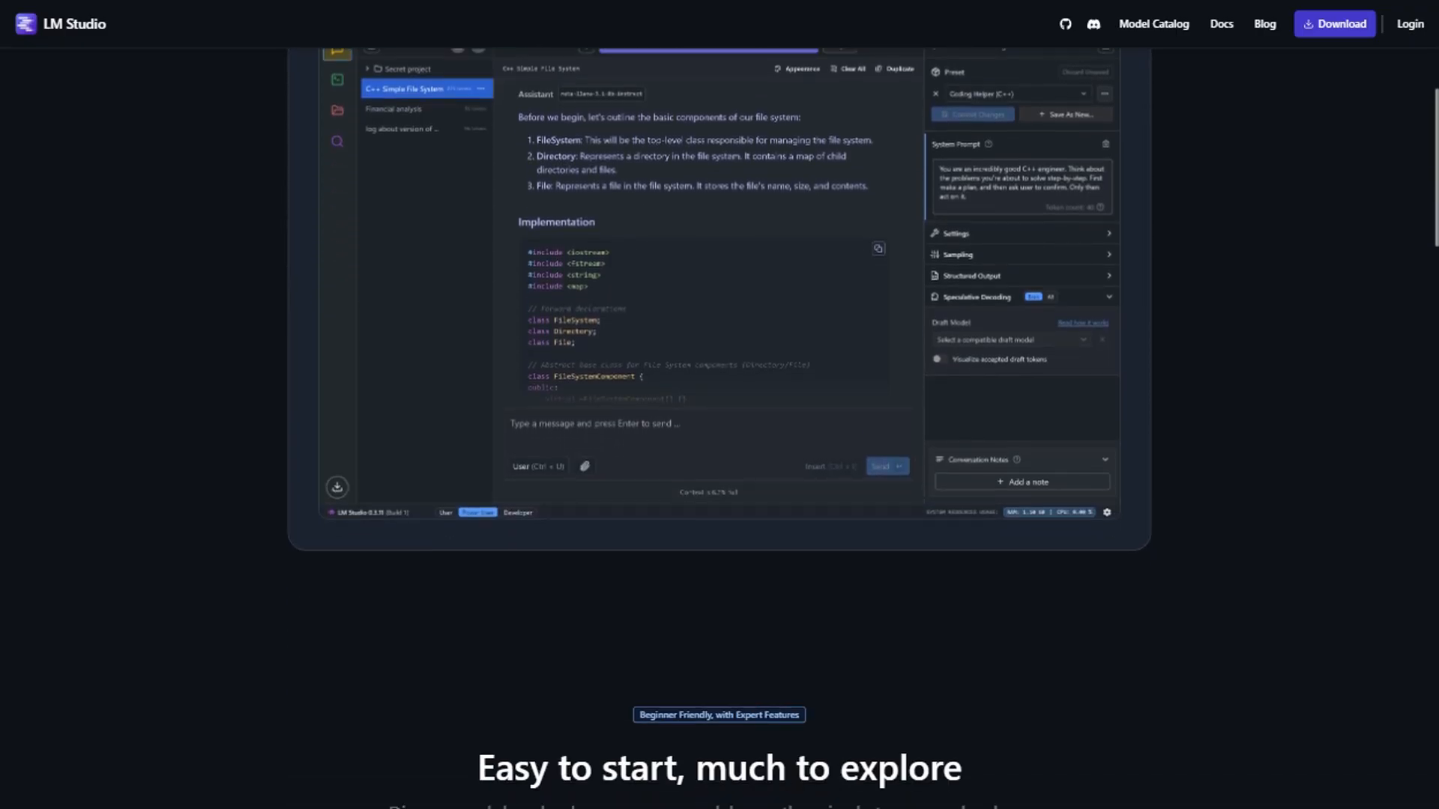
scroll("down", 3)
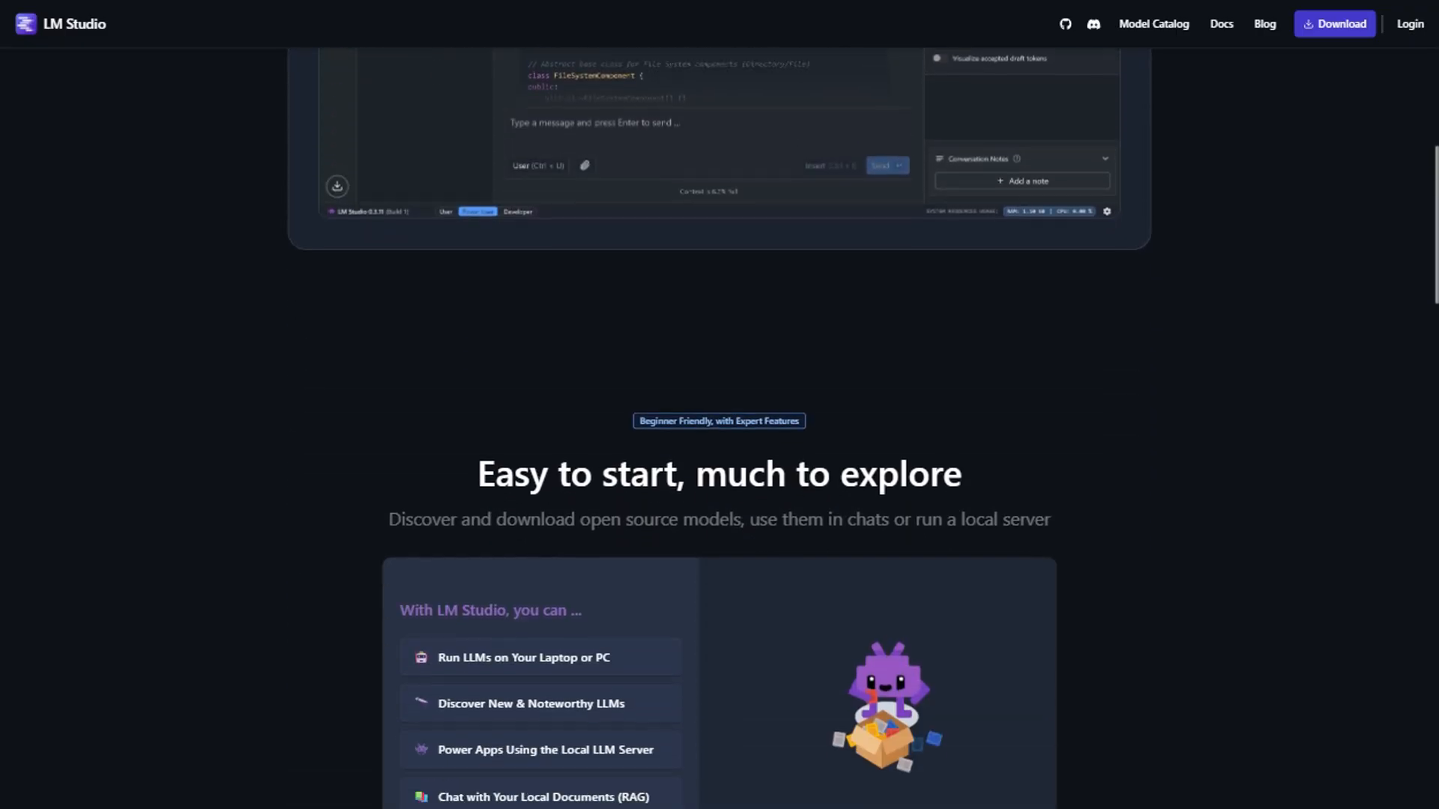
scroll("down", 3)
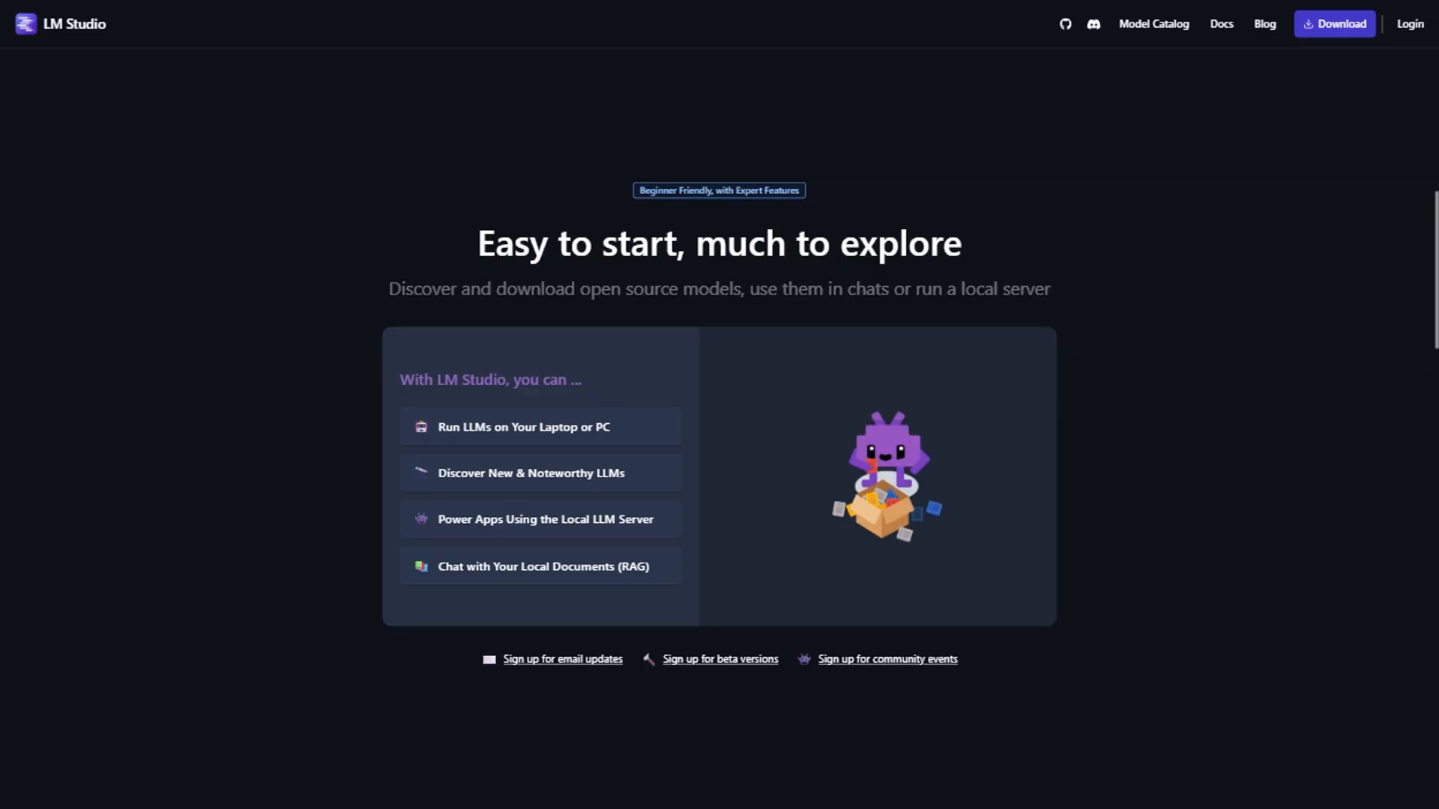
scroll("down", 3)
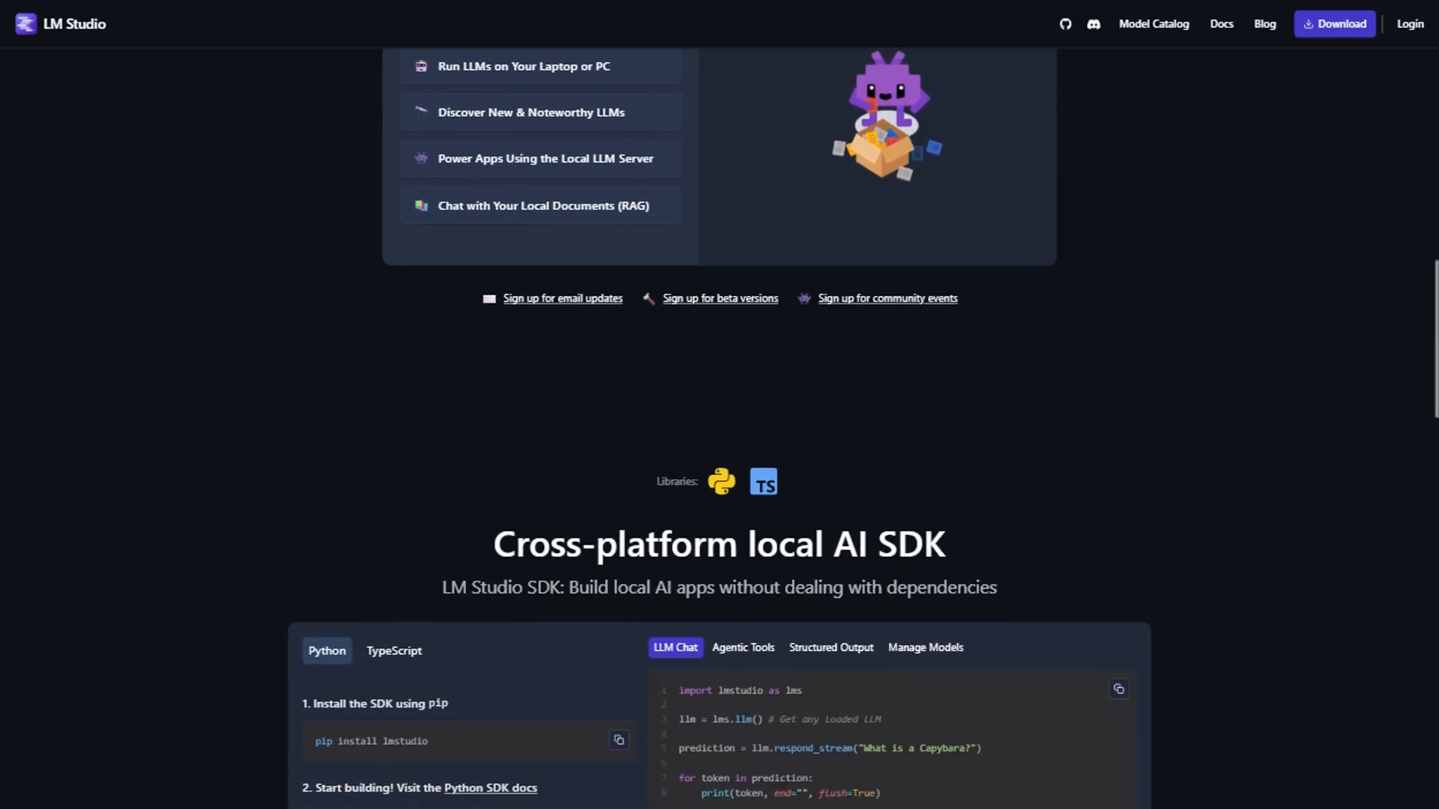
scroll("down", 3)
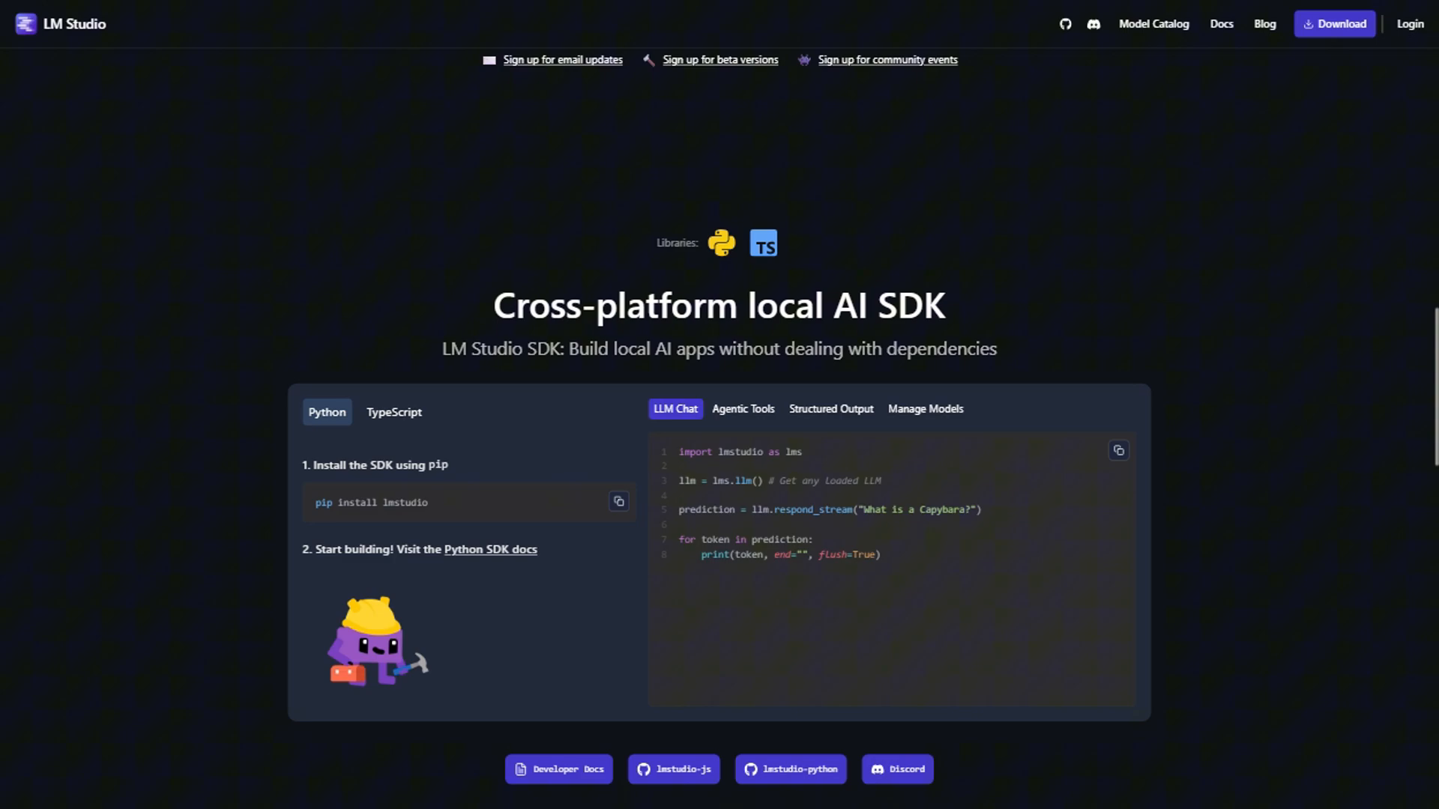
scroll("down", 3)
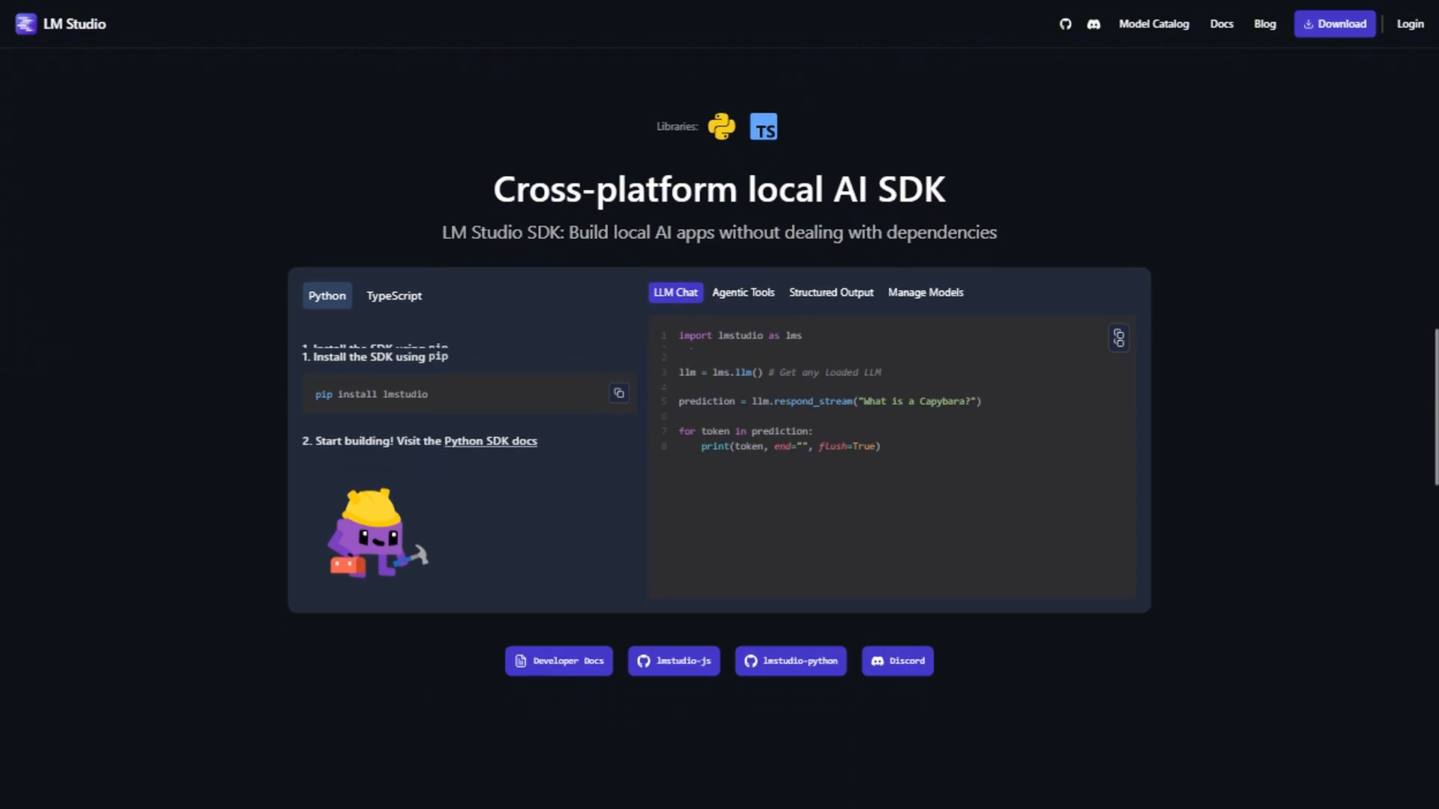
scroll("down", 3)
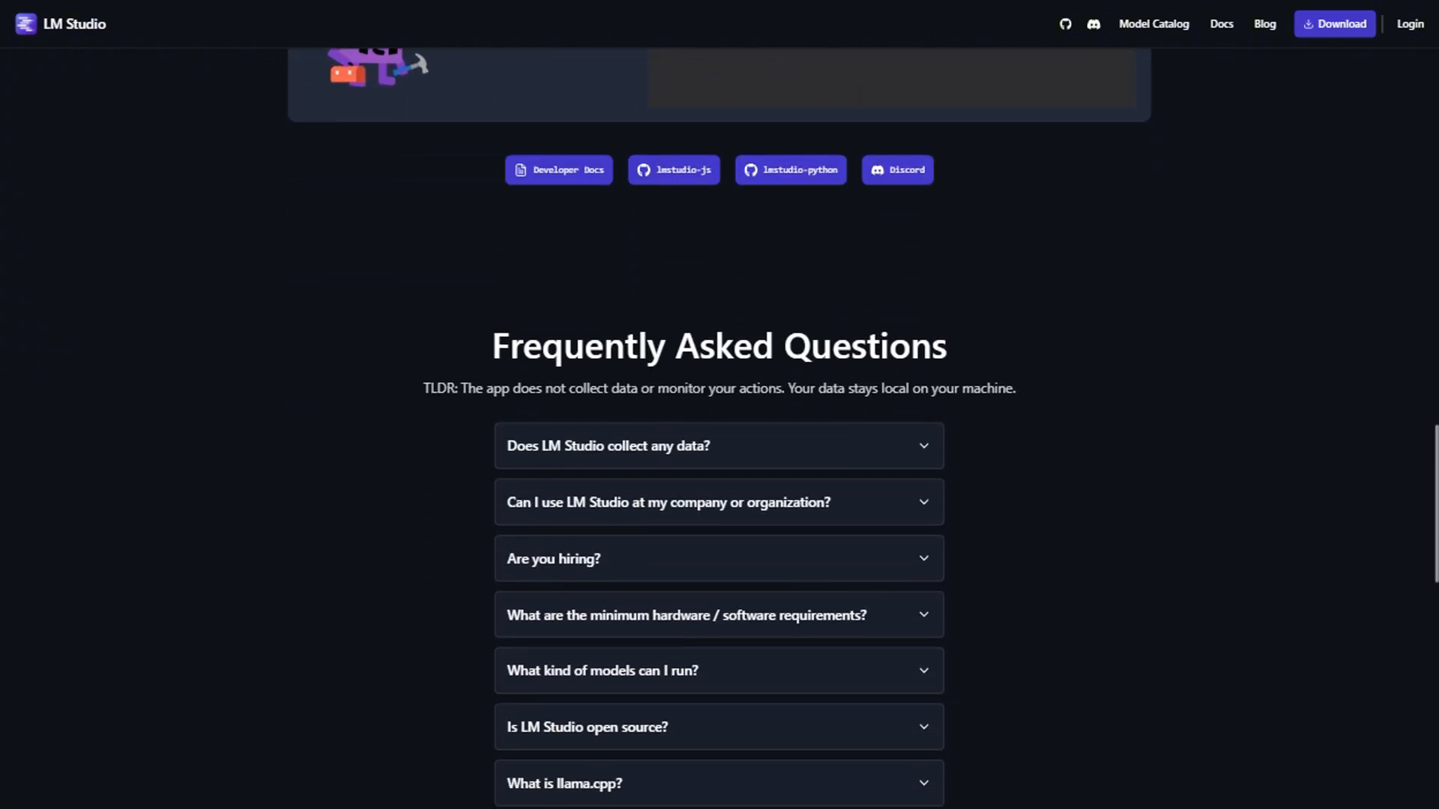
scroll("down", 3)
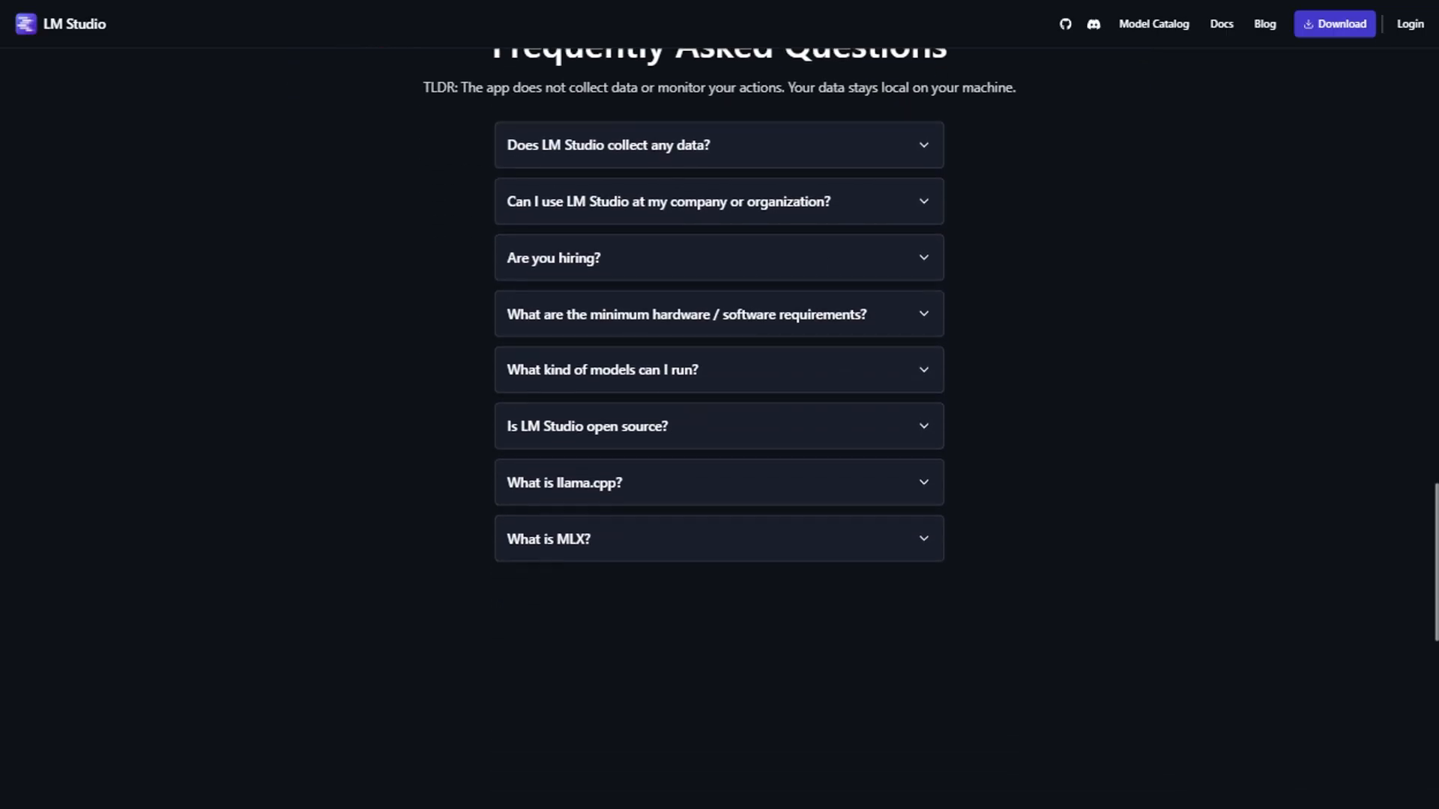
scroll("down", 3)
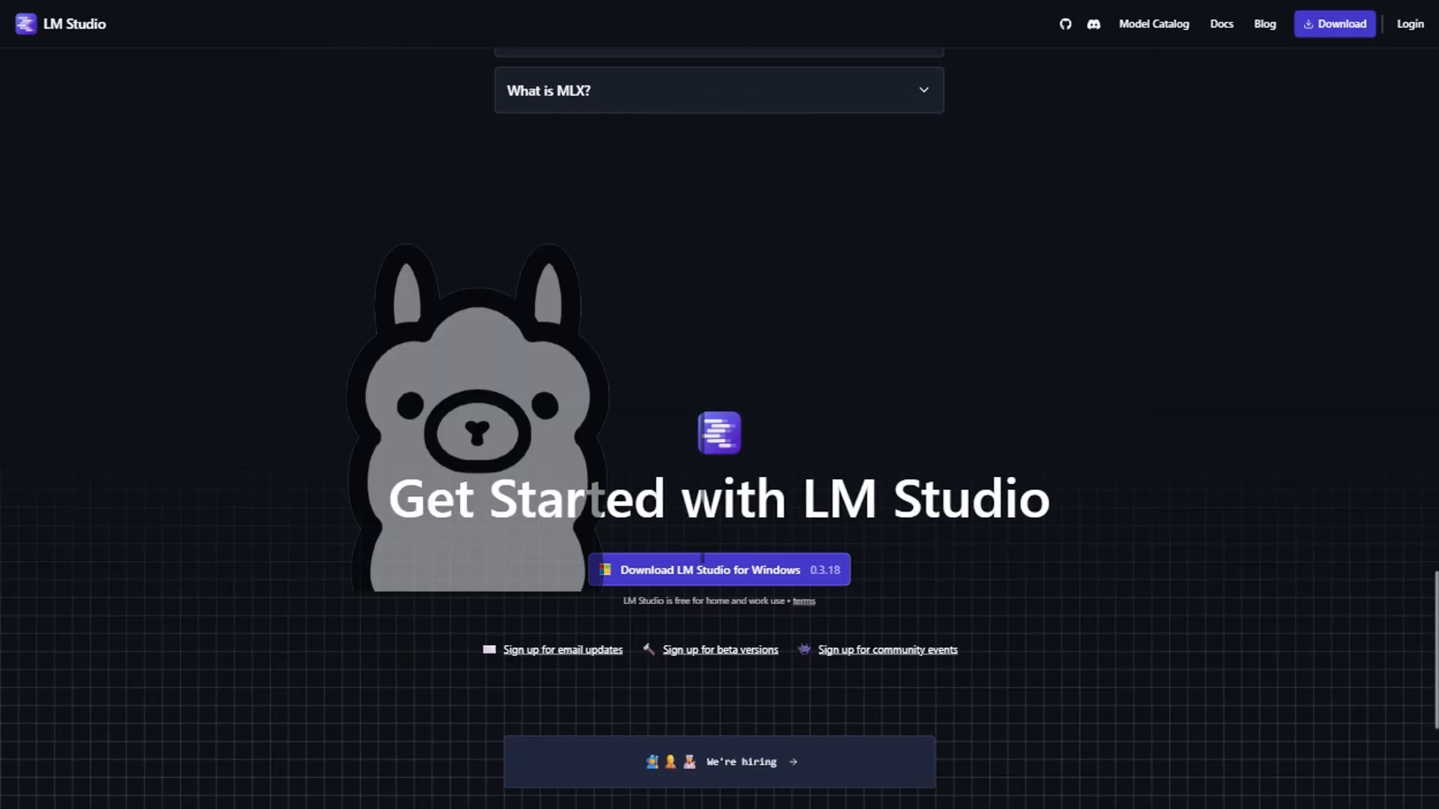
scroll("down", 3)
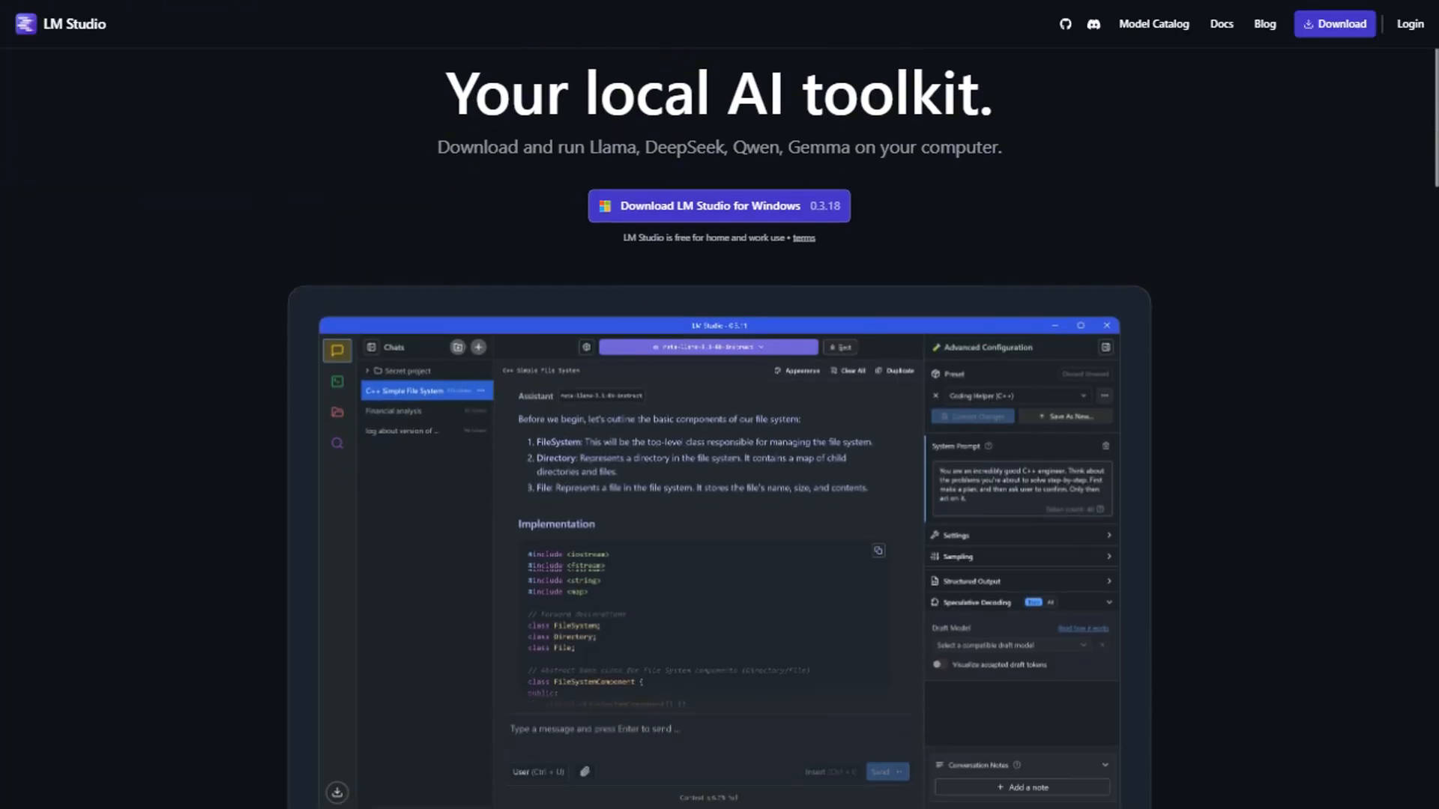
scroll("down", 3)
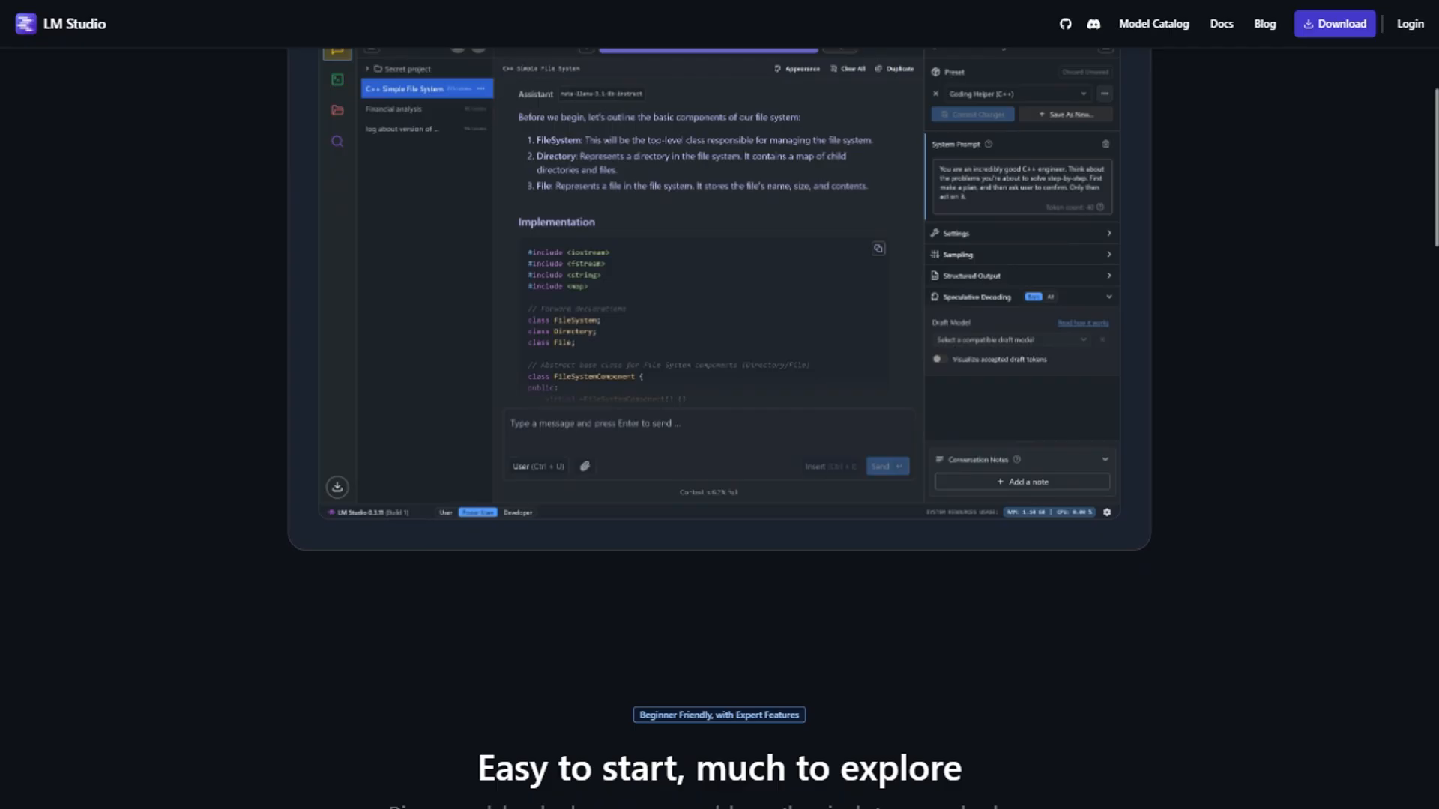
scroll("down", 3)
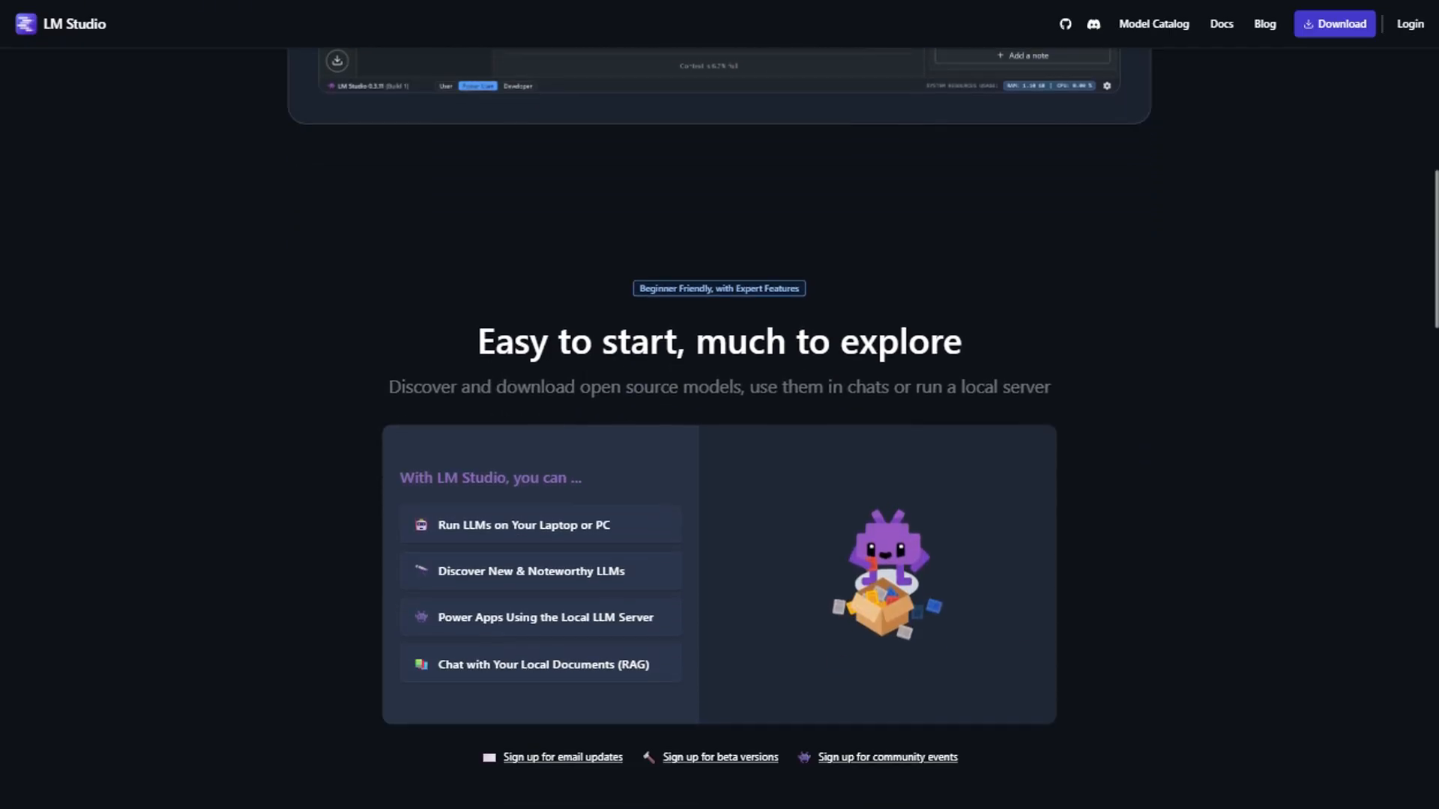
scroll("down", 3)
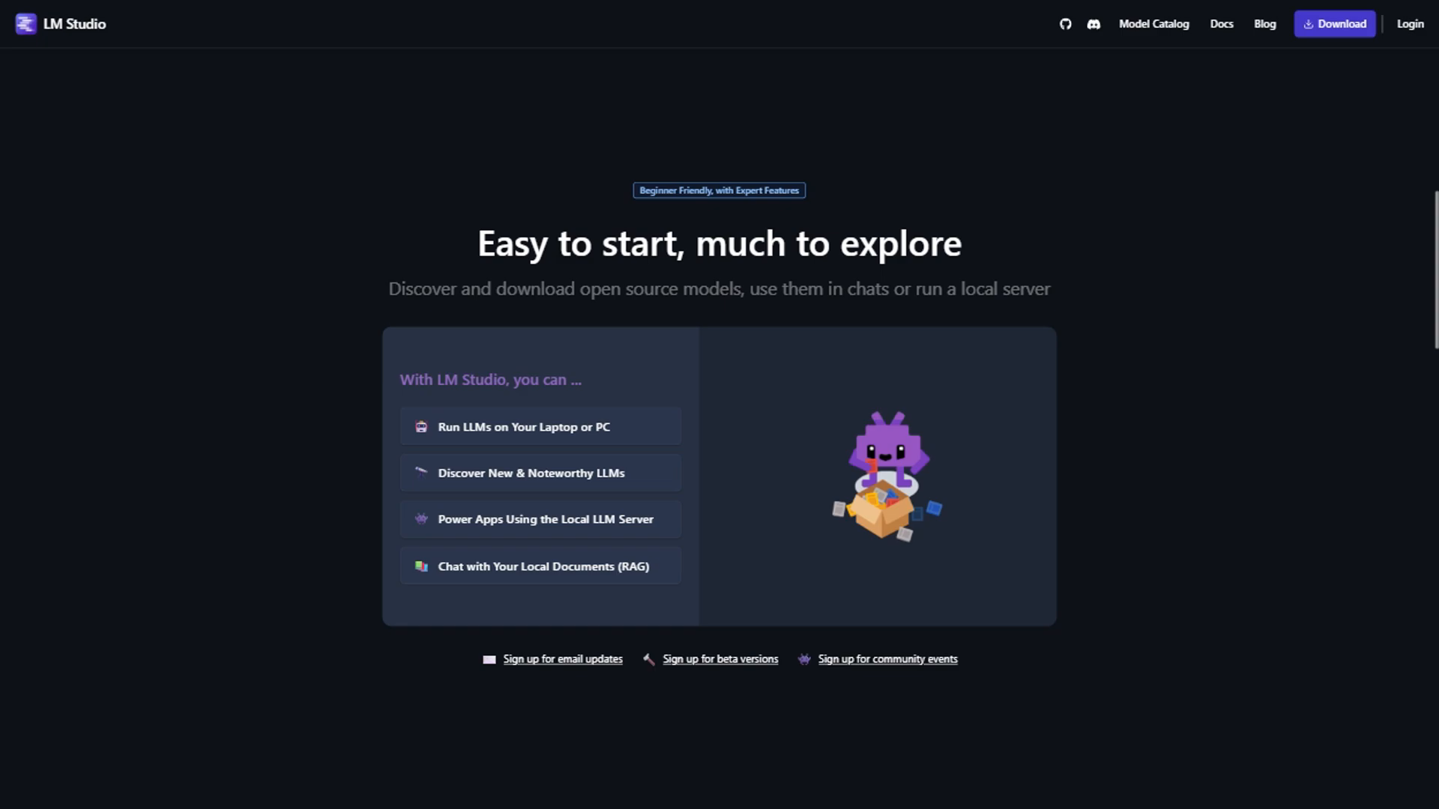
scroll("down", 3)
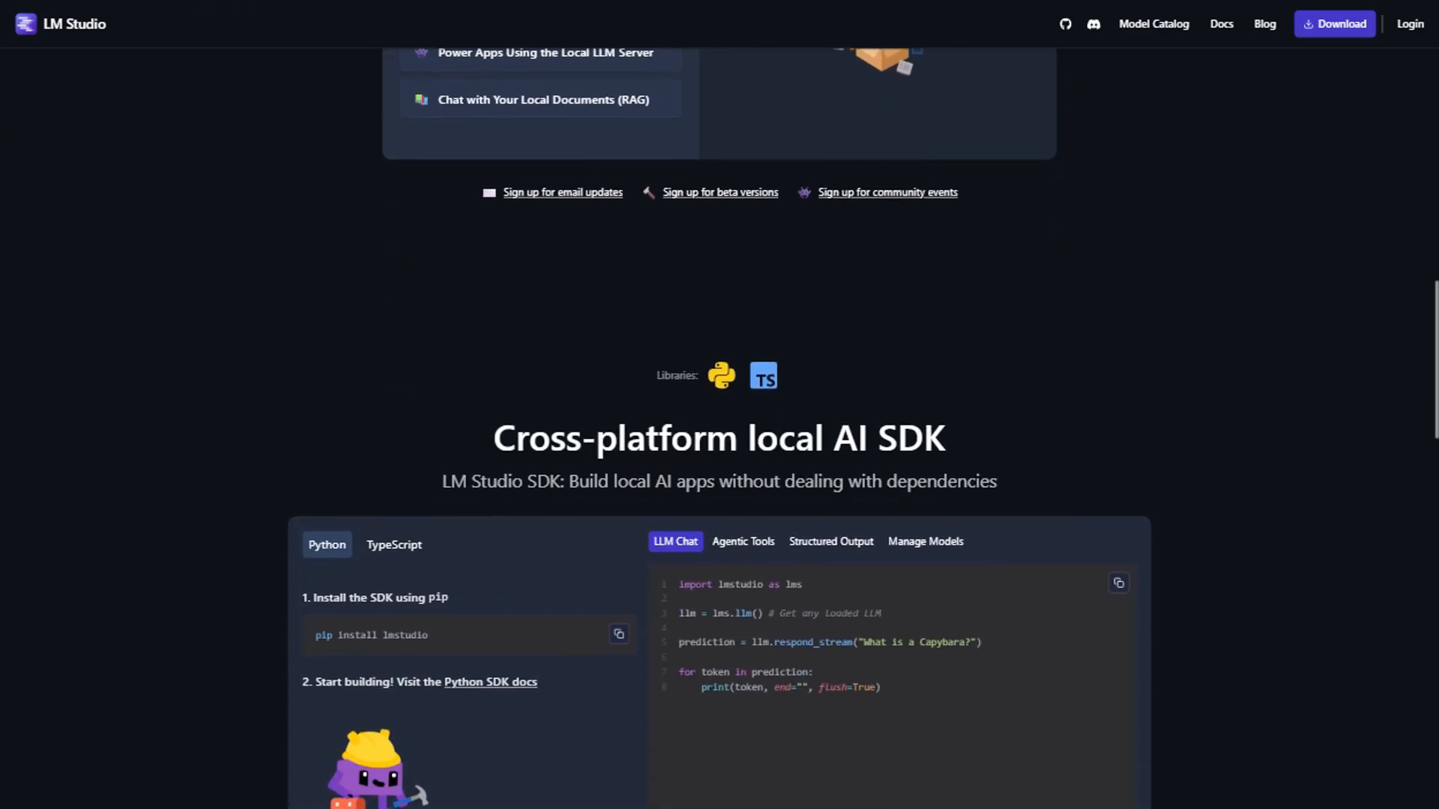
scroll("down", 3)
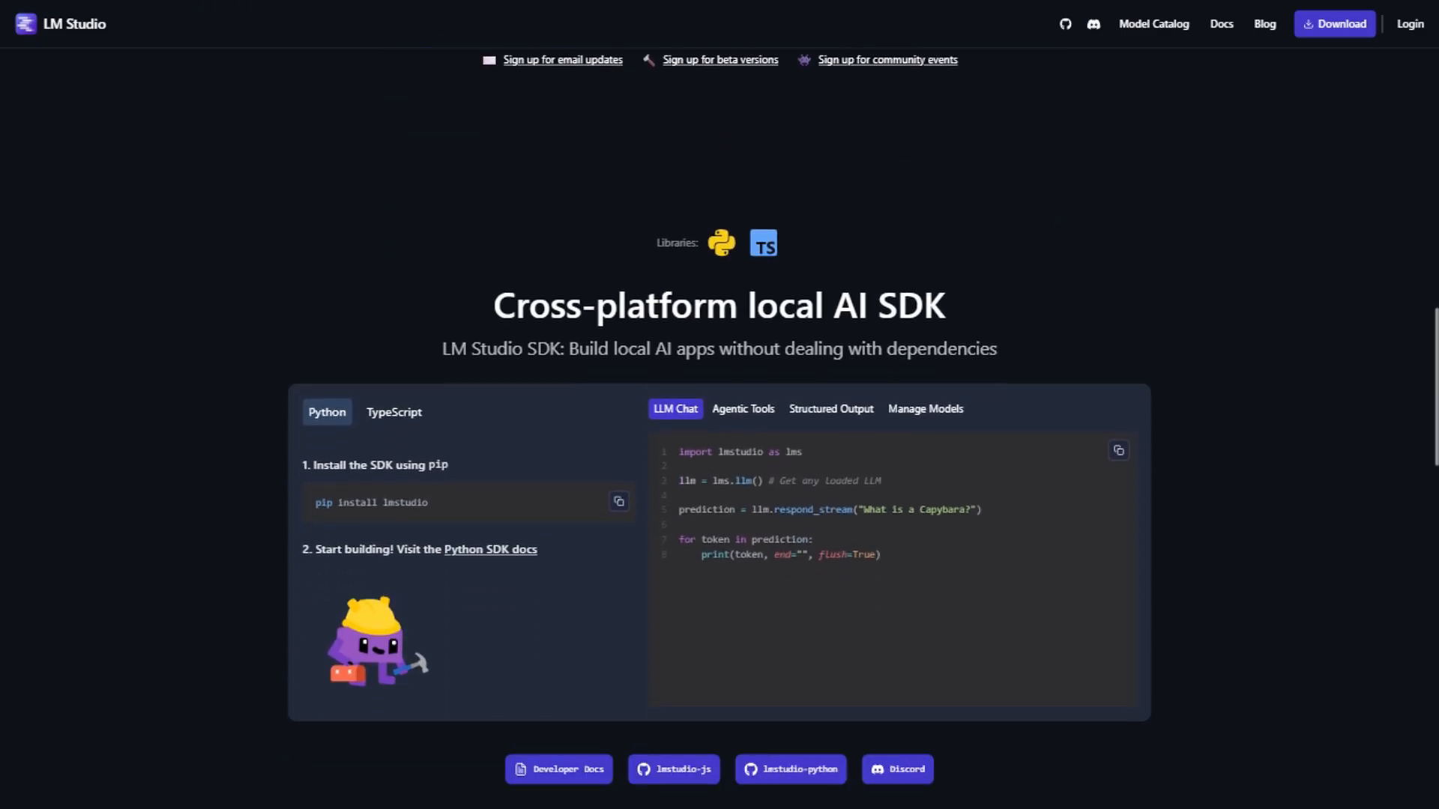
scroll("down", 3)
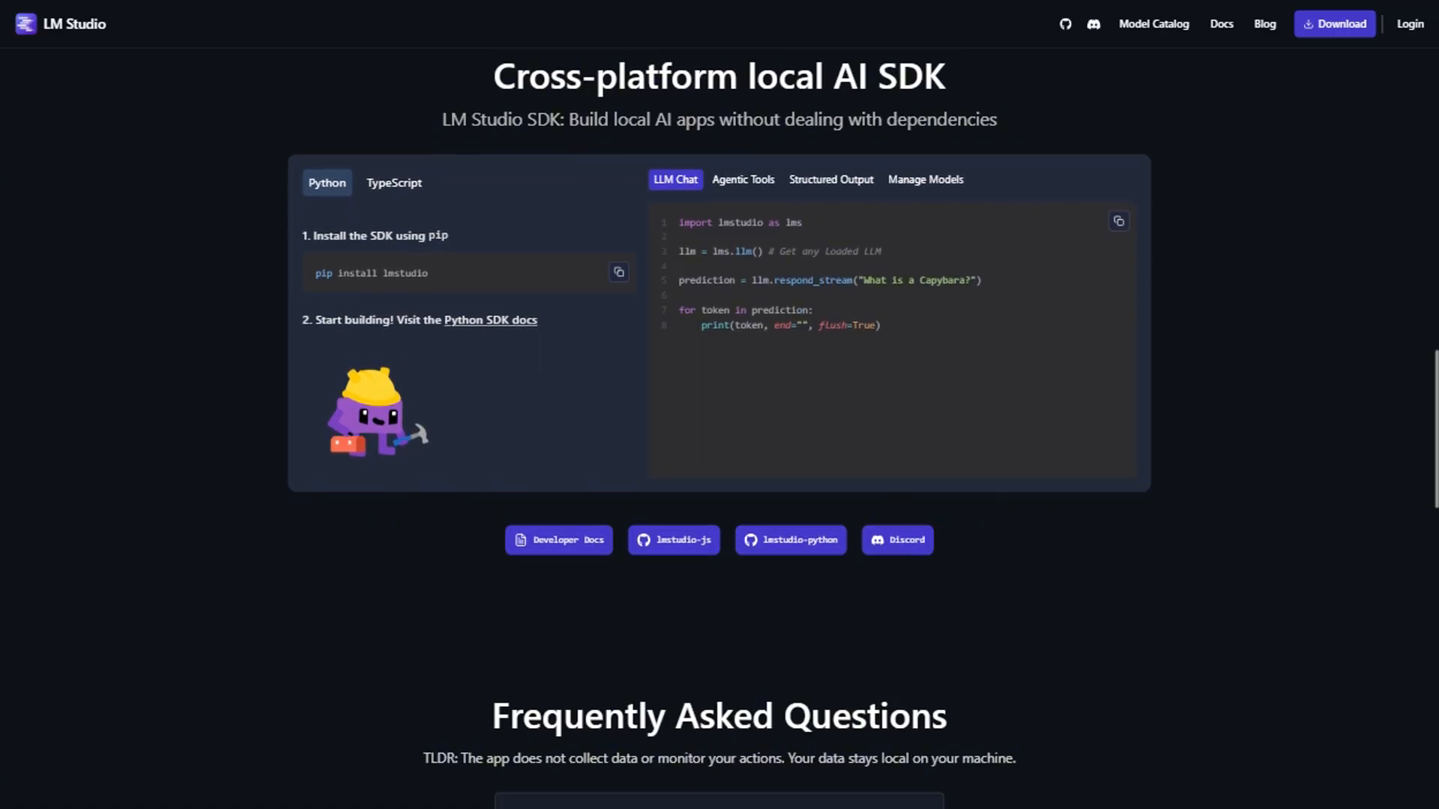
scroll("down", 3)
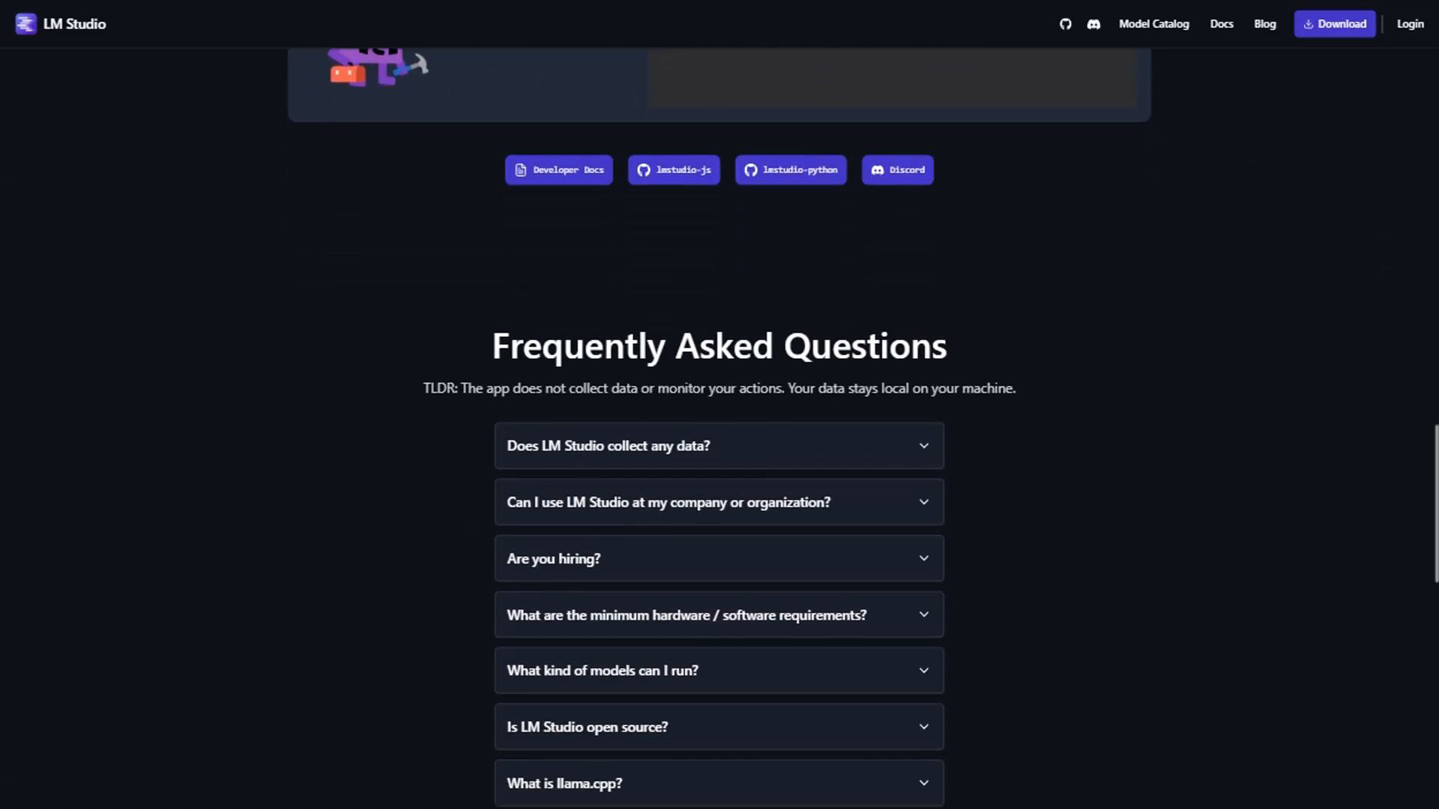
scroll("down", 3)
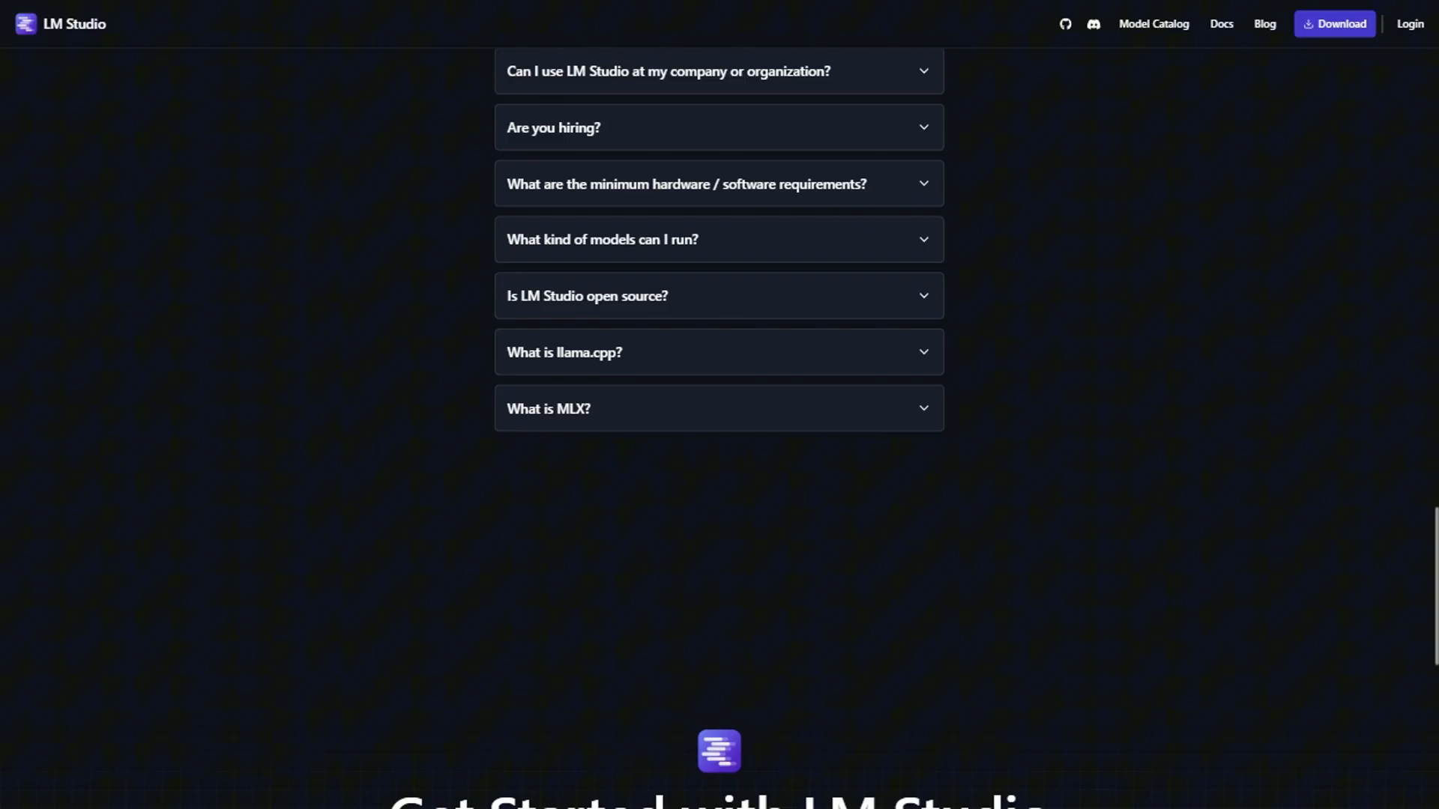
scroll("down", 3)
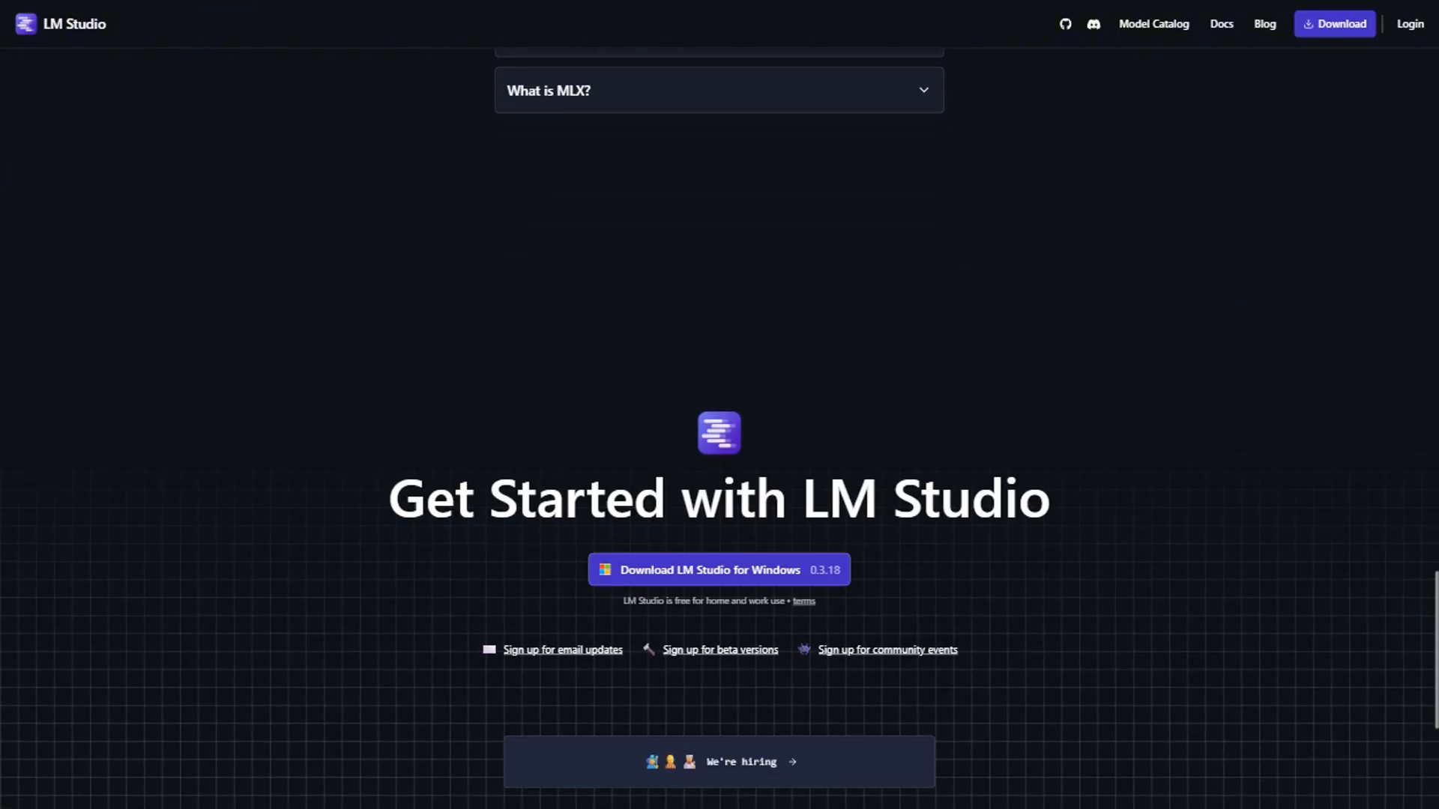
scroll("down", 3)
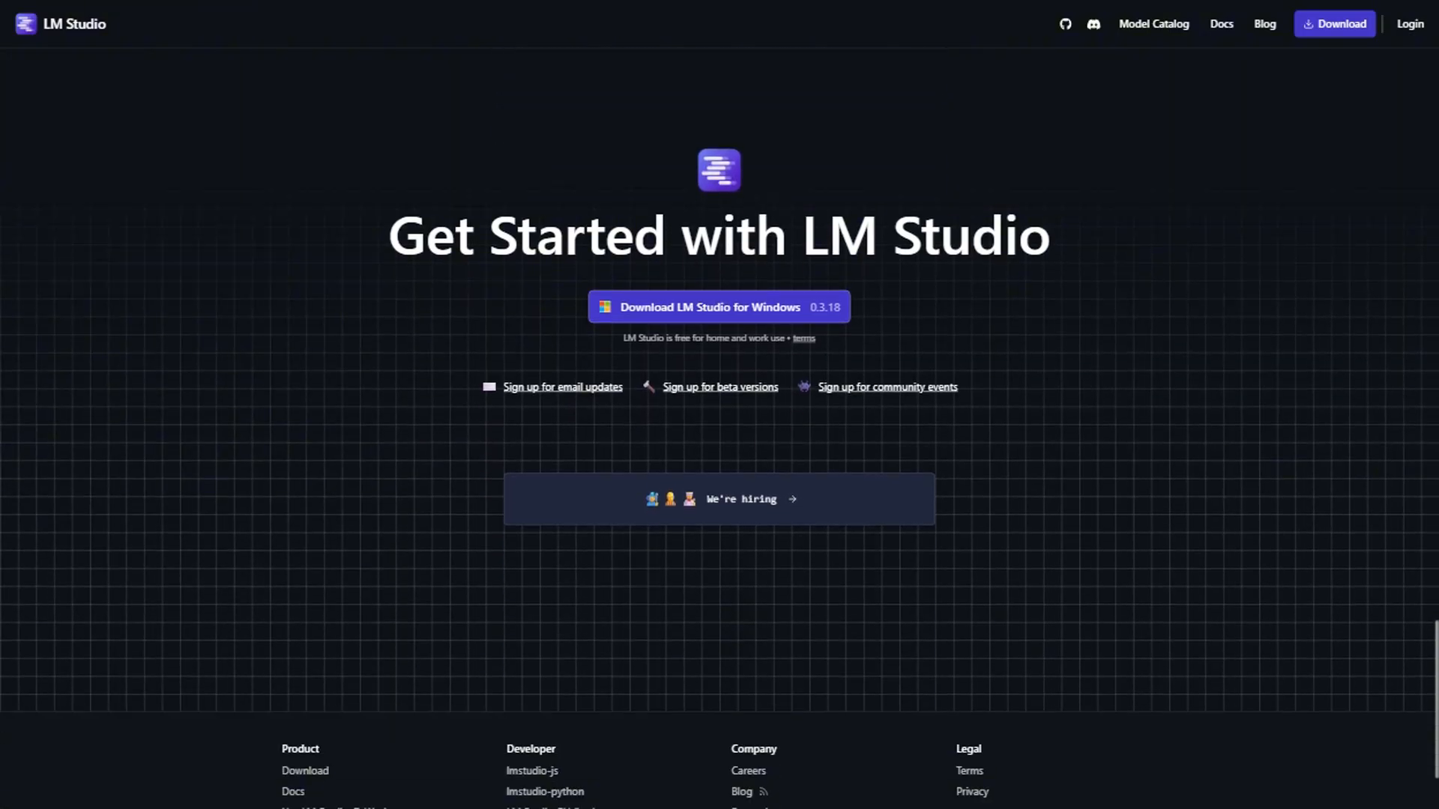
scroll("down", 3)
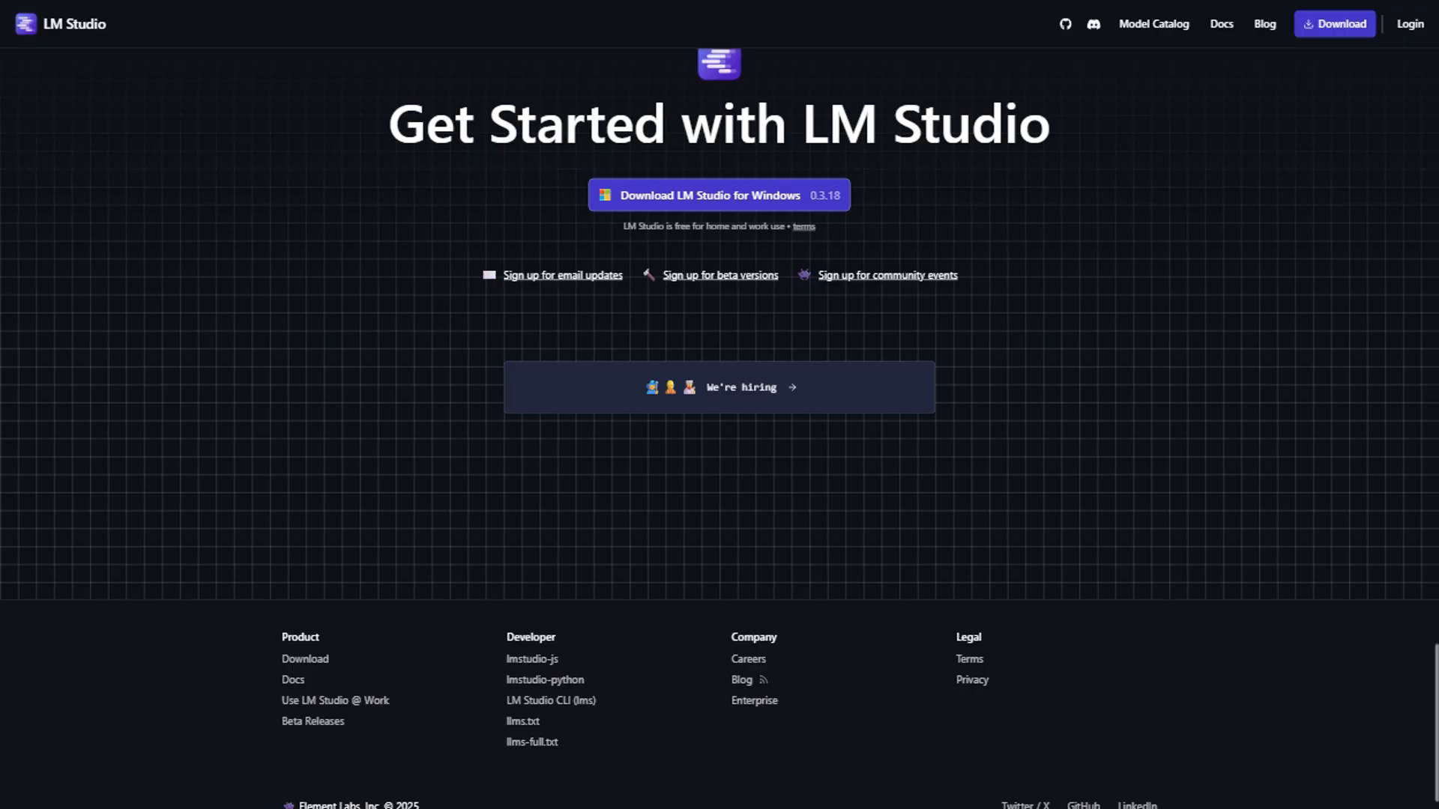